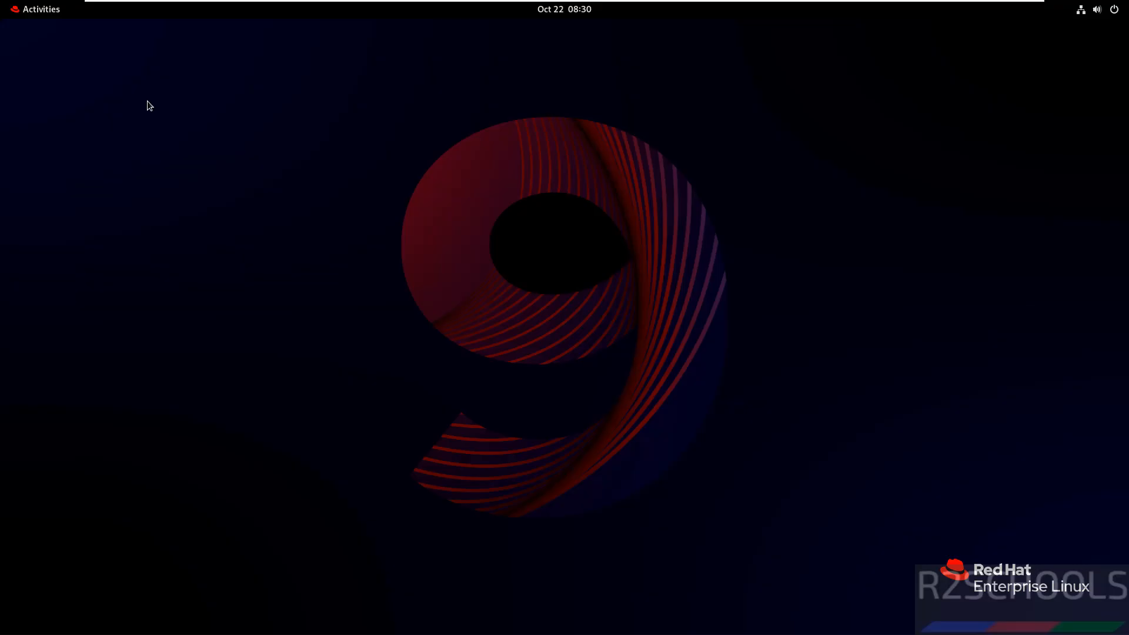
{"action": "mouse_move", "coordinate": [42, 22]}
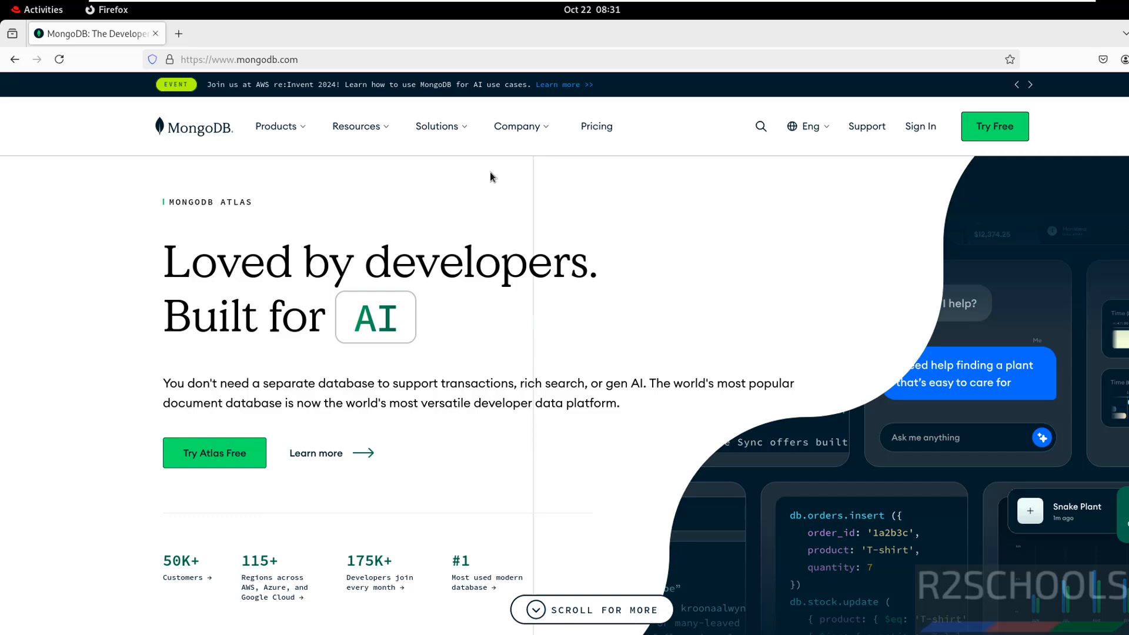
Show the MongoDB site's Resources menu with its documentation links
{"action": "left_click", "coordinate": [514, 181]}
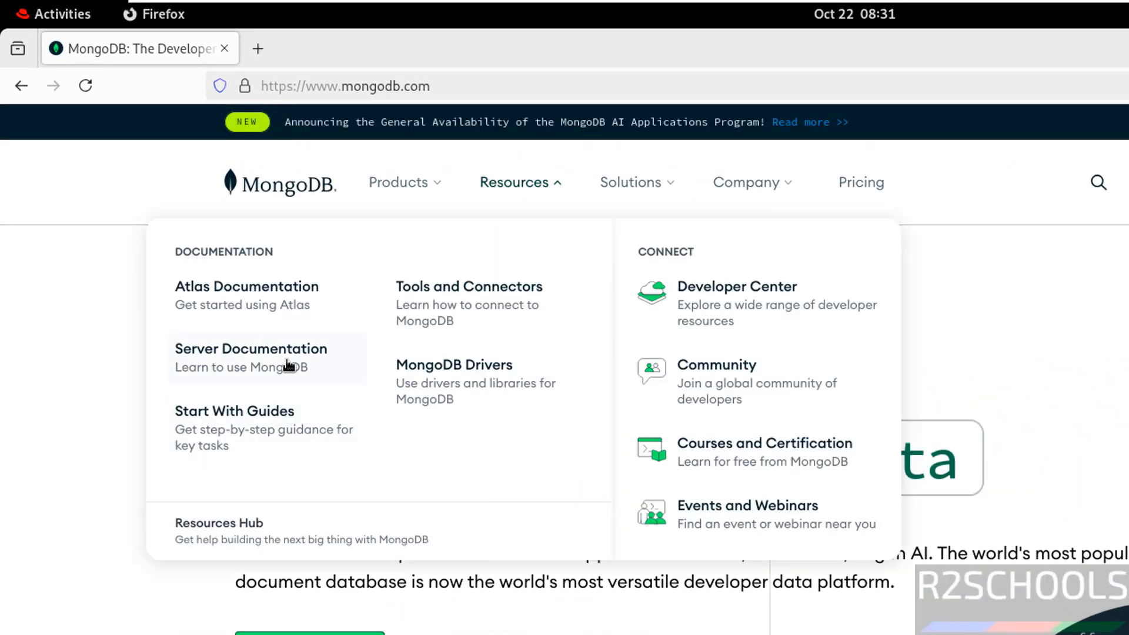
Go to the MongoDB Server manual's 'What is MongoDB?' introduction page
{"action": "left_click", "coordinate": [250, 348]}
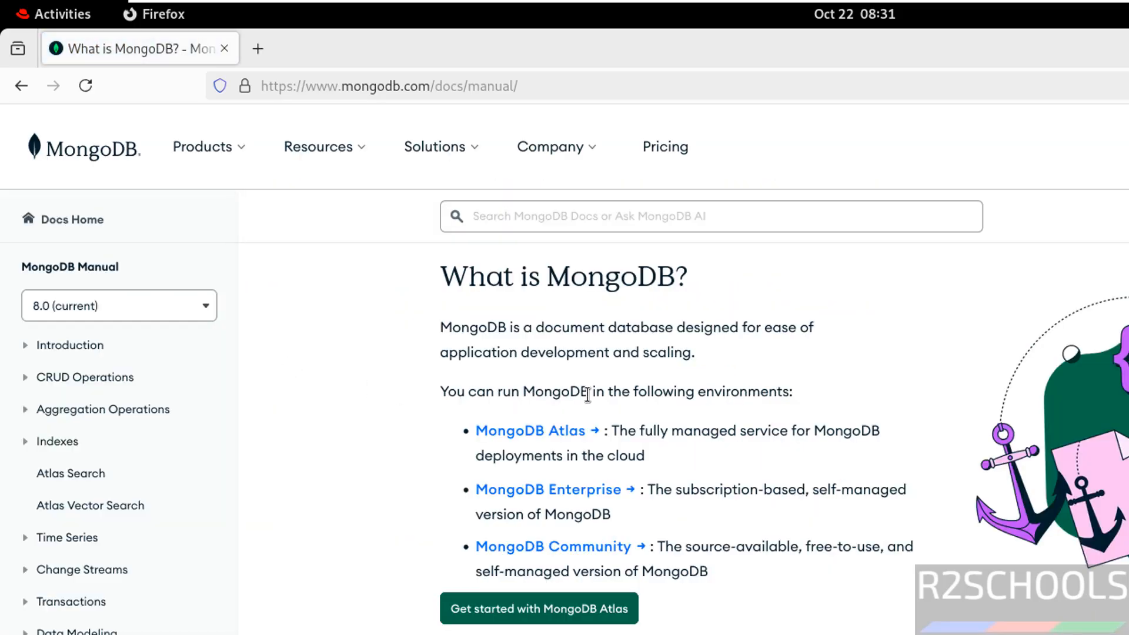
{"action": "mouse_move", "coordinate": [824, 398]}
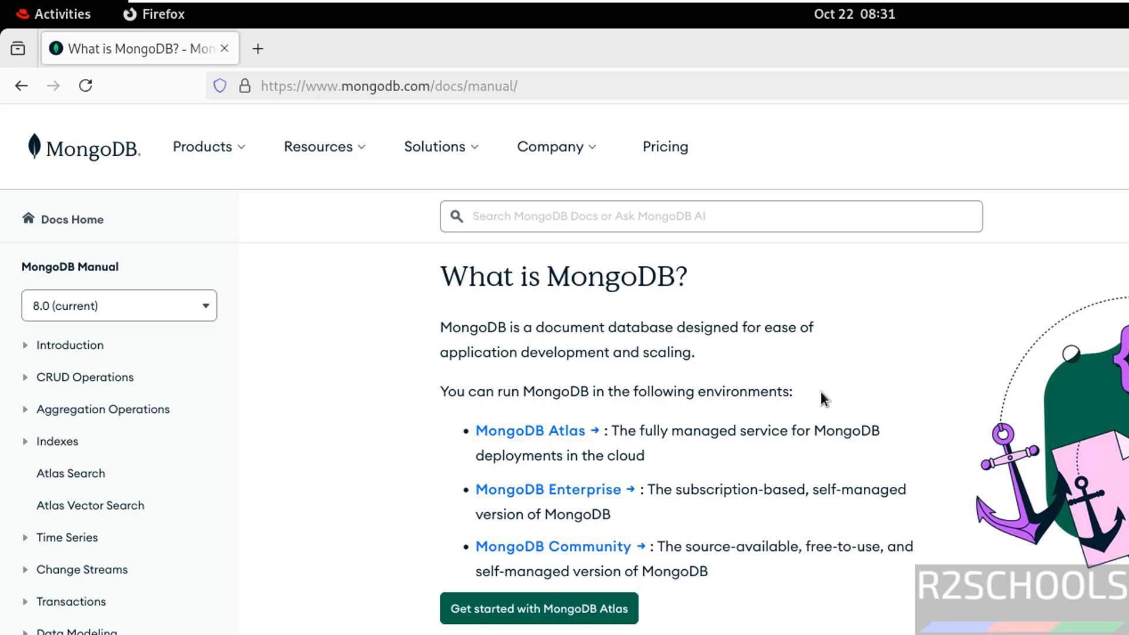
{"action": "mouse_move", "coordinate": [496, 505]}
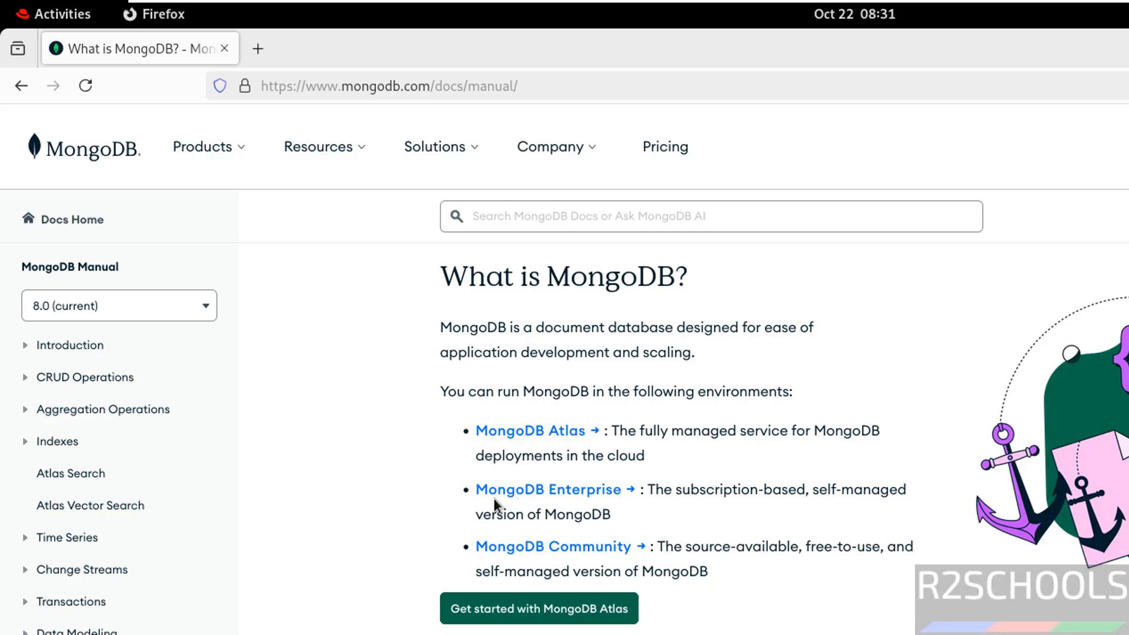
{"action": "mouse_move", "coordinate": [644, 550]}
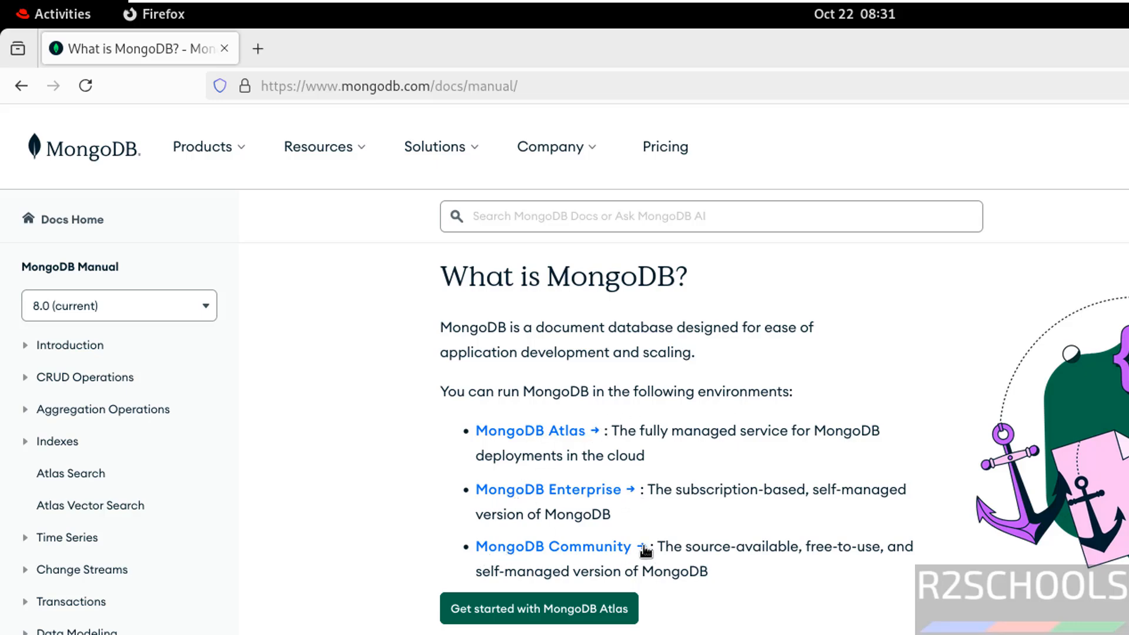
{"action": "mouse_move", "coordinate": [684, 447]}
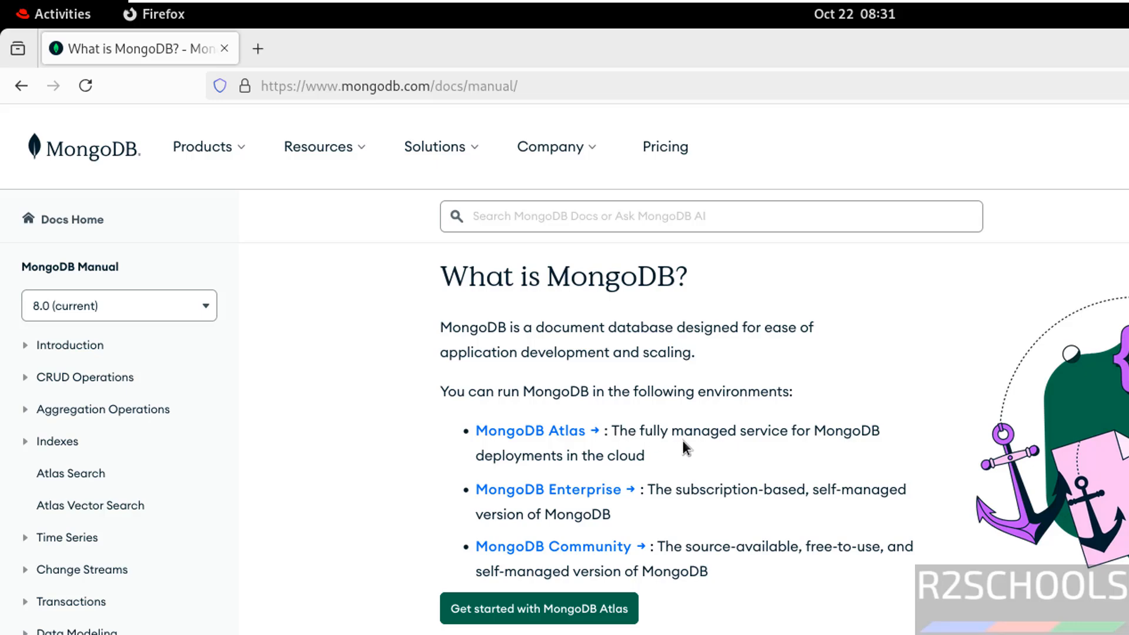
{"action": "mouse_move", "coordinate": [593, 458]}
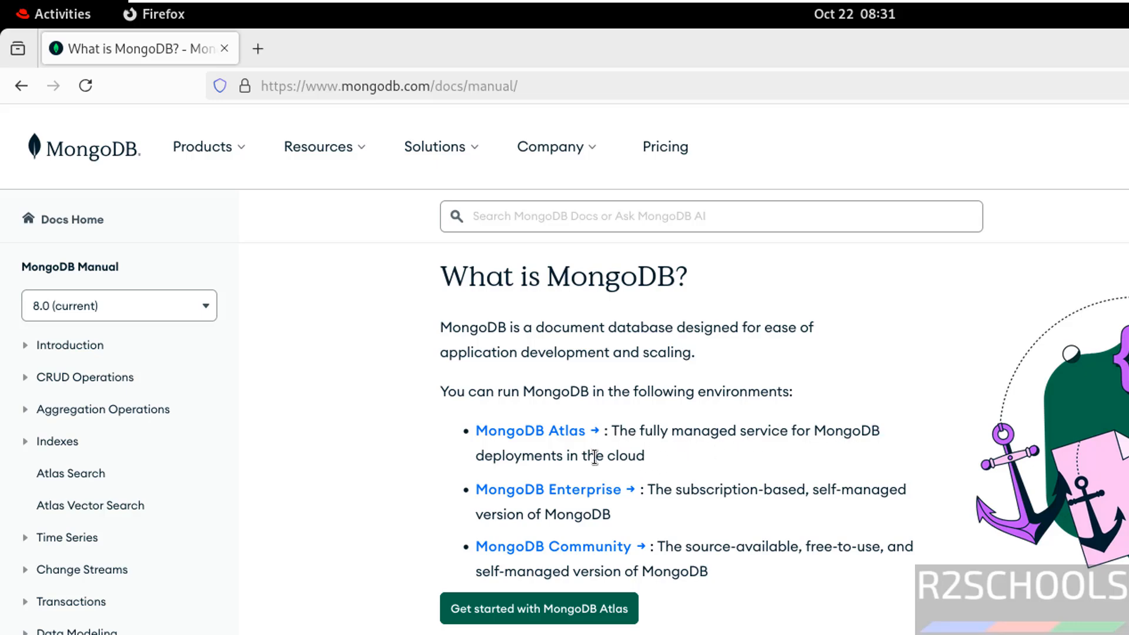
{"action": "mouse_move", "coordinate": [630, 492]}
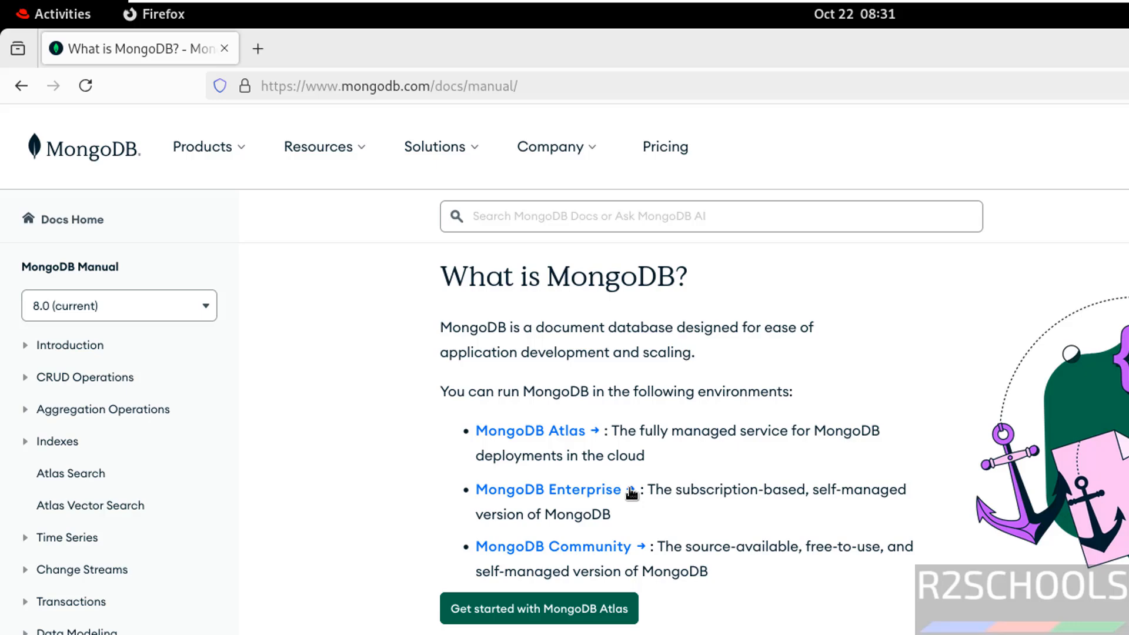
{"action": "mouse_move", "coordinate": [861, 497]}
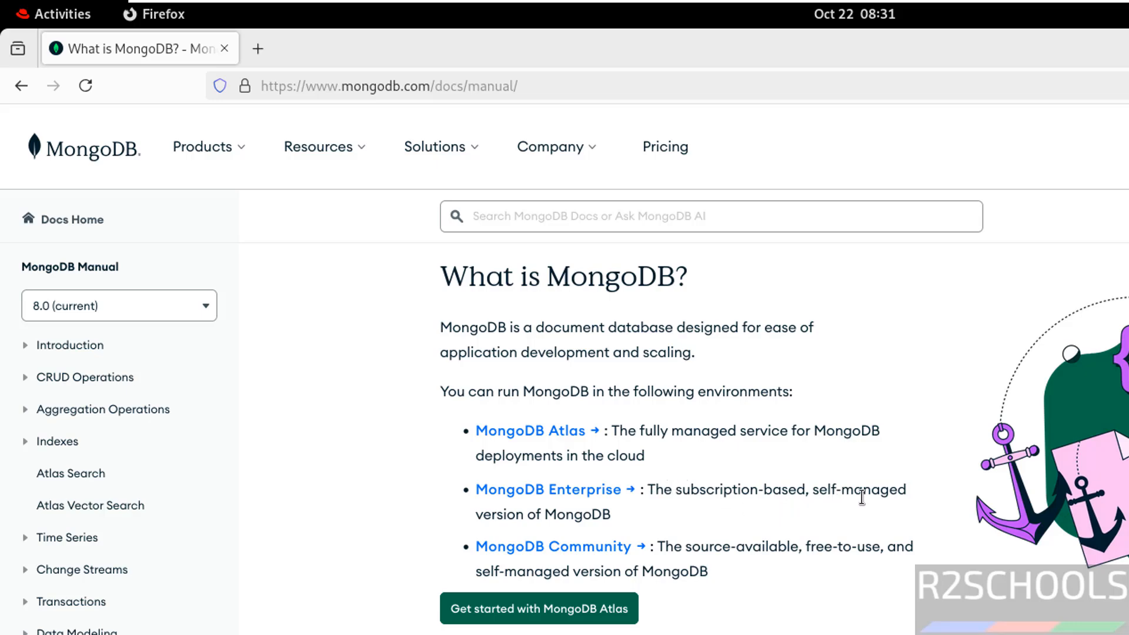
{"action": "mouse_move", "coordinate": [665, 540]}
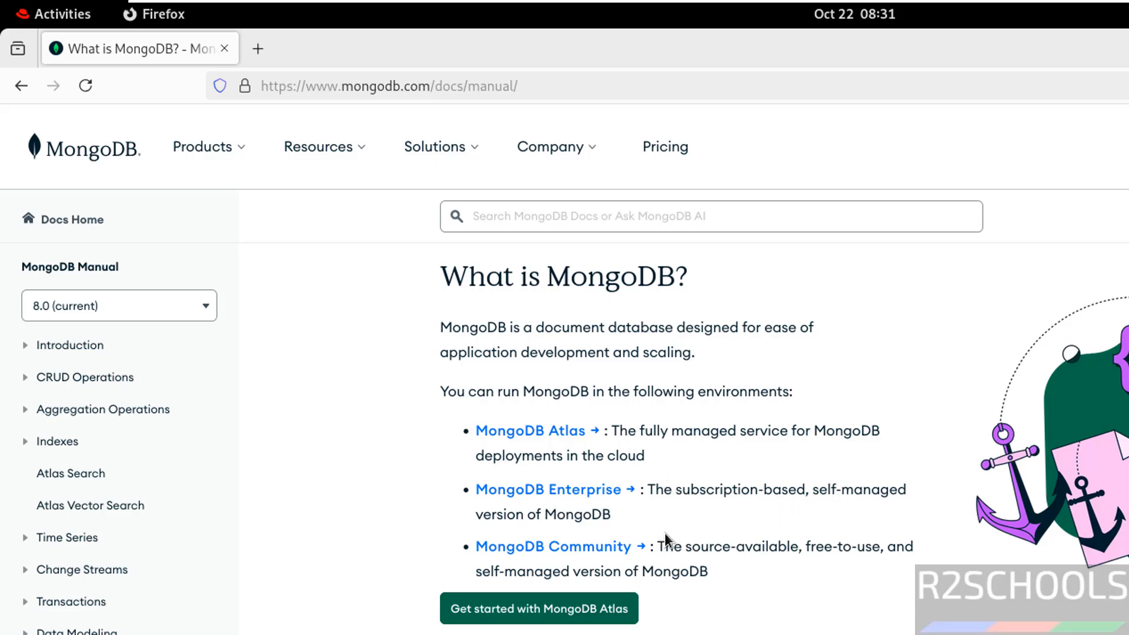
{"action": "mouse_move", "coordinate": [827, 572]}
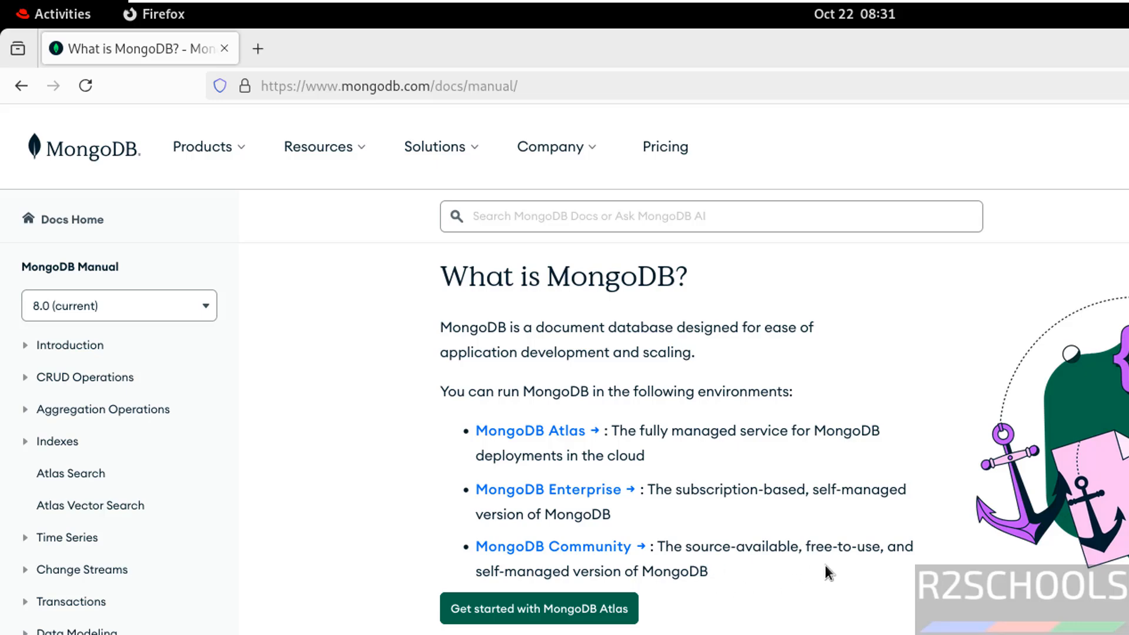
{"action": "mouse_move", "coordinate": [698, 576]}
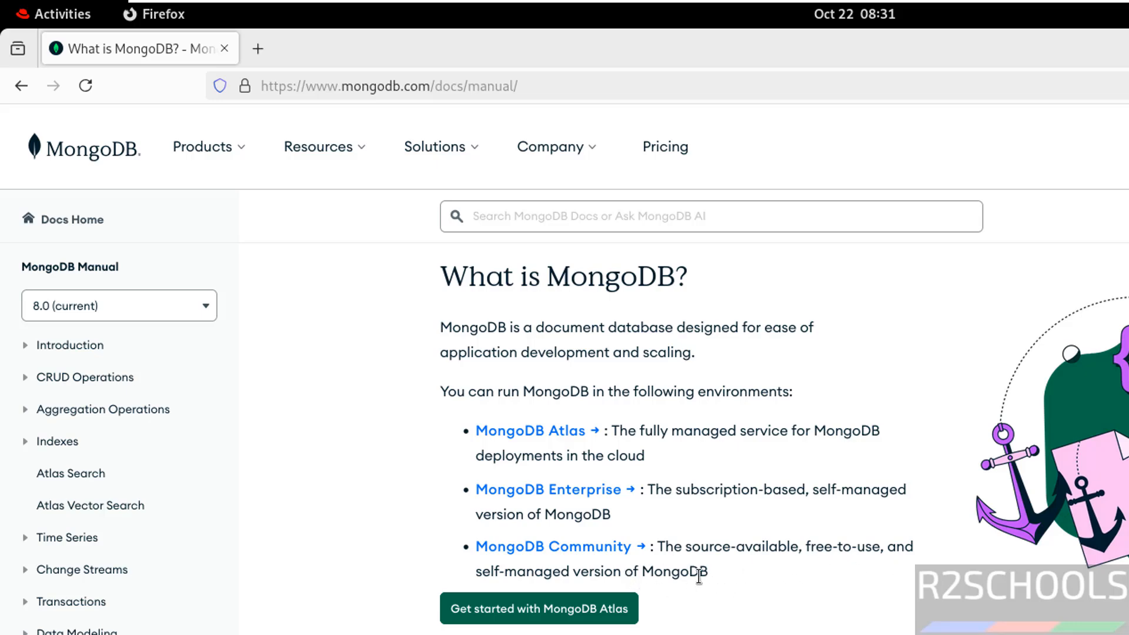
{"action": "mouse_move", "coordinate": [704, 615]}
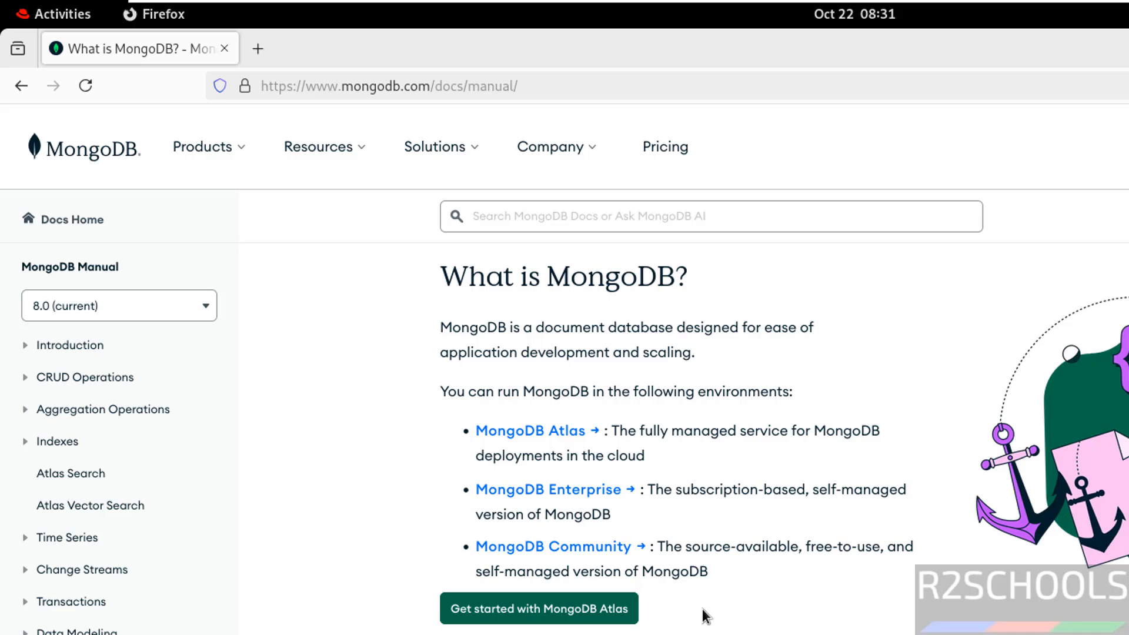
{"action": "mouse_move", "coordinate": [493, 506]}
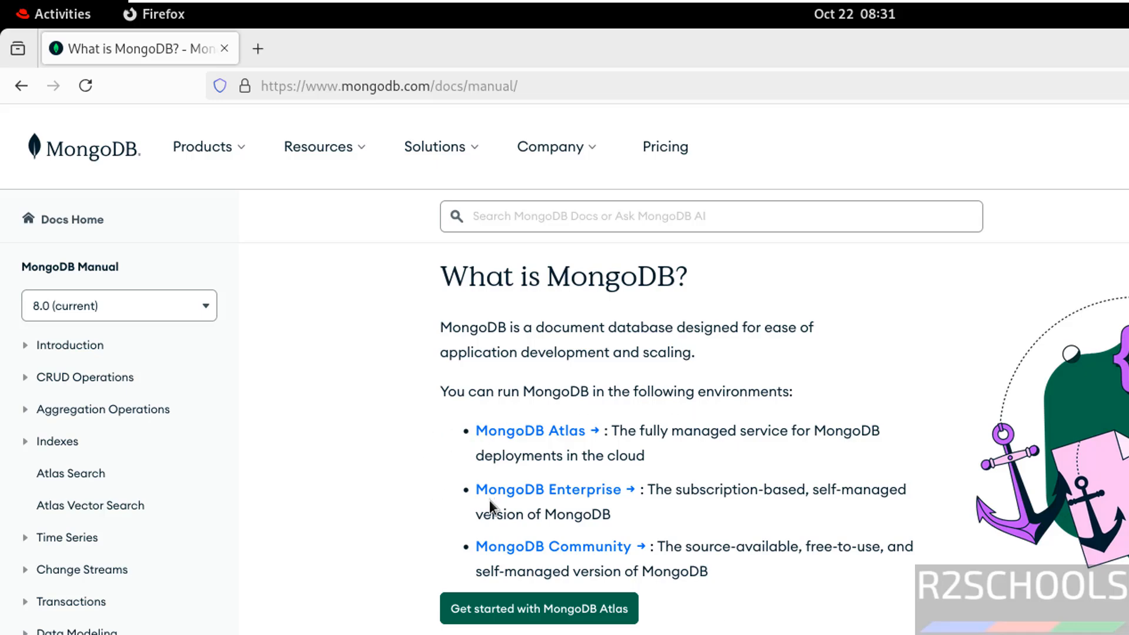
{"action": "mouse_move", "coordinate": [549, 545]}
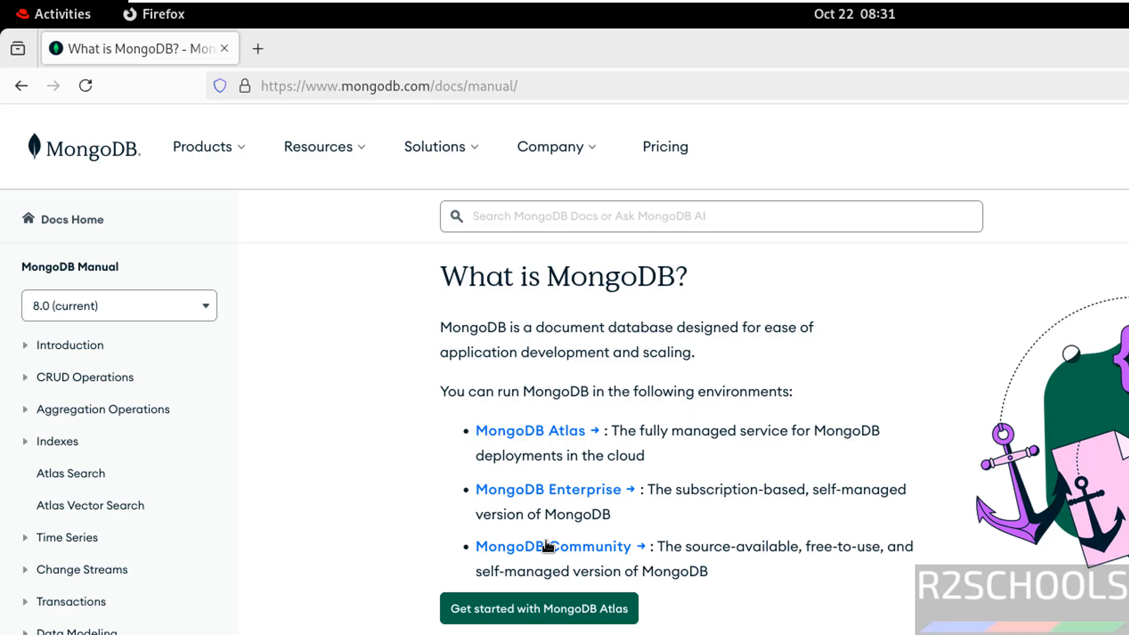
{"action": "mouse_move", "coordinate": [546, 540]}
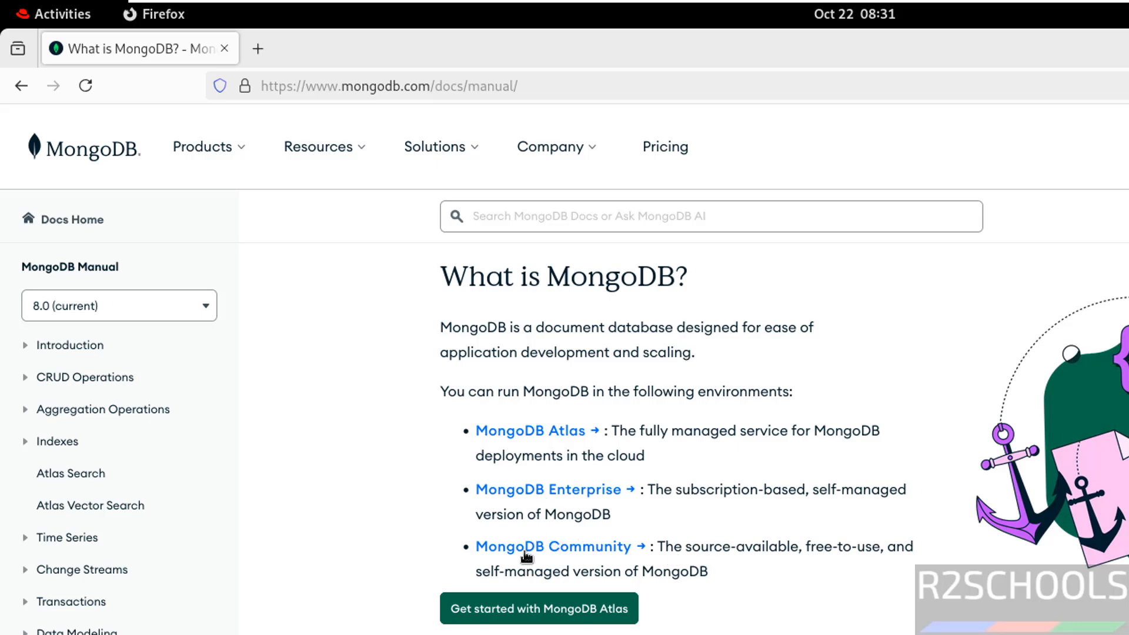
Navigate from Community Edition install guides through Linux to the Red Hat tutorial
{"action": "left_click", "coordinate": [554, 547]}
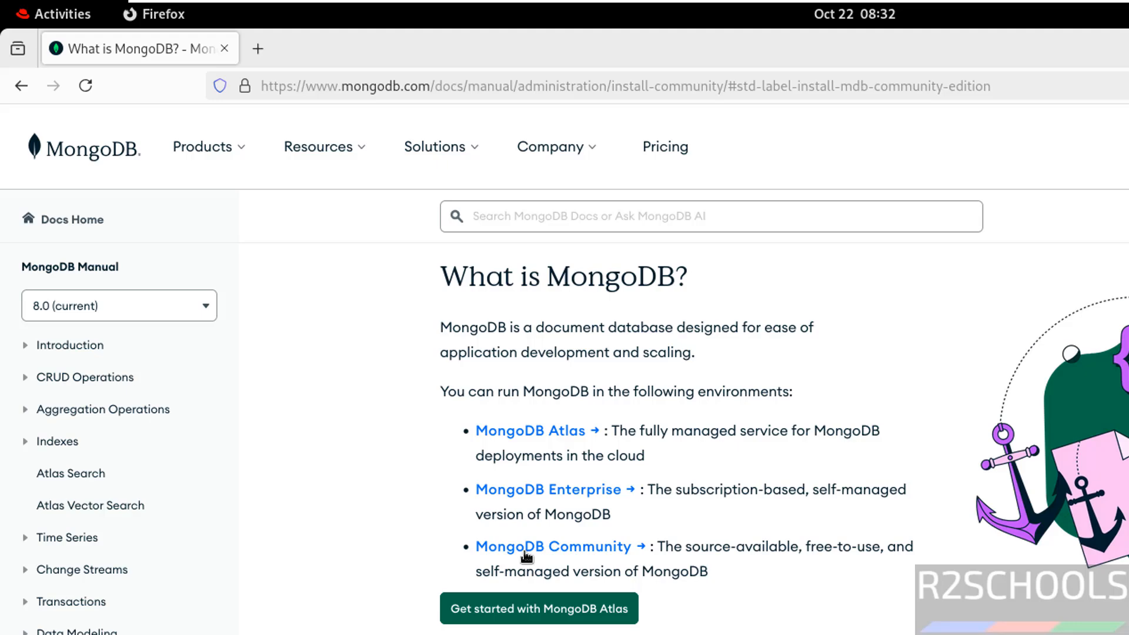
{"action": "left_click", "coordinate": [554, 546]}
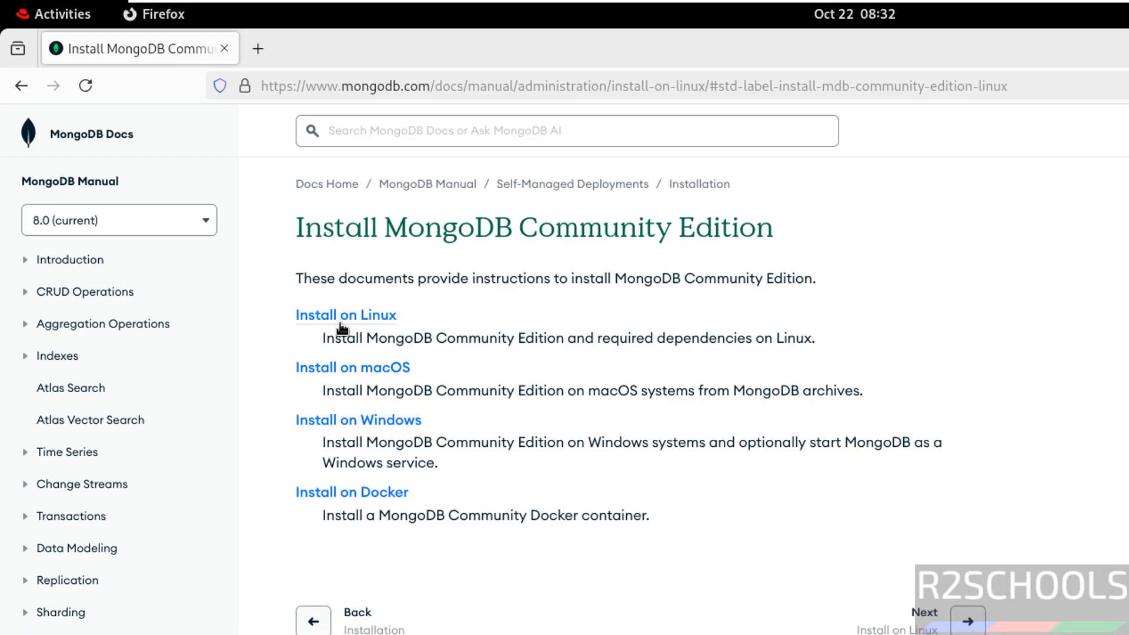
{"action": "left_click", "coordinate": [346, 315]}
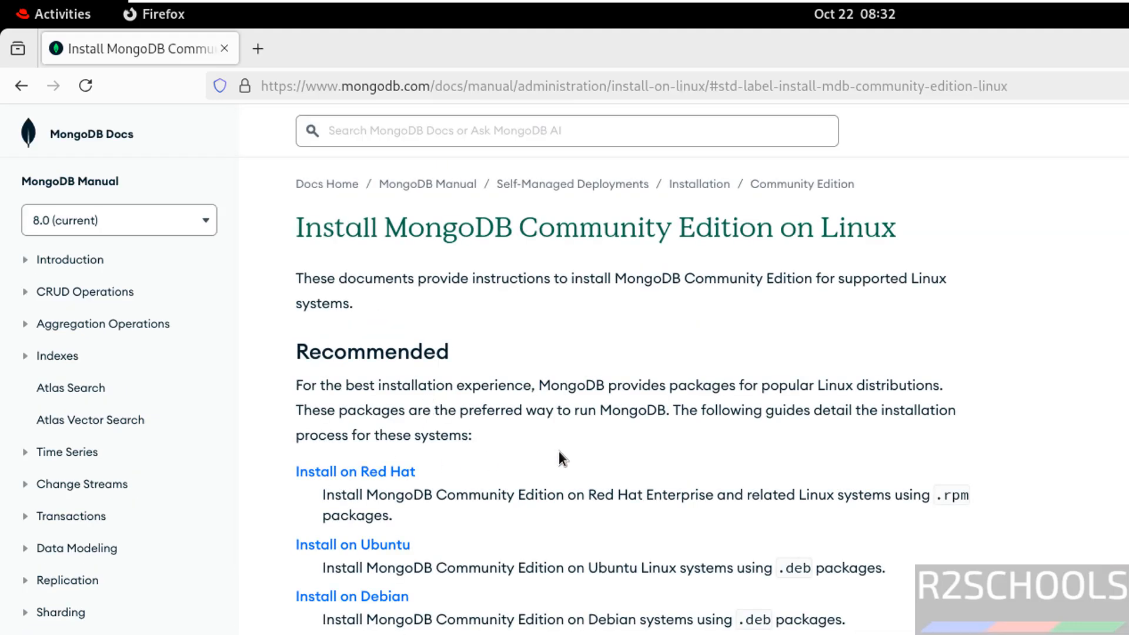
{"action": "mouse_move", "coordinate": [424, 490]}
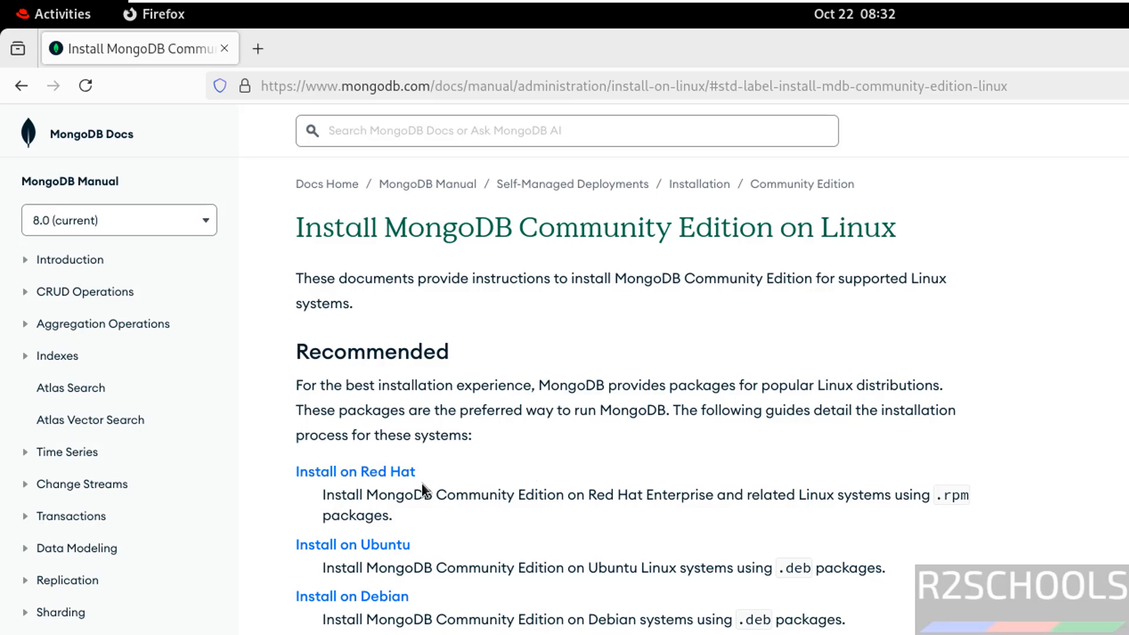
{"action": "mouse_move", "coordinate": [602, 472]}
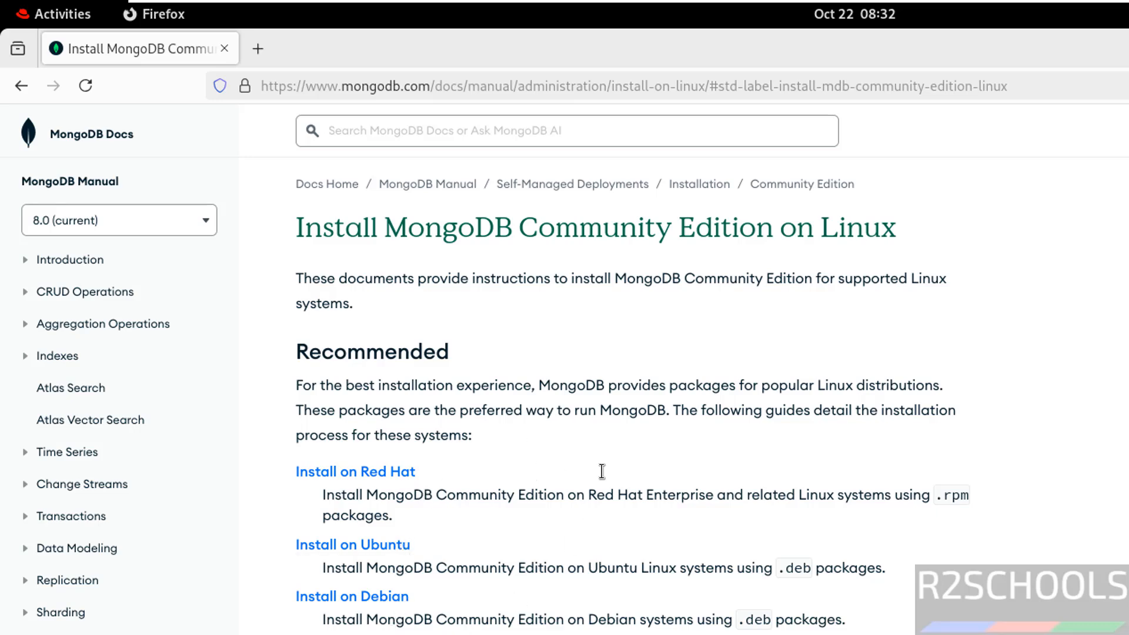
{"action": "mouse_move", "coordinate": [389, 480]}
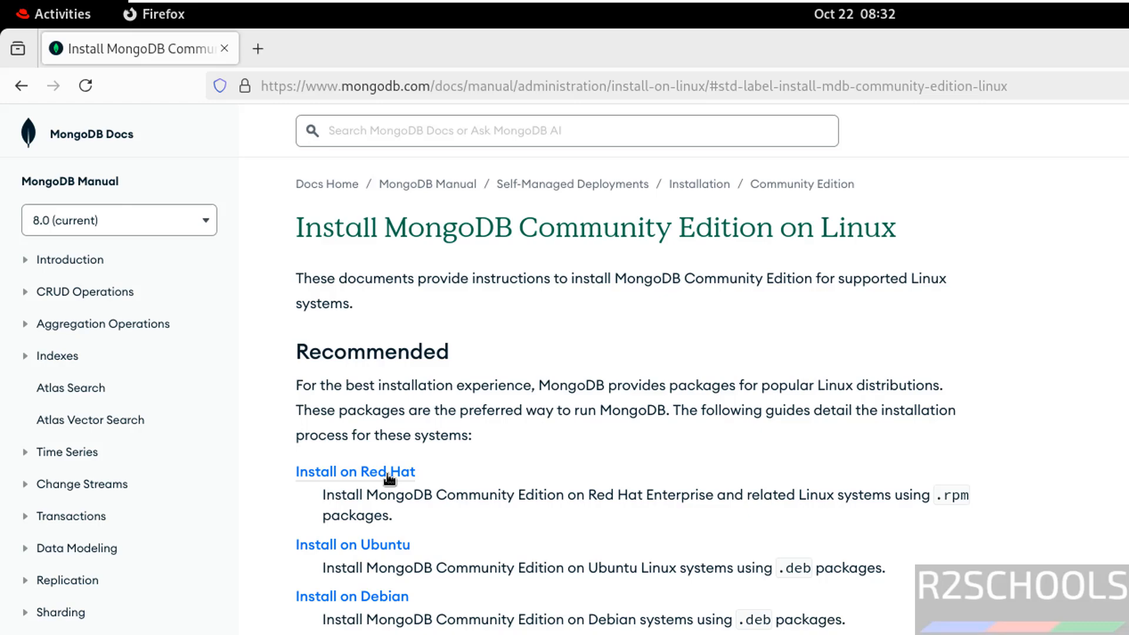
{"action": "left_click", "coordinate": [354, 471]}
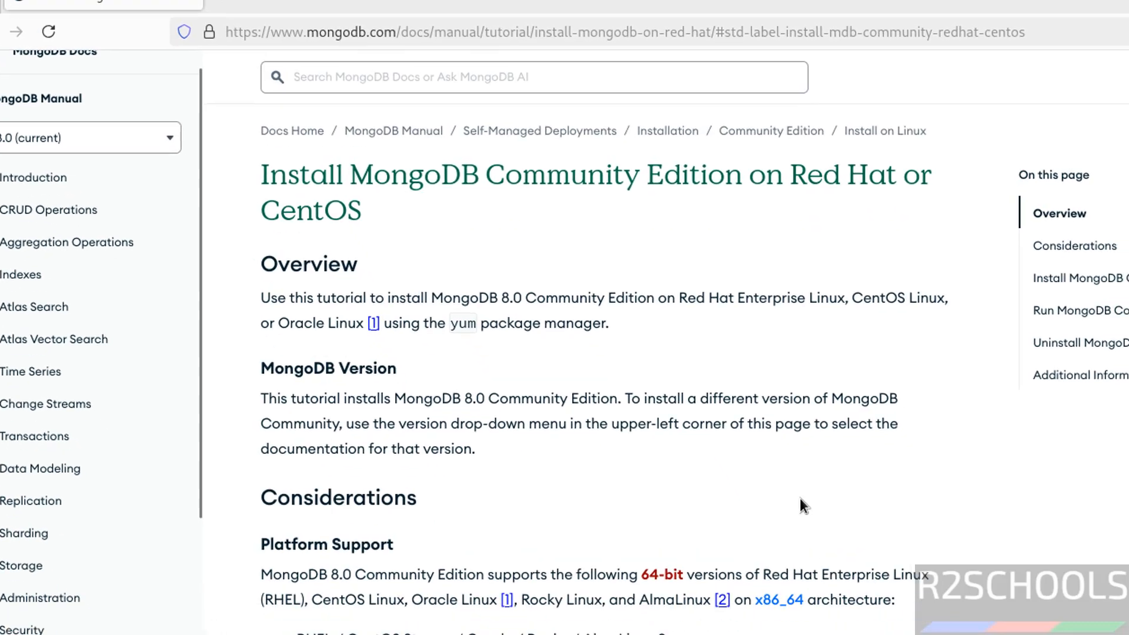
Scroll to the RHEL 9 repository file block and the install command
{"action": "scroll", "scroll_direction": "down", "scroll_amount": 3}
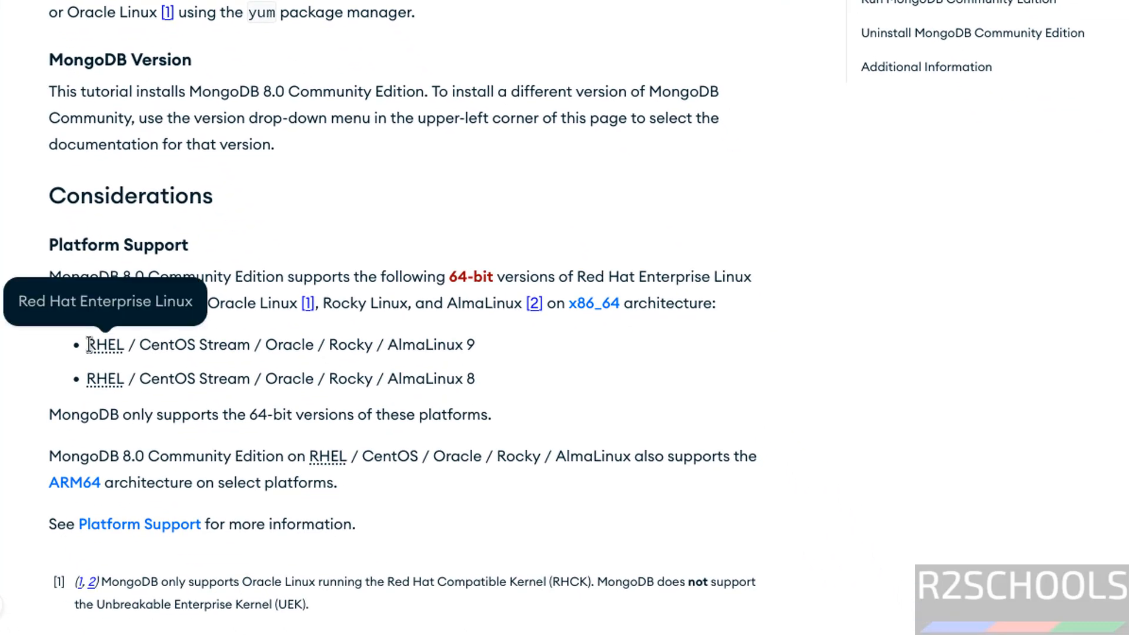
{"action": "mouse_move", "coordinate": [493, 387]}
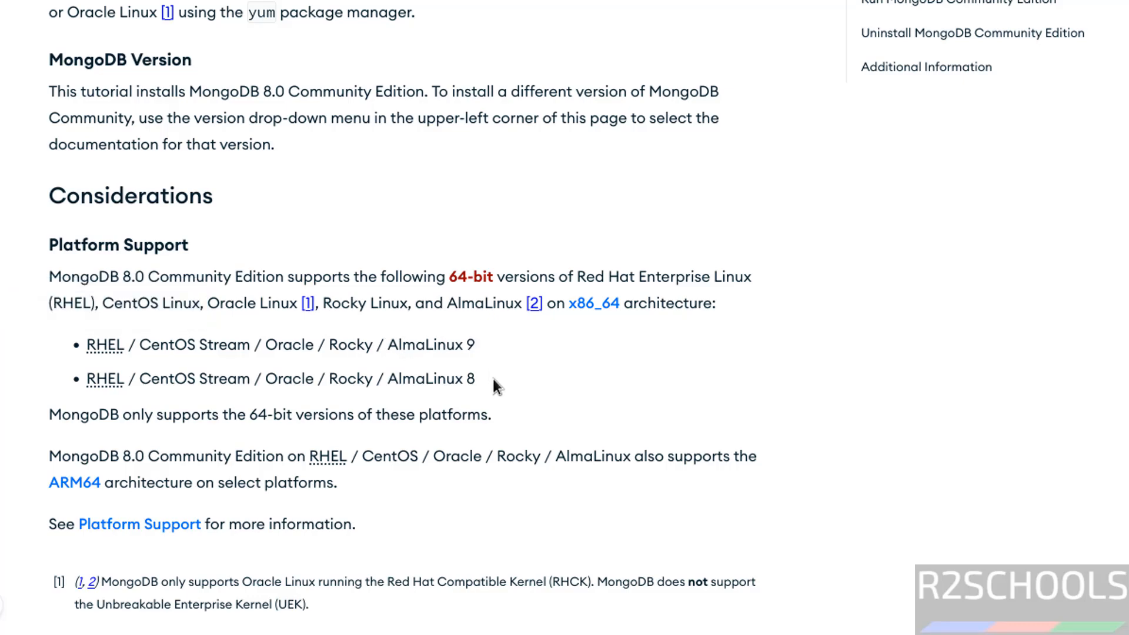
{"action": "scroll", "scroll_direction": "down", "scroll_amount": 3}
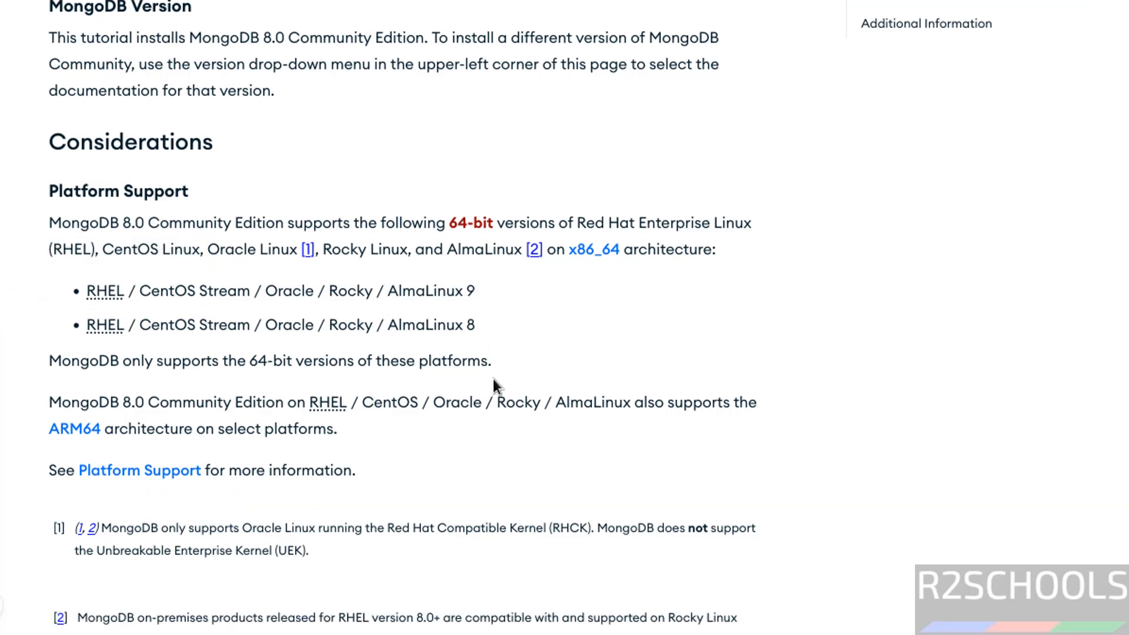
{"action": "scroll", "scroll_direction": "down", "scroll_amount": 3}
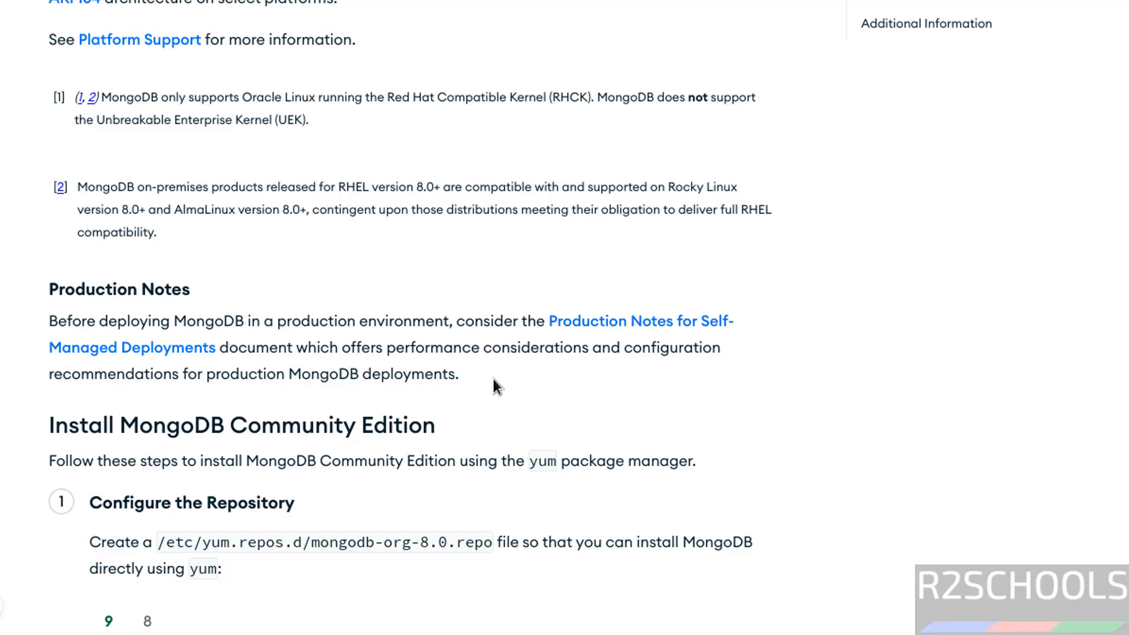
{"action": "scroll", "scroll_direction": "down", "scroll_amount": 3}
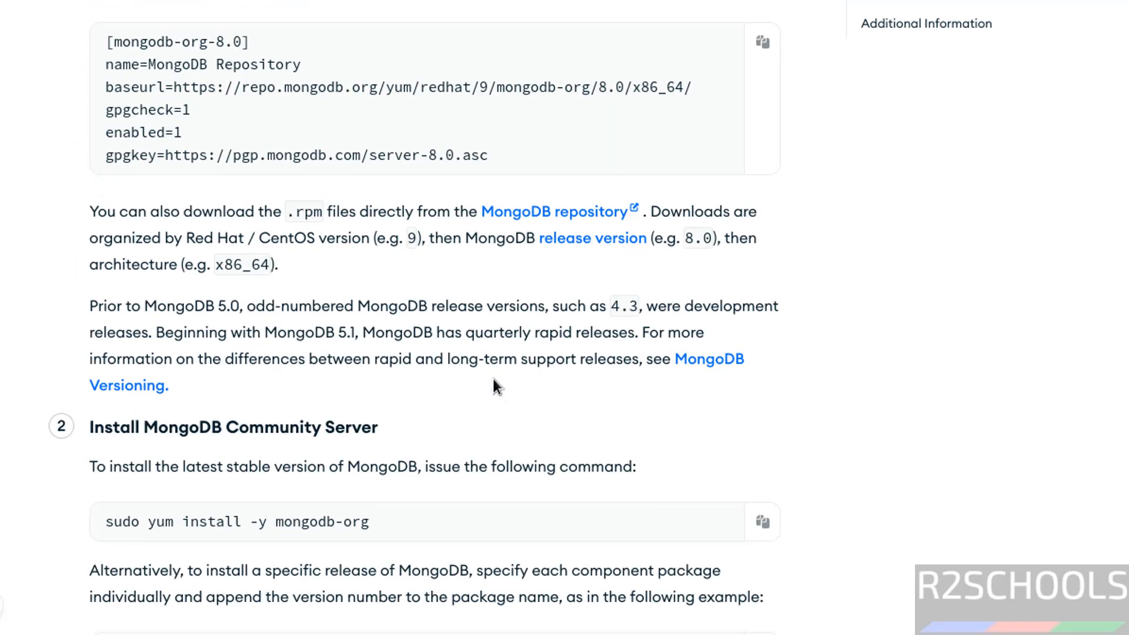
{"action": "scroll", "scroll_direction": "down", "scroll_amount": 3}
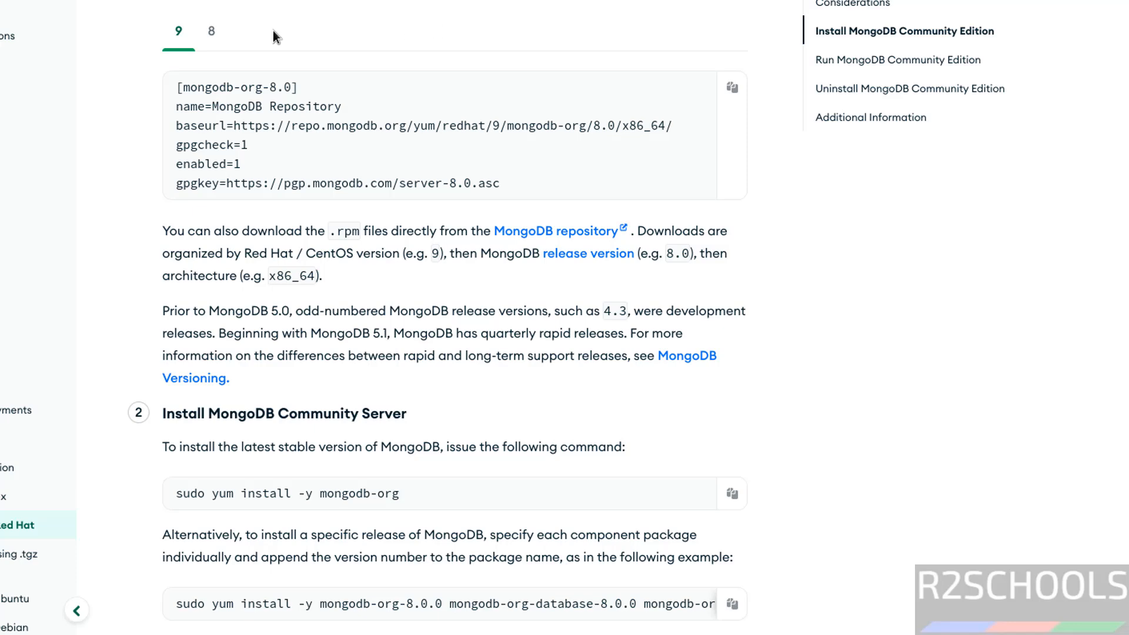
{"action": "left_click", "coordinate": [211, 30]}
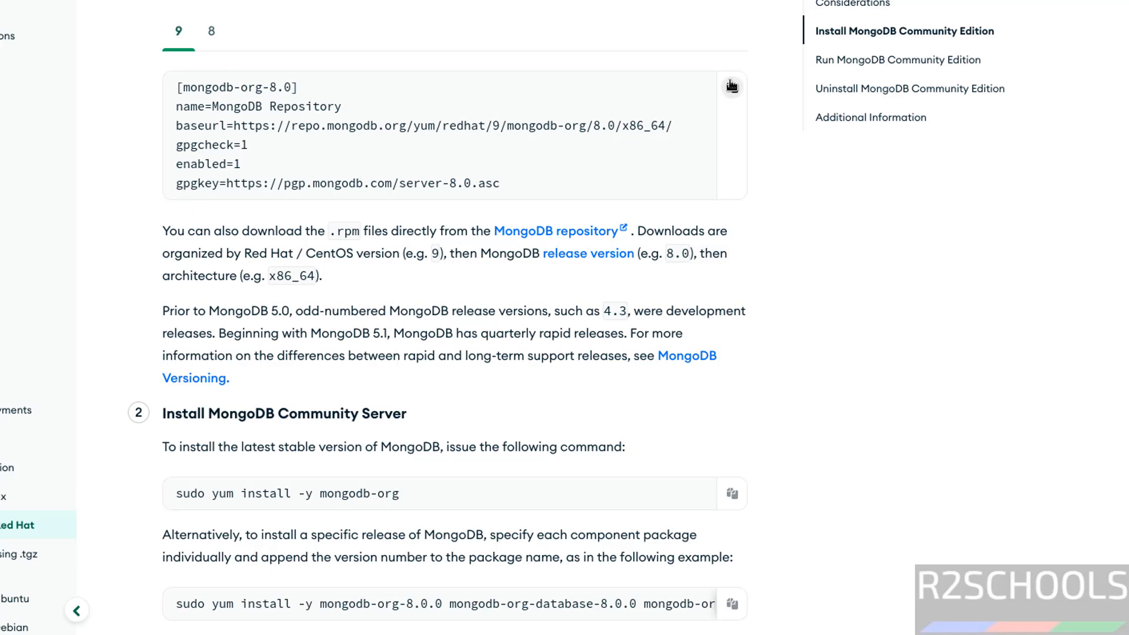
Run sudo vi on /etc/yum.repos.d/mongodb-org-8.0.repo copied from the docs, giving the password
{"action": "scroll", "scroll_direction": "up", "scroll_amount": 3}
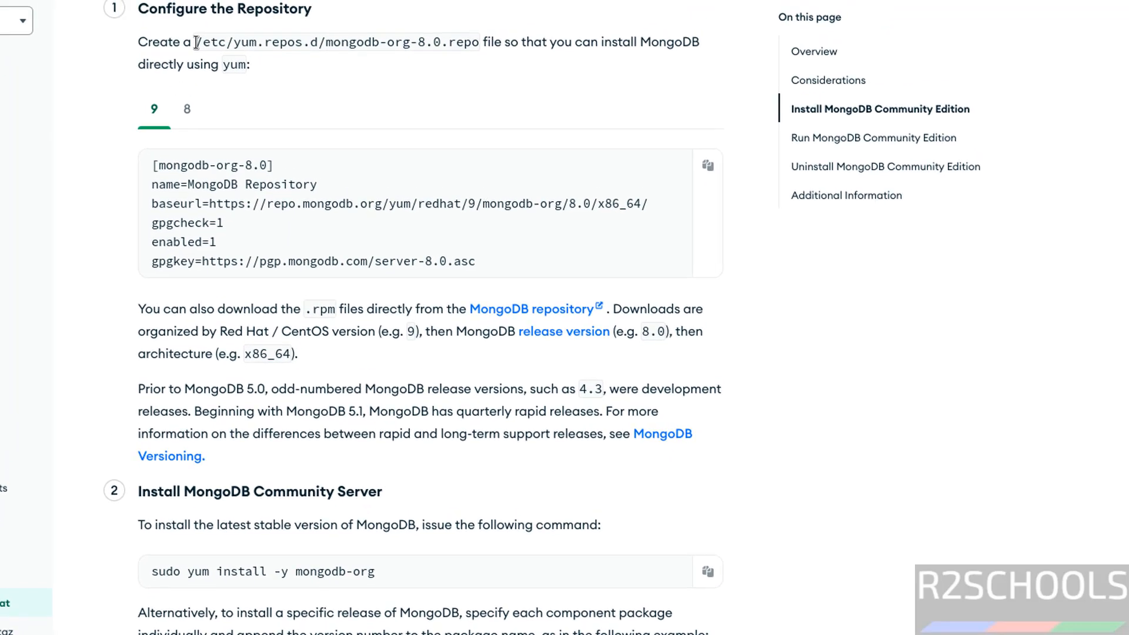
{"action": "double_click", "coordinate": [335, 42]}
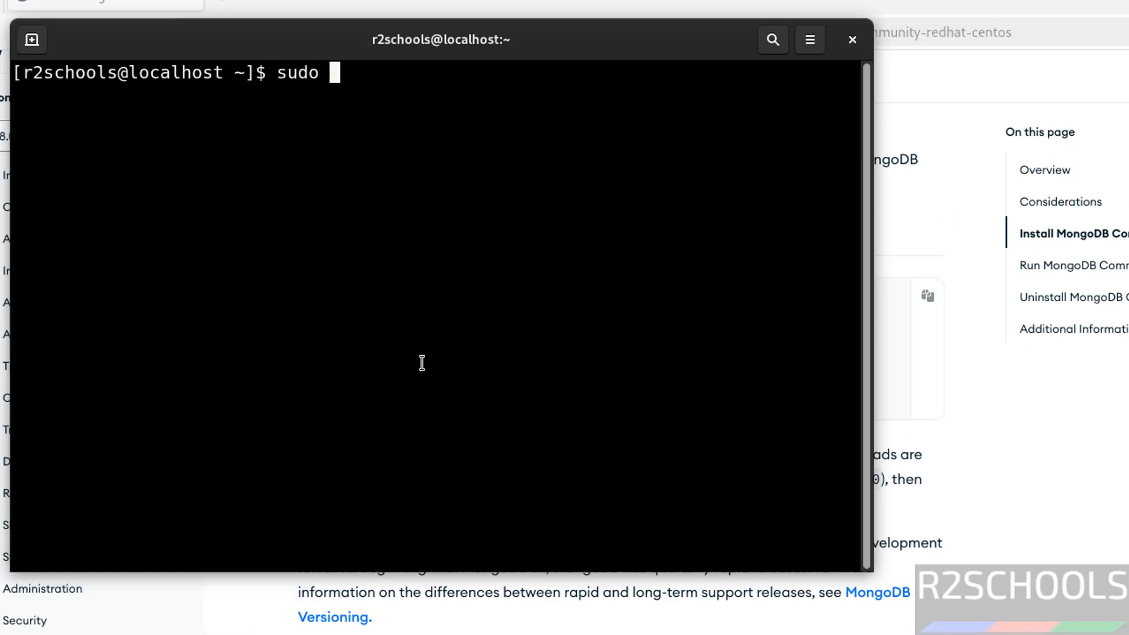
{"action": "right_click", "coordinate": [421, 363]}
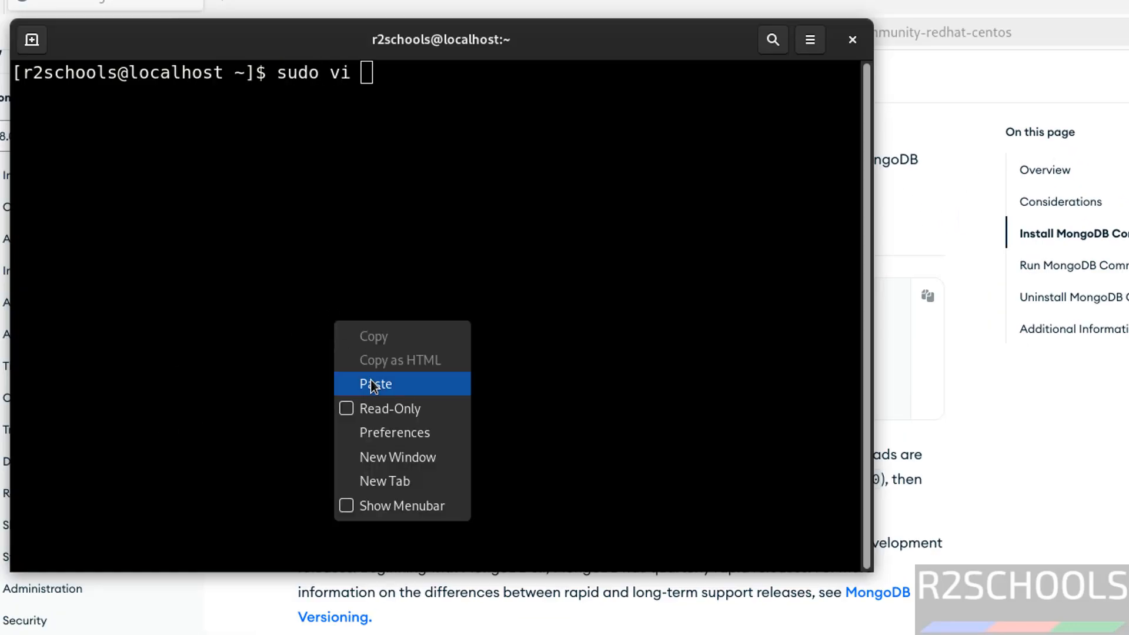
{"action": "left_click", "coordinate": [377, 383]}
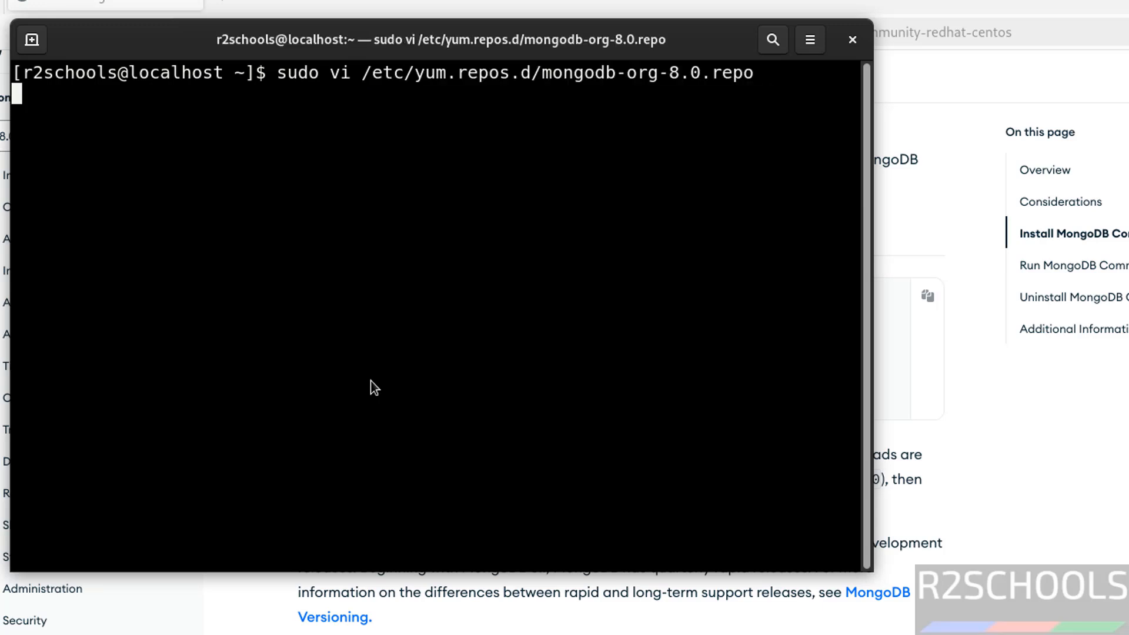
{"action": "key", "text": "Return"}
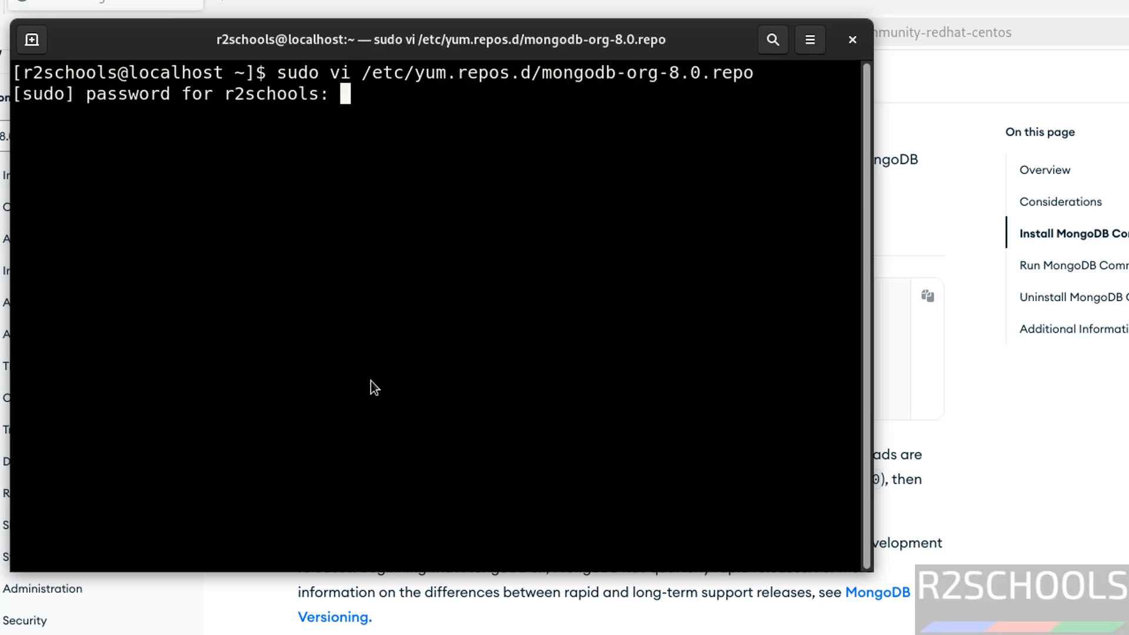
{"action": "key", "text": "Return"}
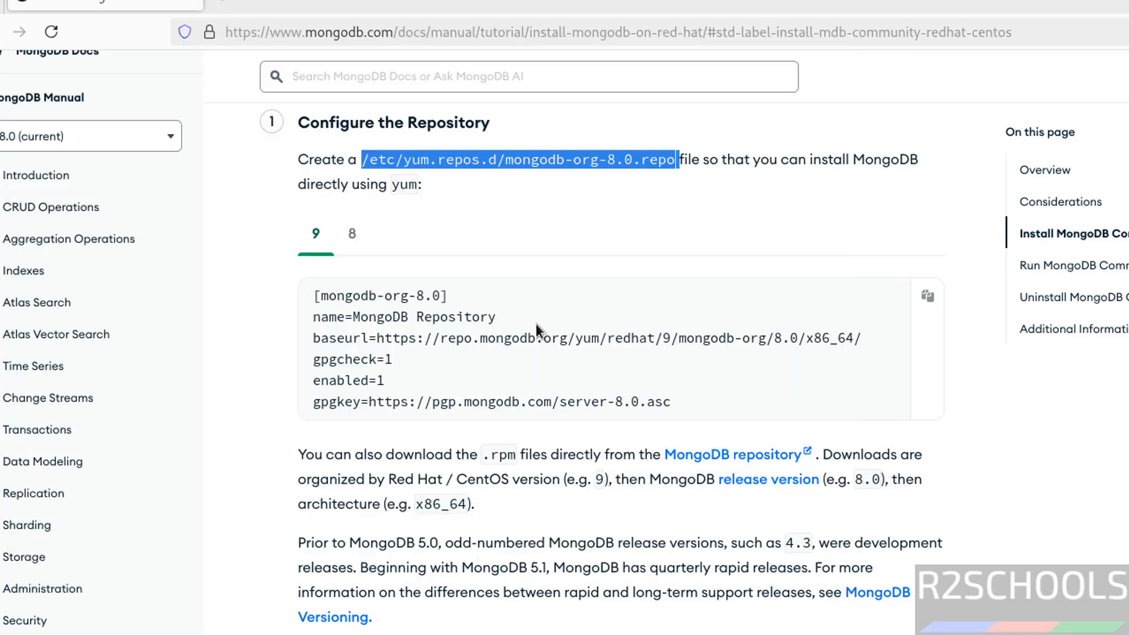
{"action": "mouse_move", "coordinate": [707, 166]}
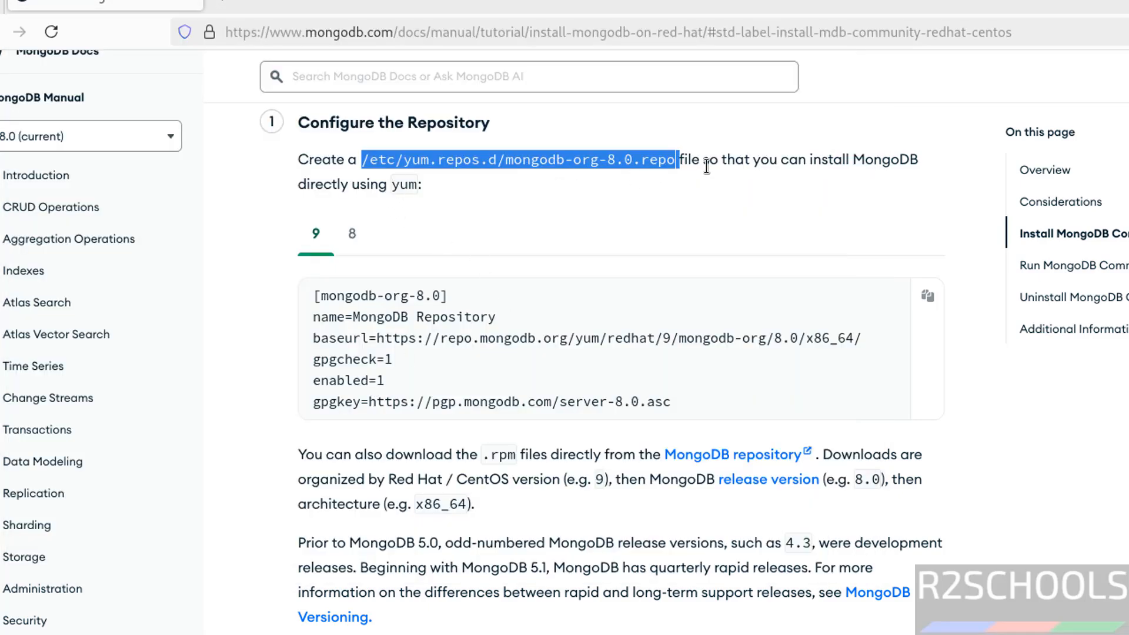
{"action": "mouse_move", "coordinate": [403, 183]}
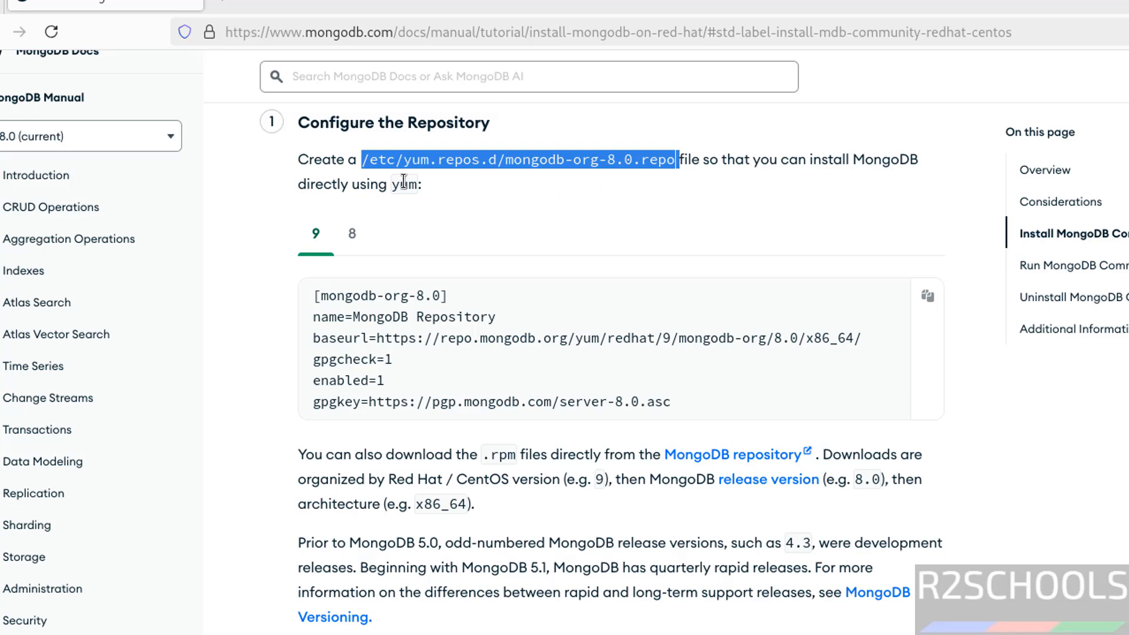
{"action": "mouse_move", "coordinate": [312, 300]}
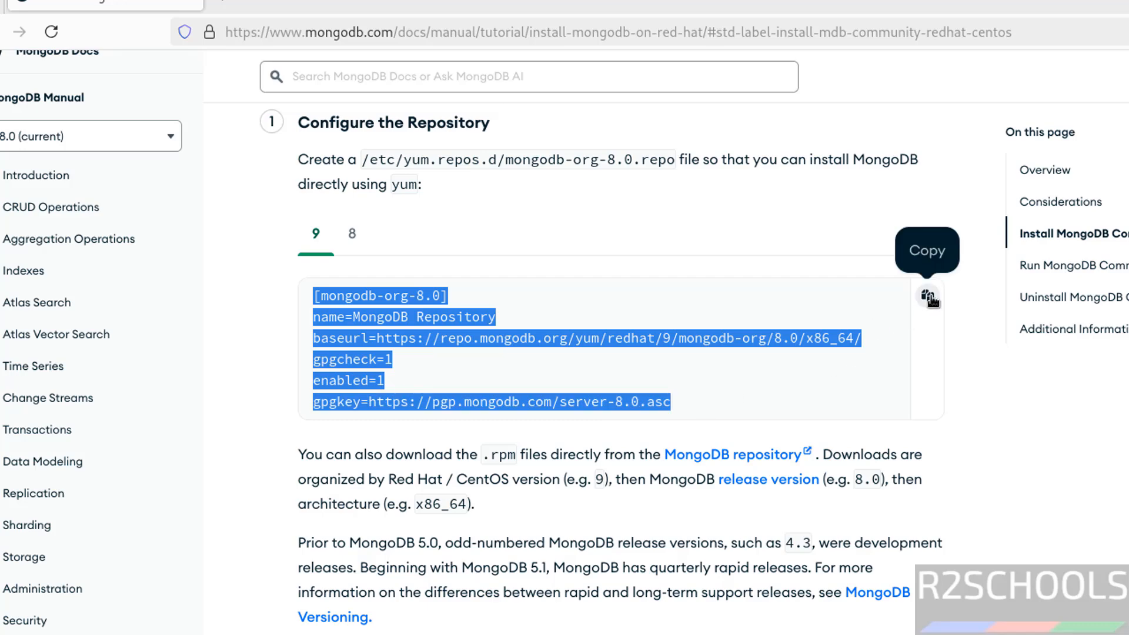
Paste the MongoDB 8.0 repository settings into the file and save with :wq
{"action": "left_click", "coordinate": [929, 297]}
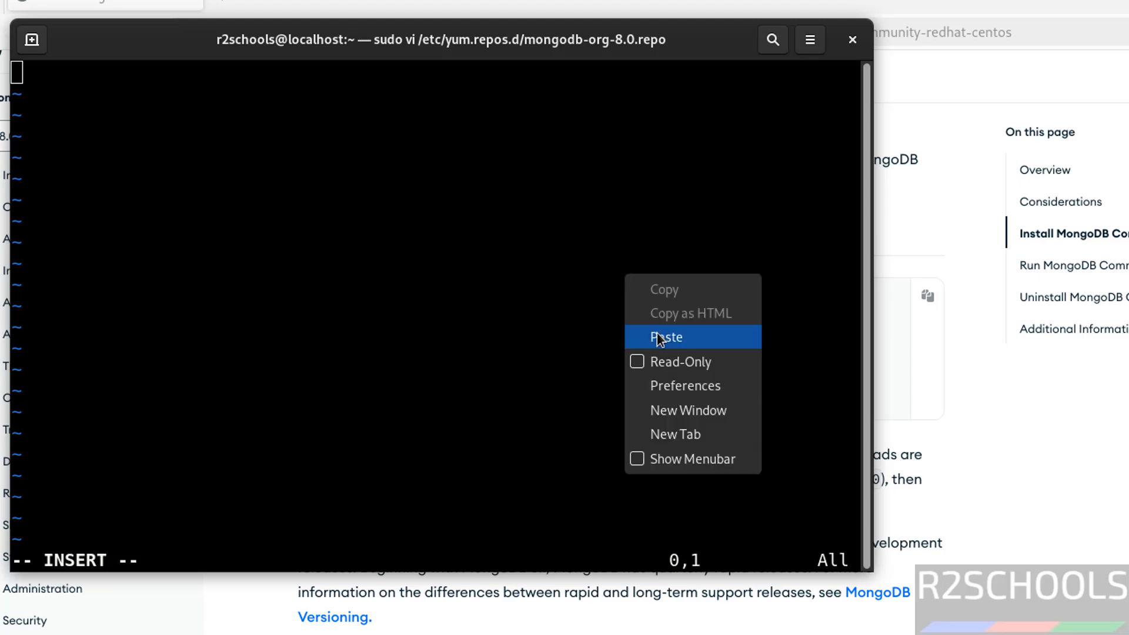
{"action": "left_click", "coordinate": [663, 336]}
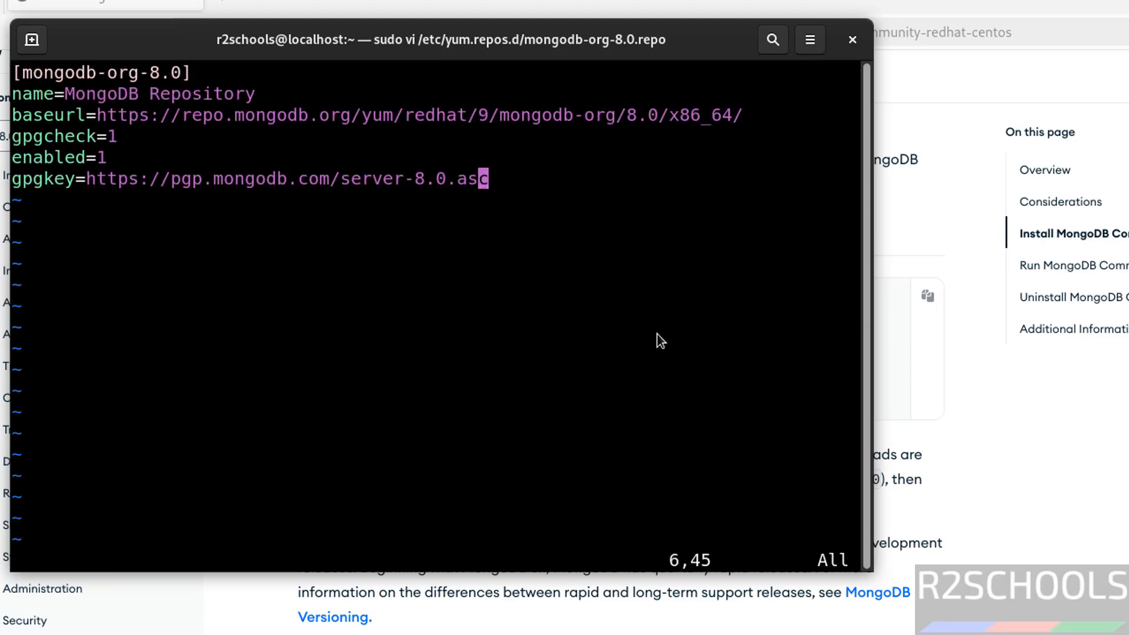
{"action": "type", "text": ":wq"}
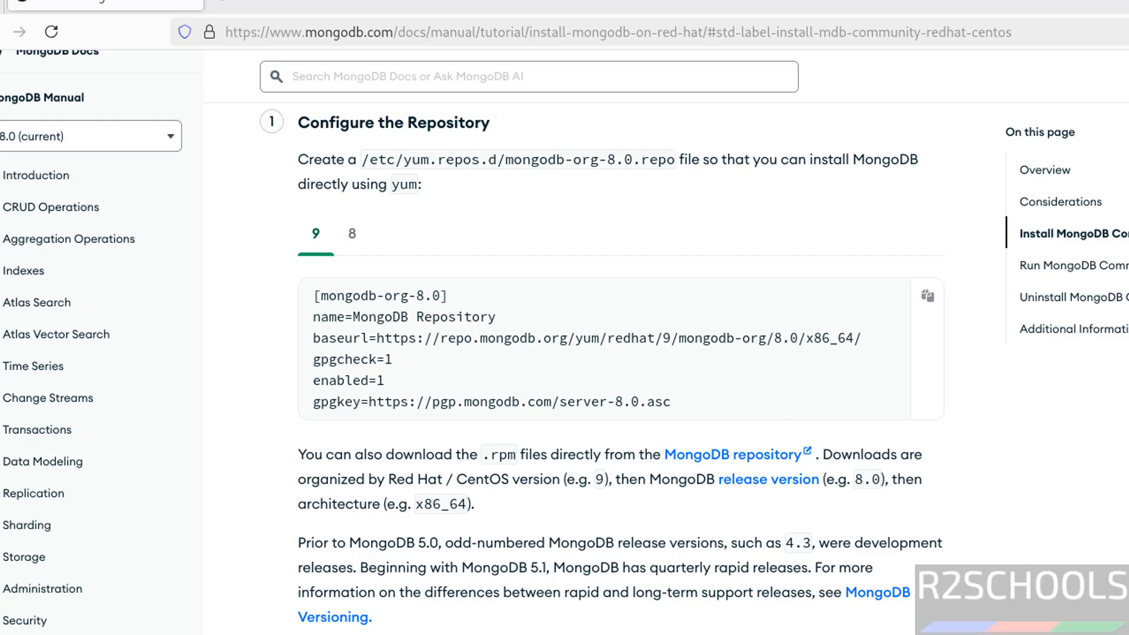
Scroll to step 2, Install MongoDB Community Server, with its yum install commands
{"action": "scroll", "scroll_direction": "down", "scroll_amount": 3}
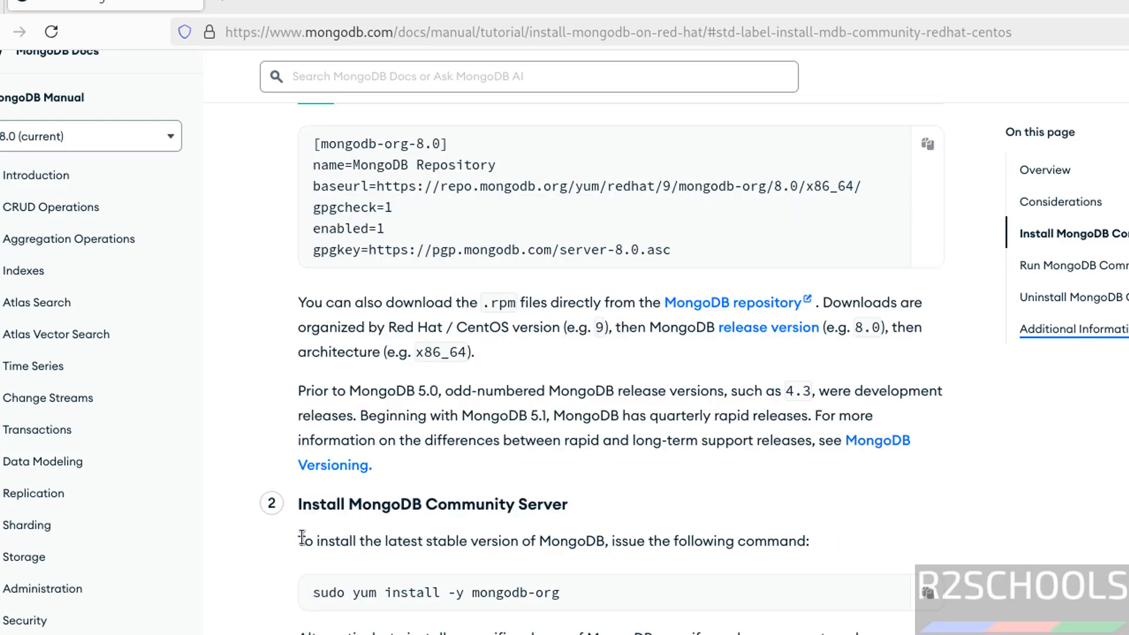
{"action": "scroll", "scroll_direction": "down", "scroll_amount": 3}
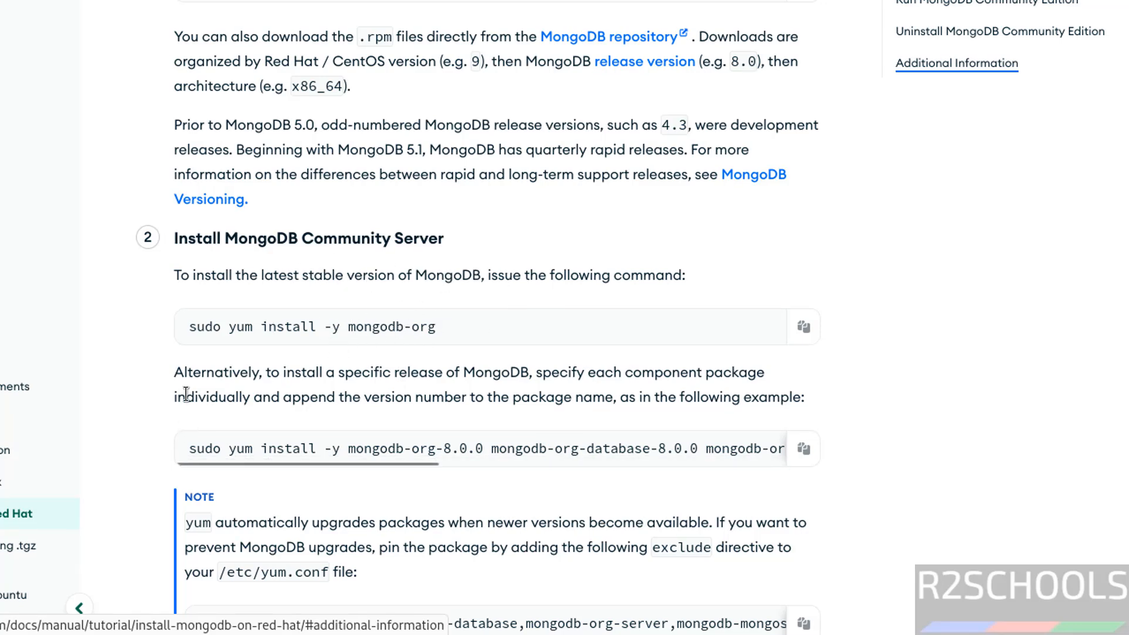
{"action": "mouse_move", "coordinate": [332, 389]}
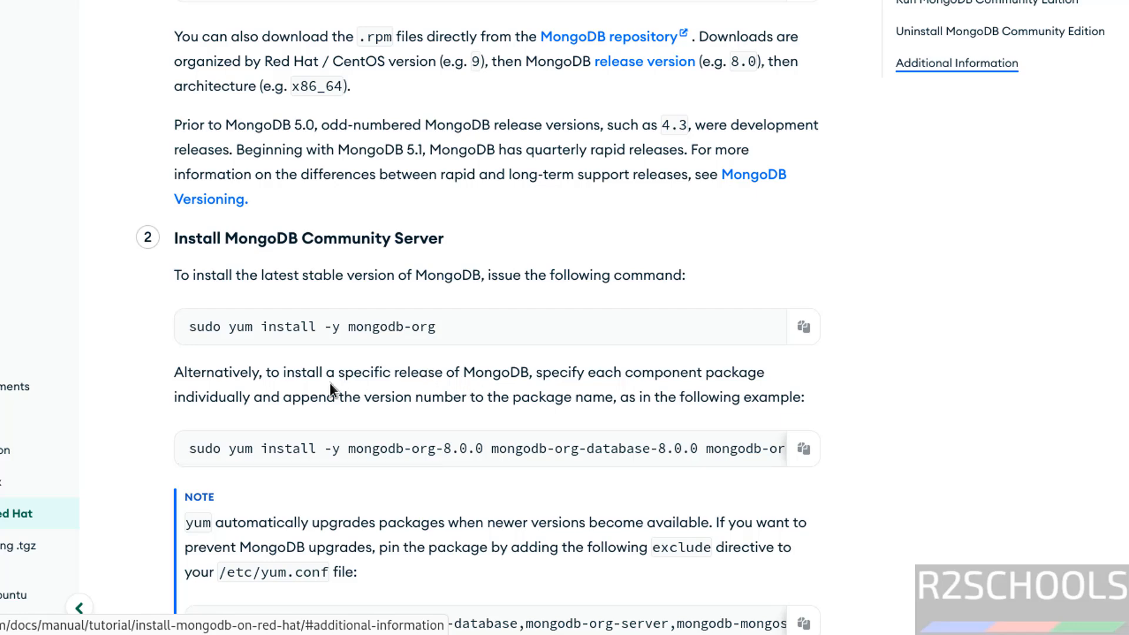
{"action": "mouse_move", "coordinate": [562, 369]}
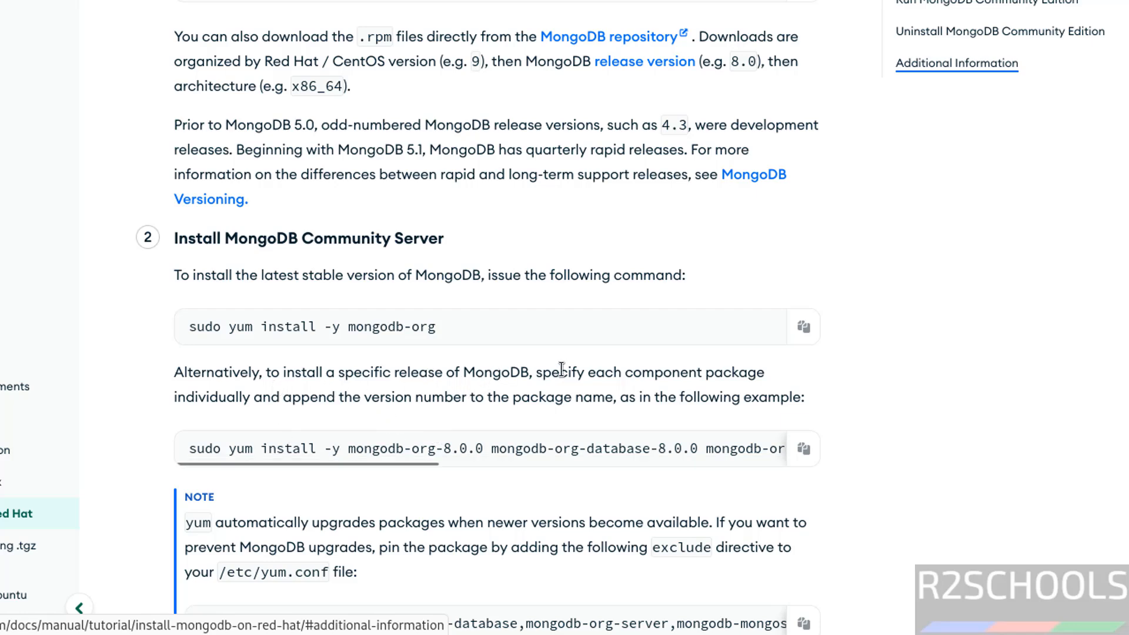
{"action": "mouse_move", "coordinate": [505, 455]}
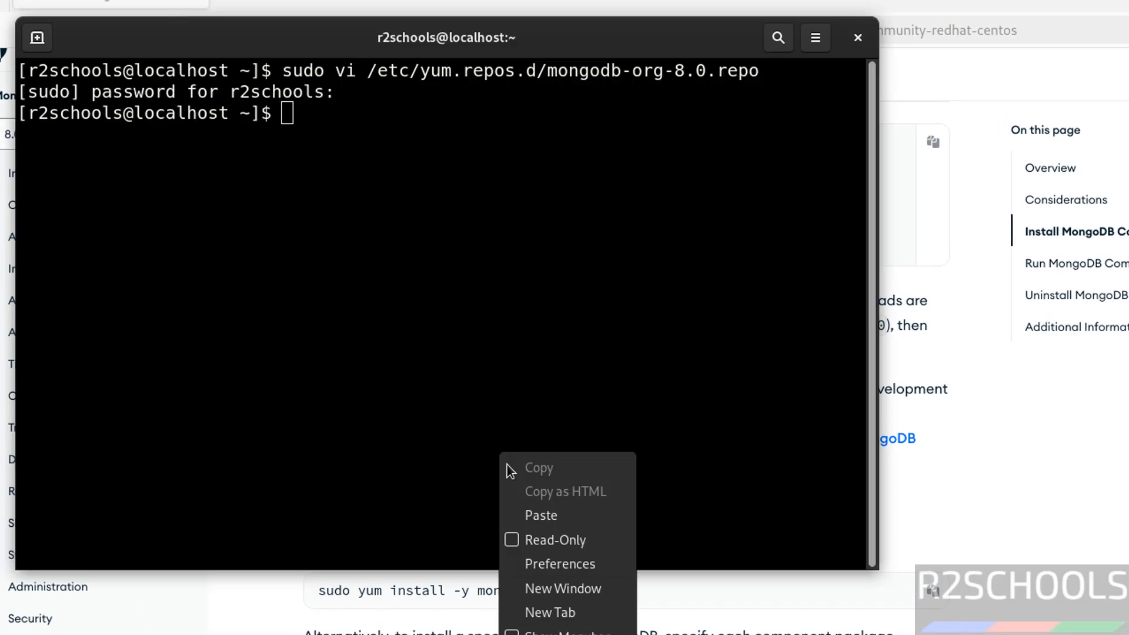
Paste the copied yum install command at the shell prompt
{"action": "left_click", "coordinate": [539, 515]}
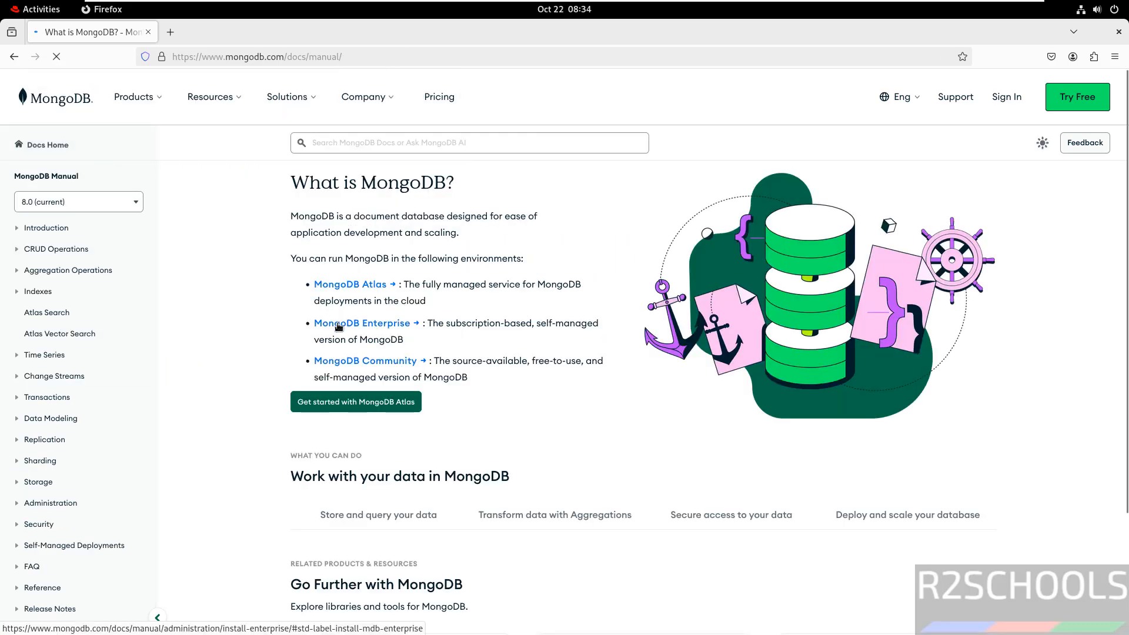
Navigate to the MongoDB Enterprise installation guide for Red Hat
{"action": "left_click", "coordinate": [362, 323]}
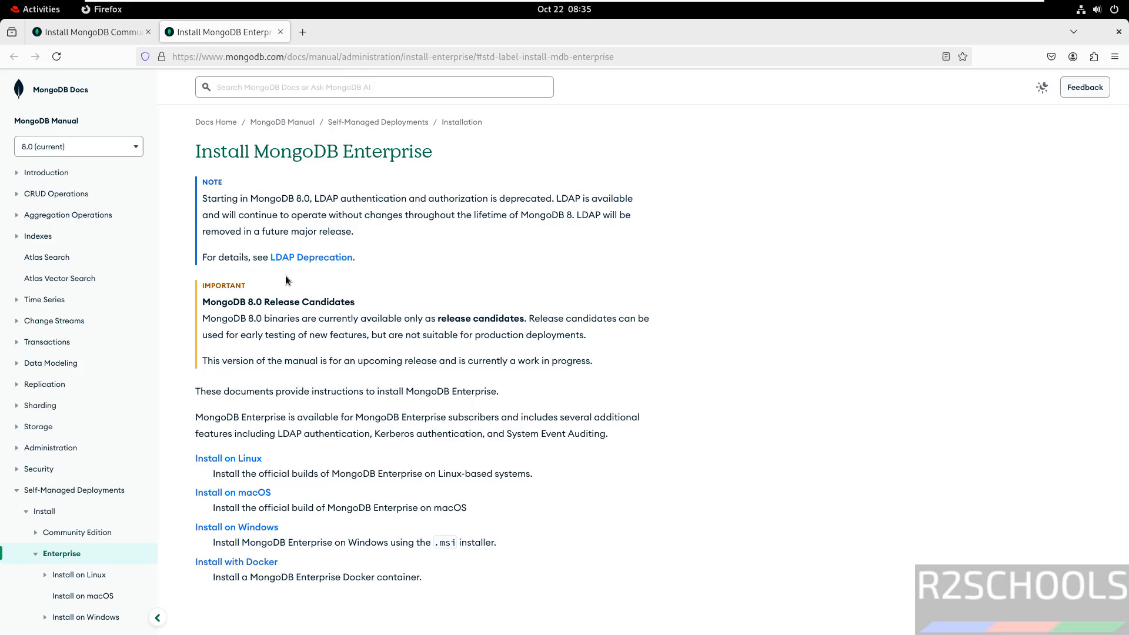
{"action": "mouse_move", "coordinate": [284, 203]}
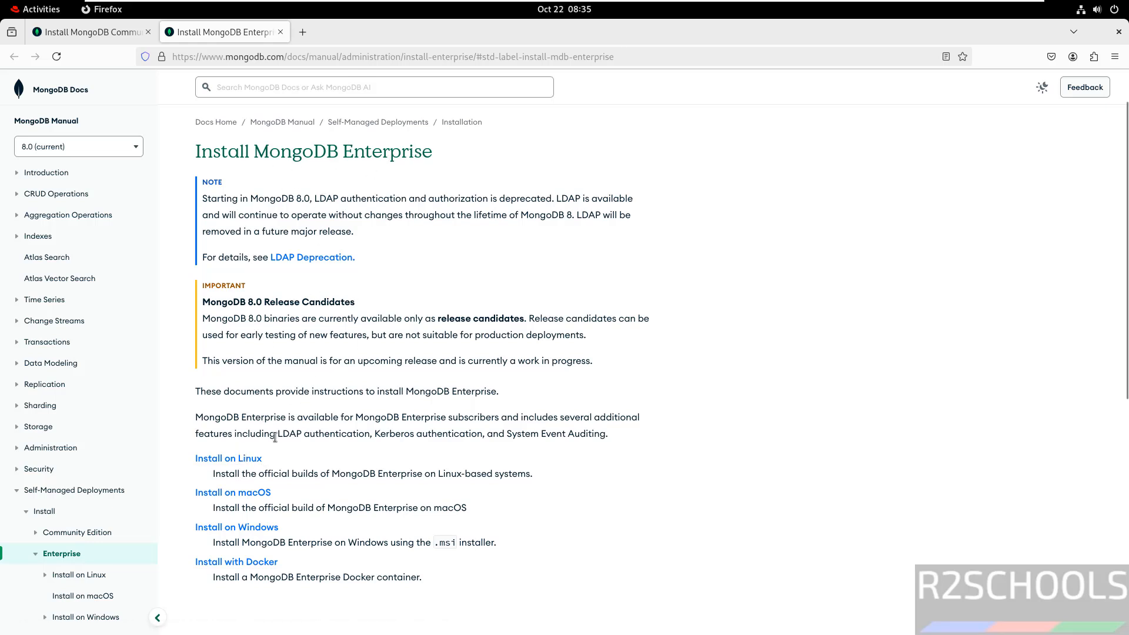
{"action": "mouse_move", "coordinate": [228, 458]}
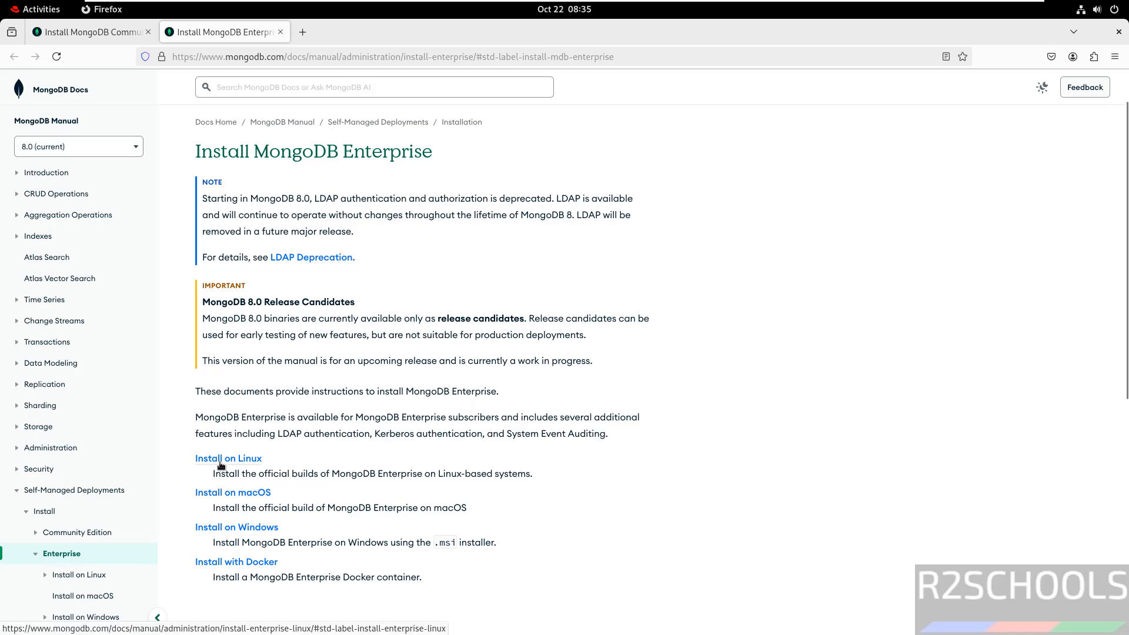
{"action": "left_click", "coordinate": [228, 457]}
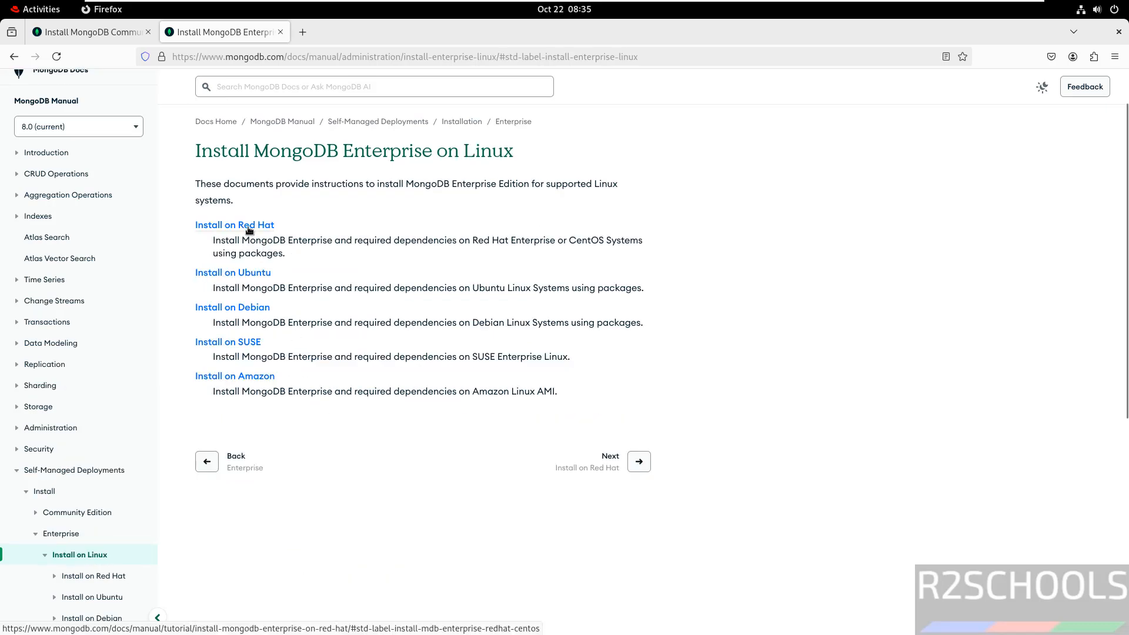
{"action": "left_click", "coordinate": [234, 224]}
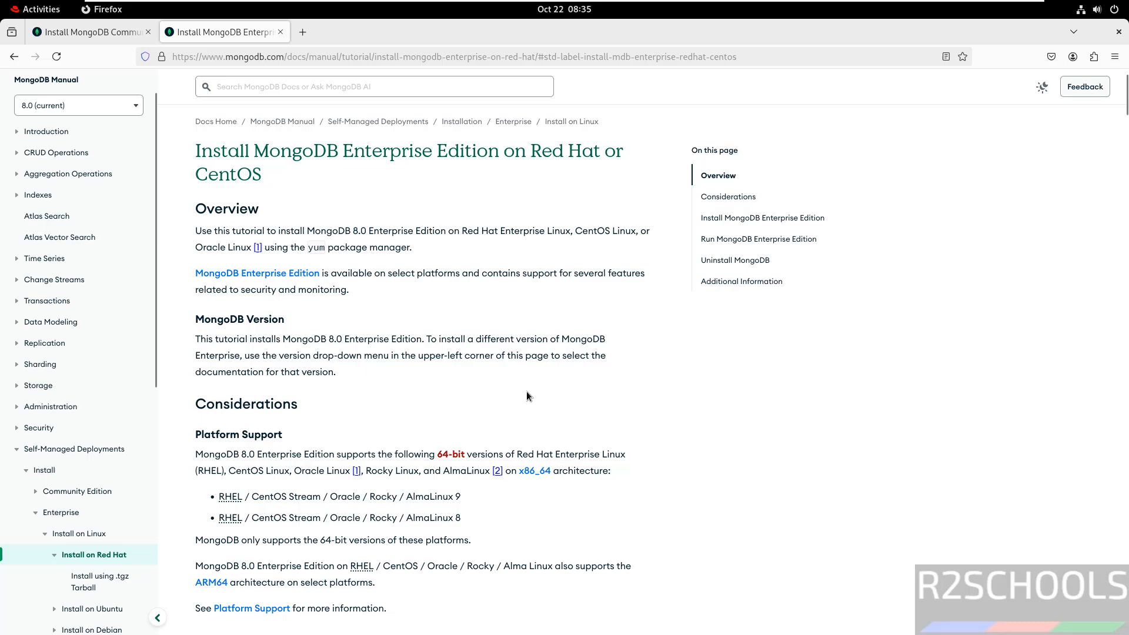
Read down the Install MongoDB Enterprise Server section, then return to the terminal
{"action": "scroll", "scroll_direction": "down", "scroll_amount": 3}
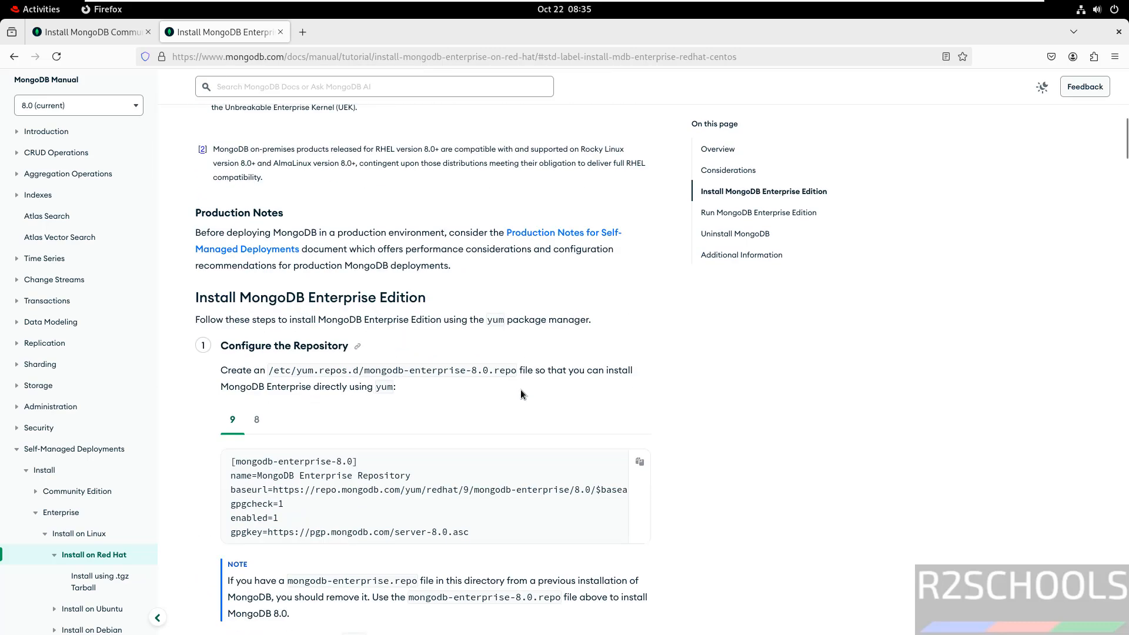
{"action": "scroll", "scroll_direction": "down", "scroll_amount": 3}
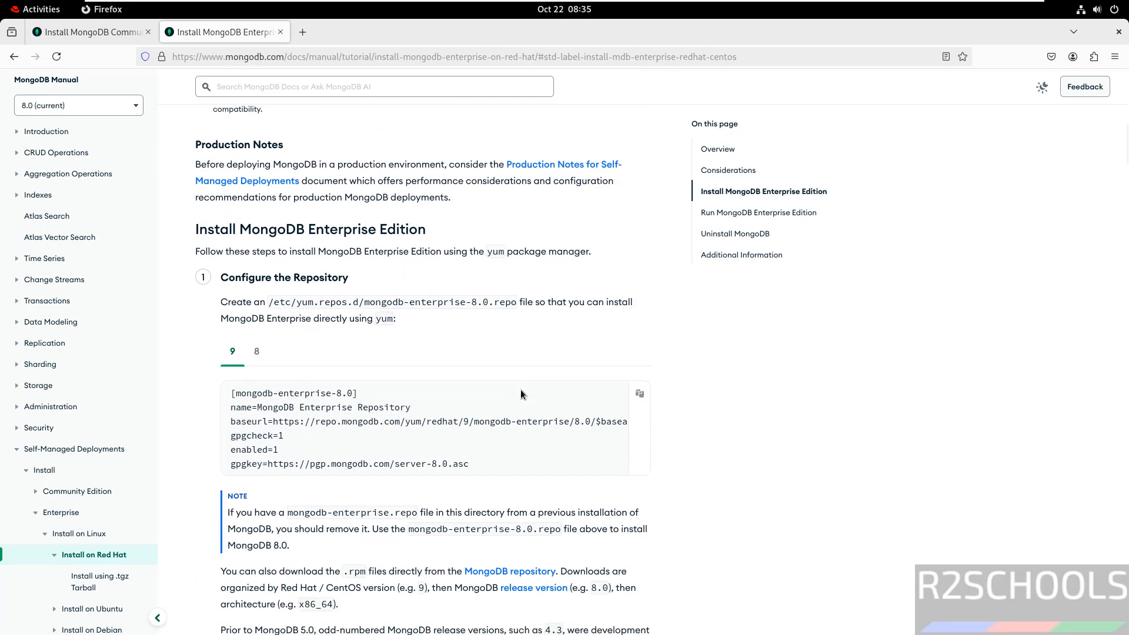
{"action": "scroll", "scroll_direction": "down", "scroll_amount": 3}
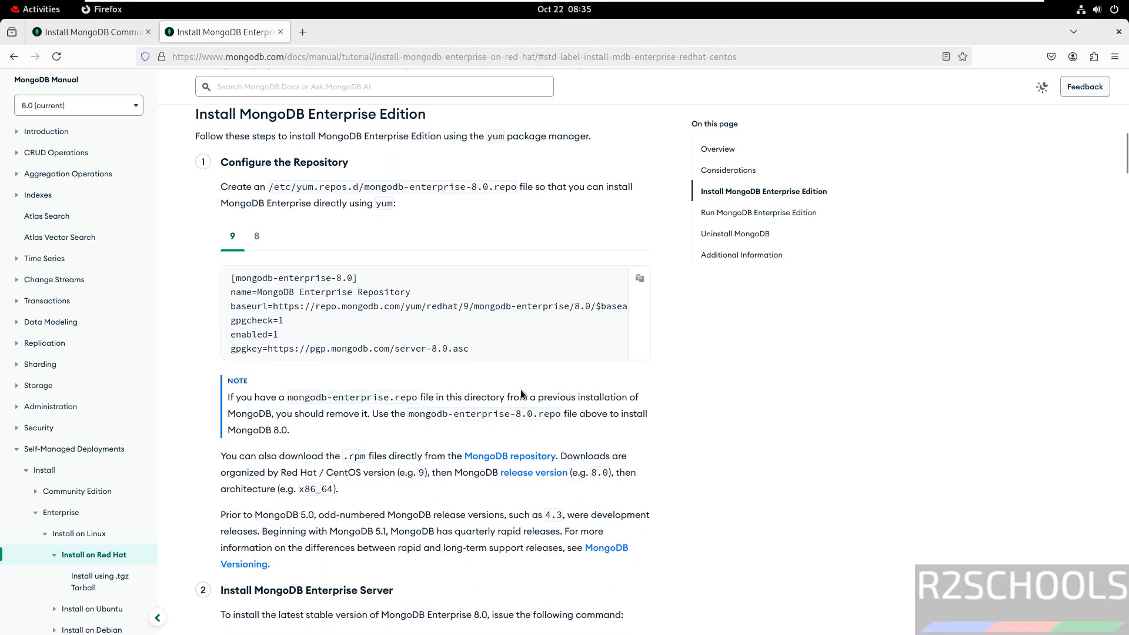
{"action": "scroll", "scroll_direction": "down", "scroll_amount": 3}
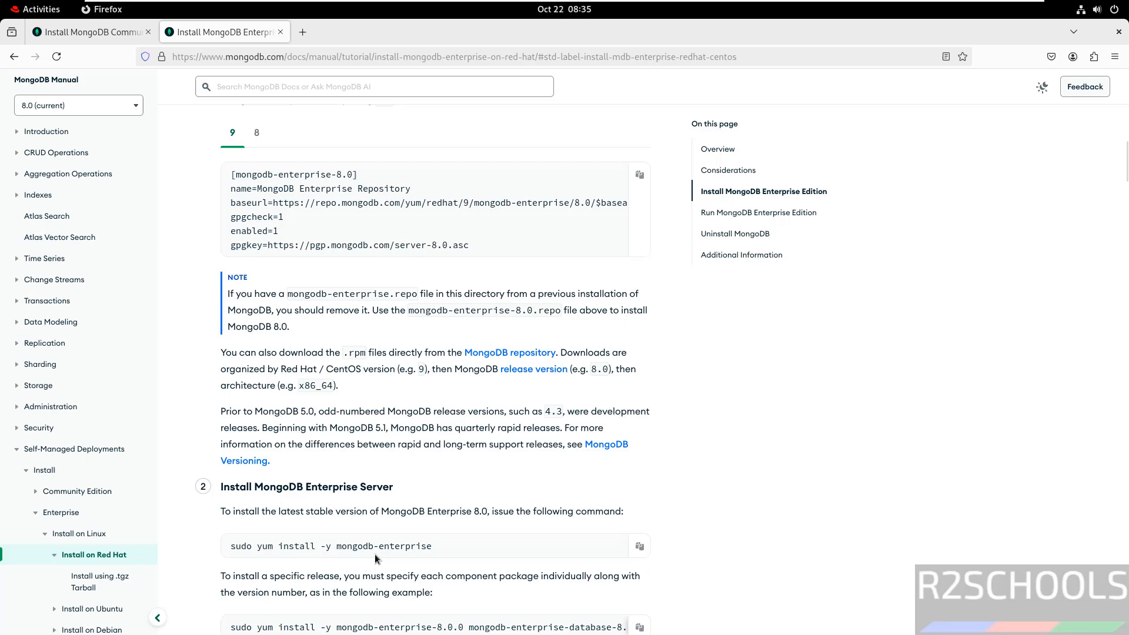
{"action": "scroll", "scroll_direction": "down", "scroll_amount": 3}
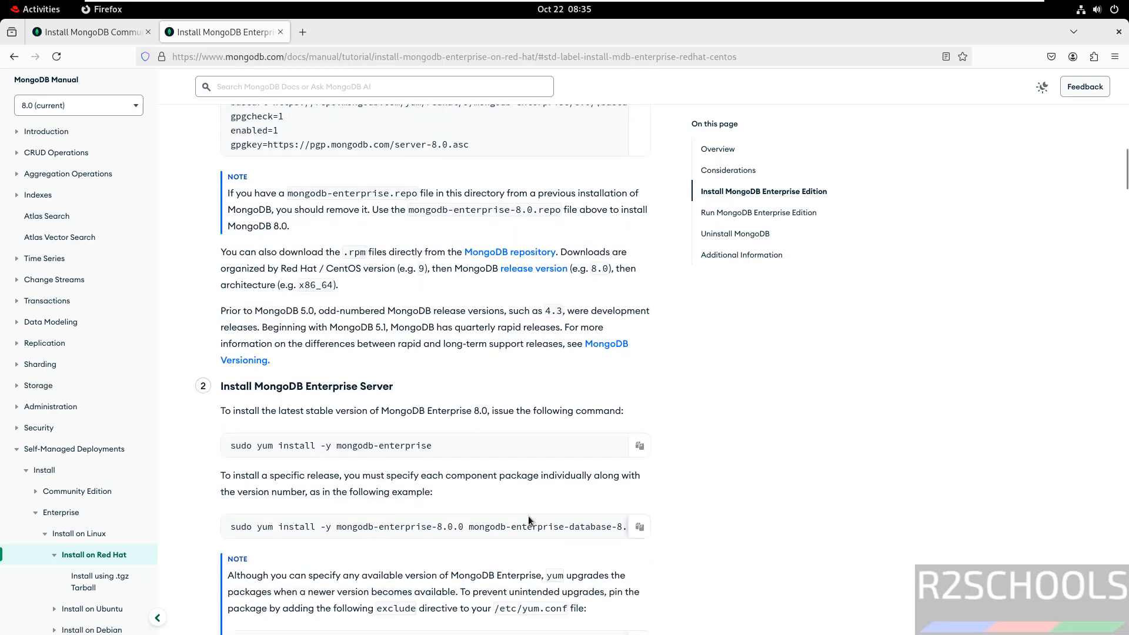
{"action": "mouse_move", "coordinate": [508, 531]}
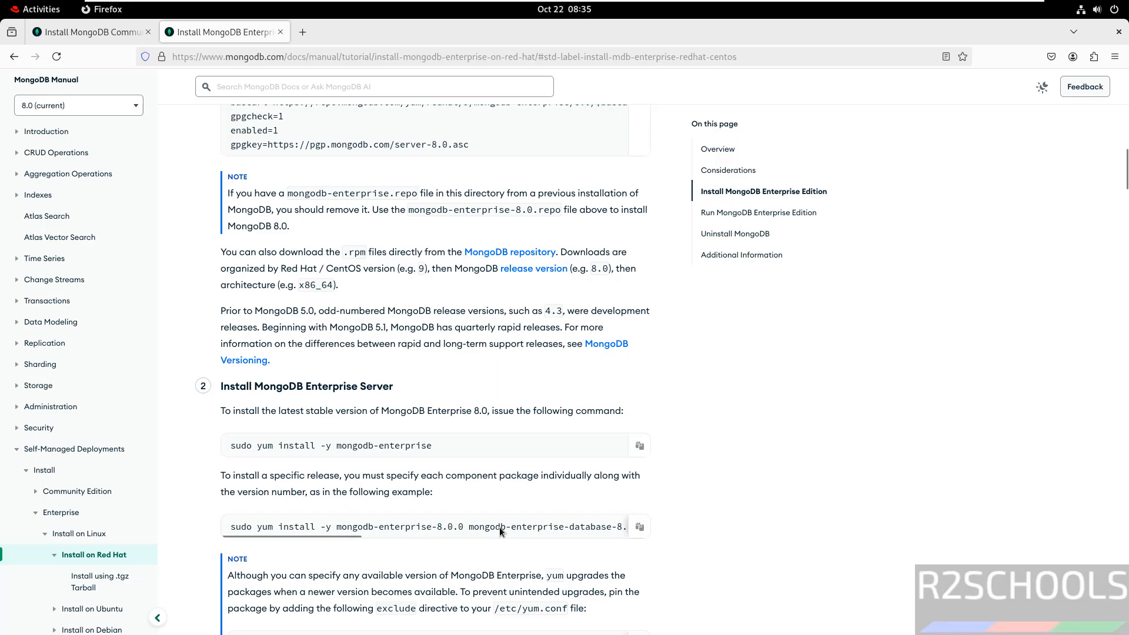
{"action": "left_click", "coordinate": [146, 12]}
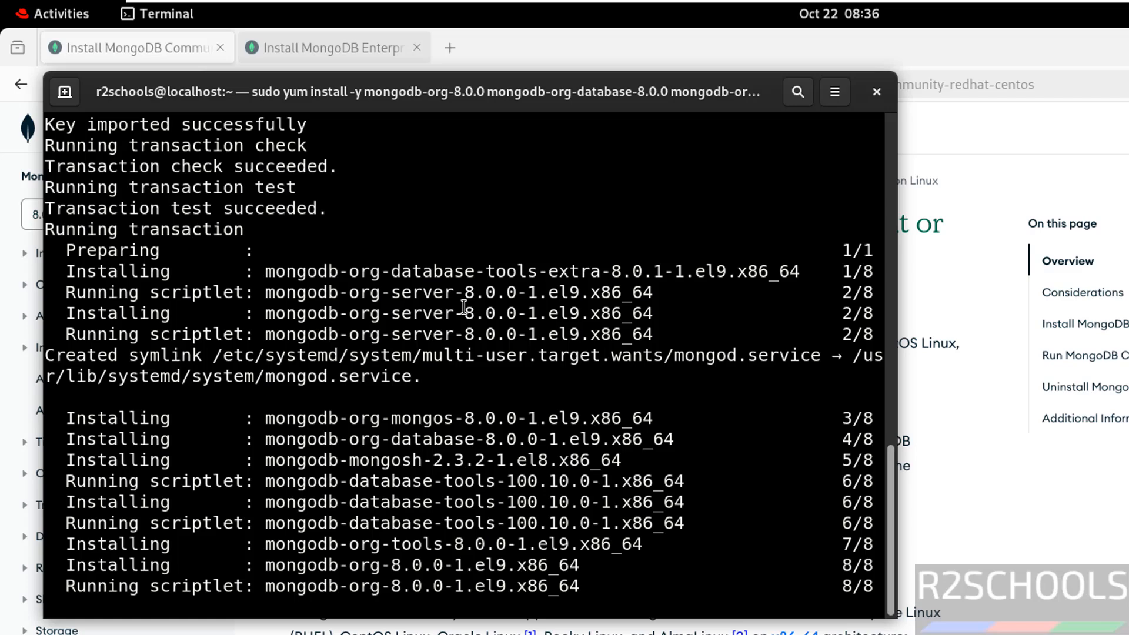
Scroll through the yum install output as all 8 packages are verified
{"action": "scroll", "scroll_direction": "down", "scroll_amount": 3}
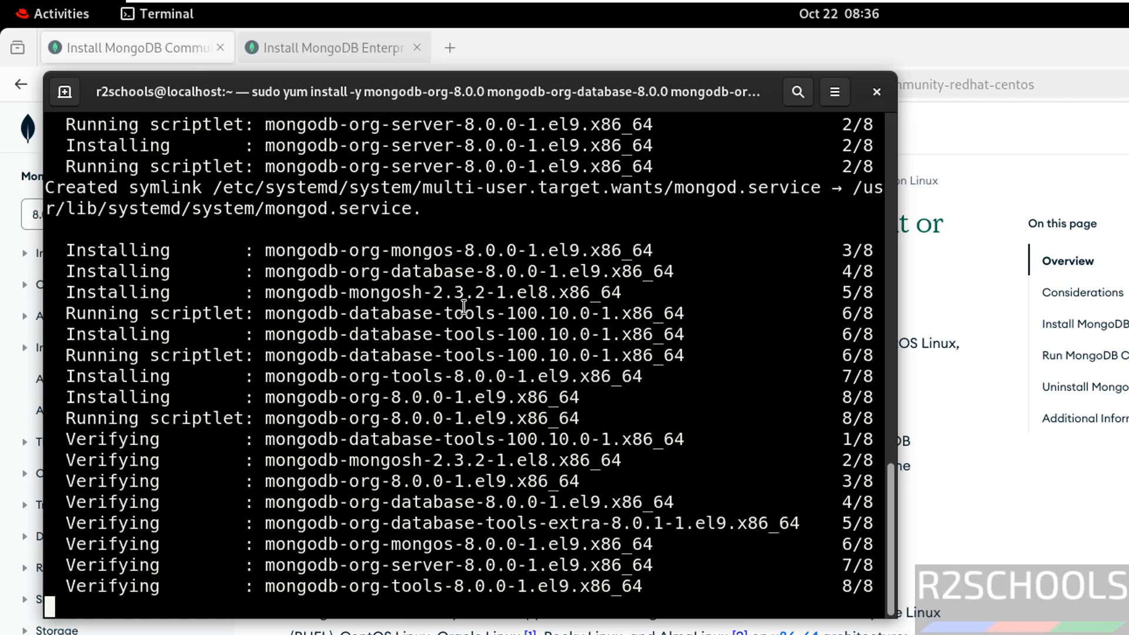
{"action": "scroll", "scroll_direction": "down", "scroll_amount": 3}
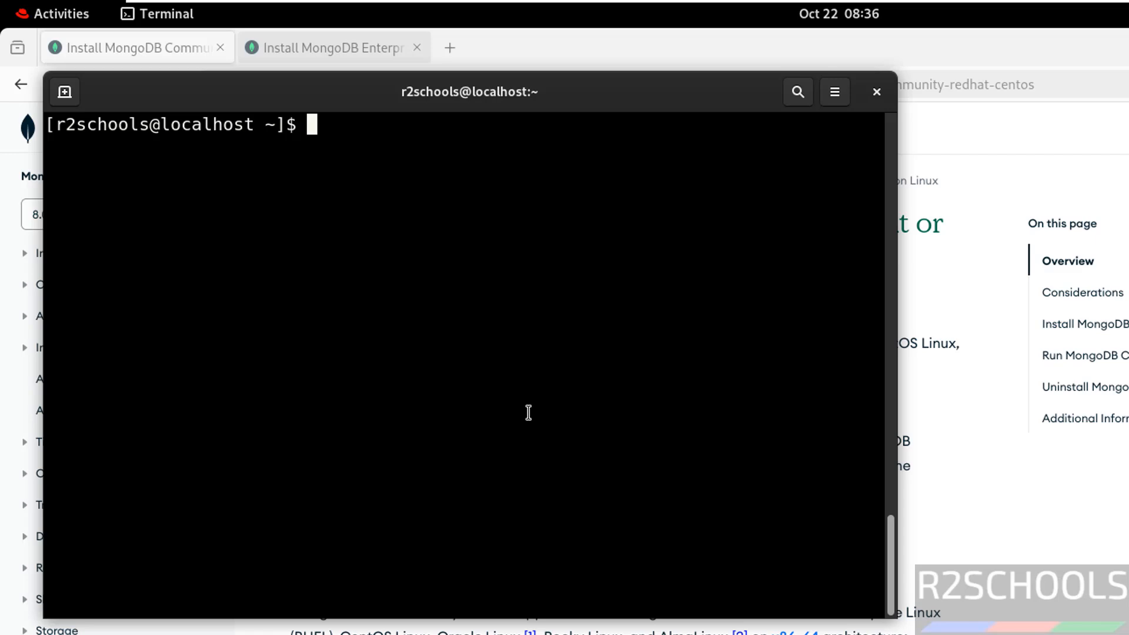
Attempt mongosh (connection refused) and check sudo systemctl status mongod shows inactive
{"action": "type", "text": "mongosh"}
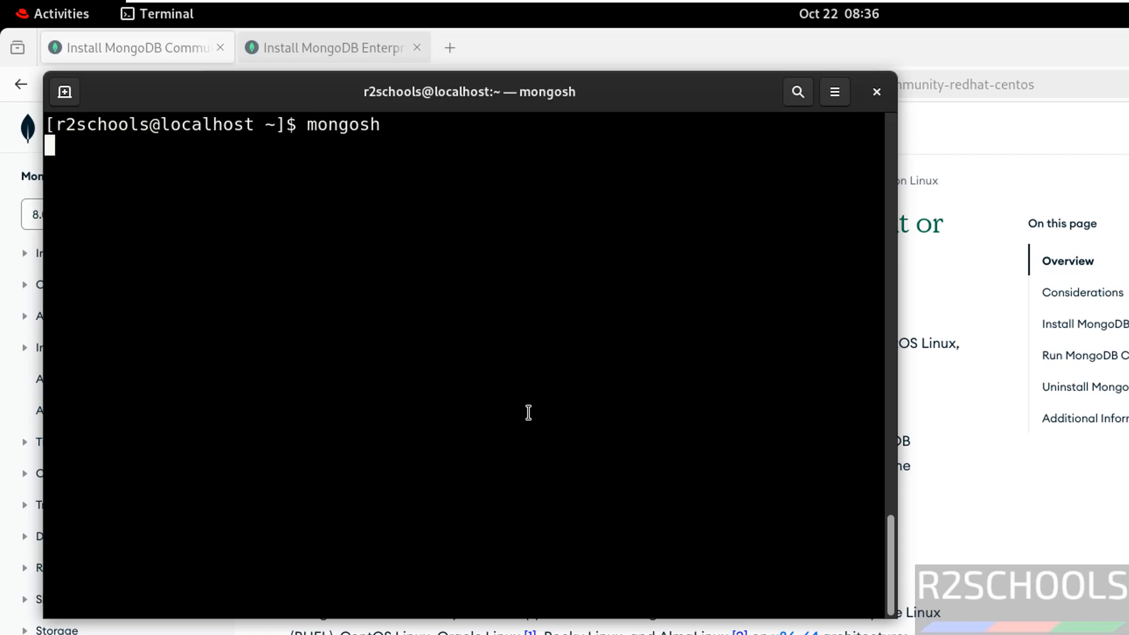
{"action": "key", "text": "Return"}
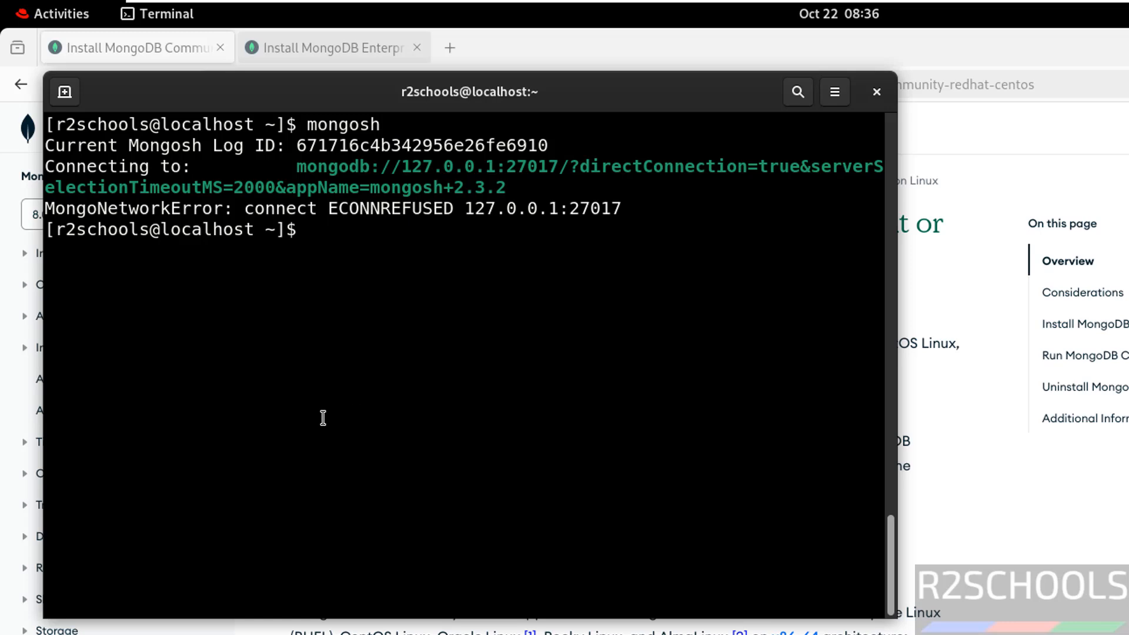
{"action": "type", "text": "sudo sys"}
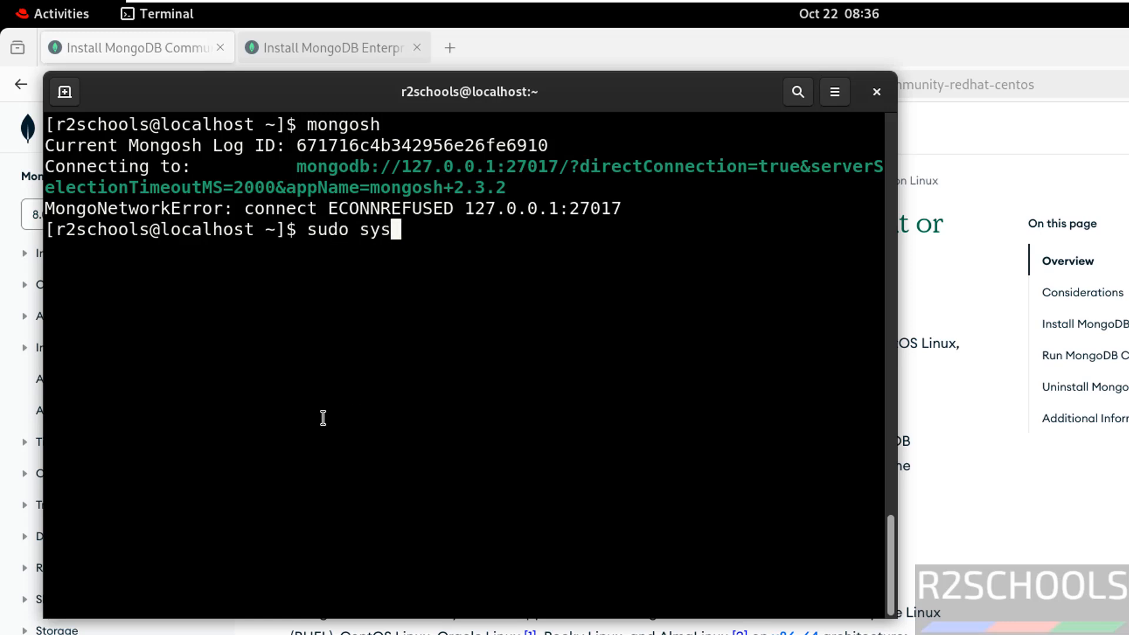
{"action": "type", "text": "temctl status mongo"}
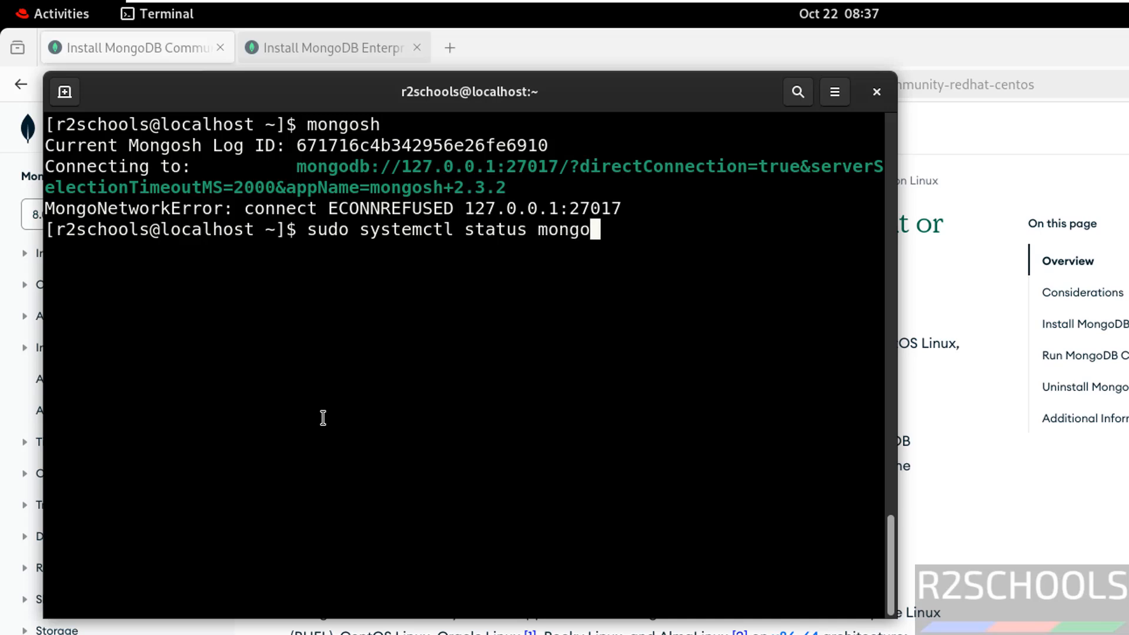
{"action": "type", "text": "d"}
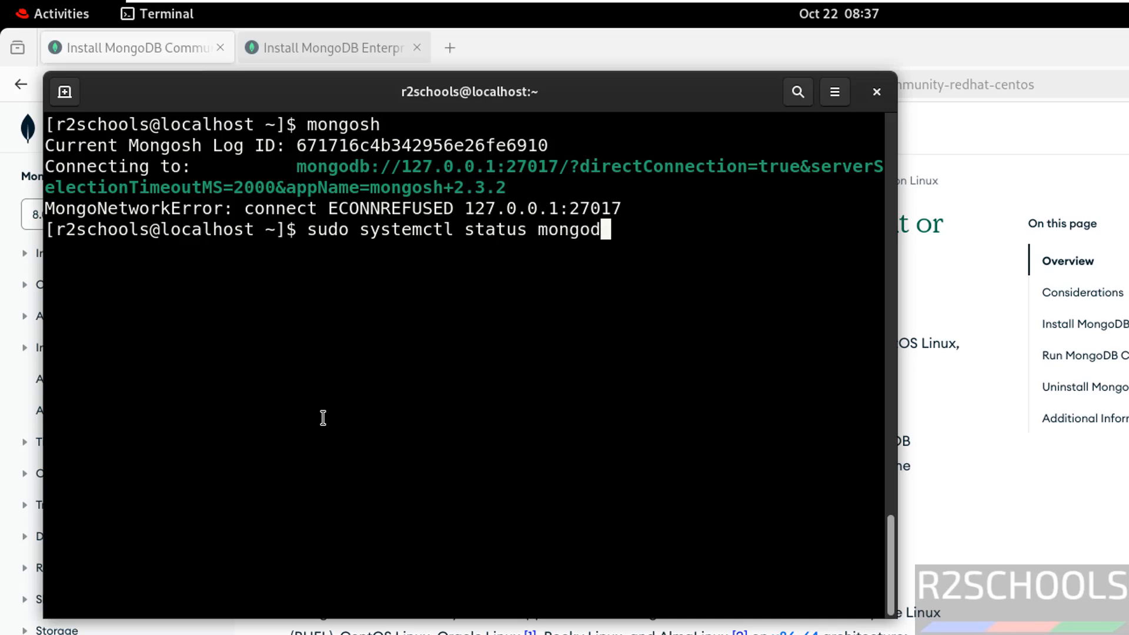
{"action": "key", "text": "Return"}
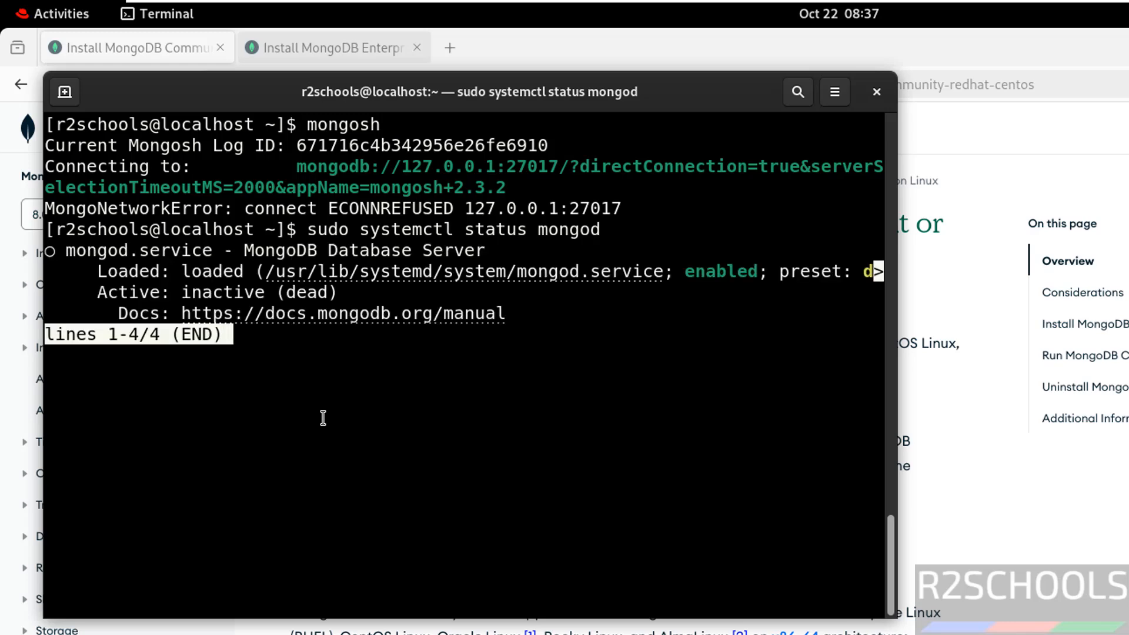
{"action": "mouse_move", "coordinate": [197, 265]}
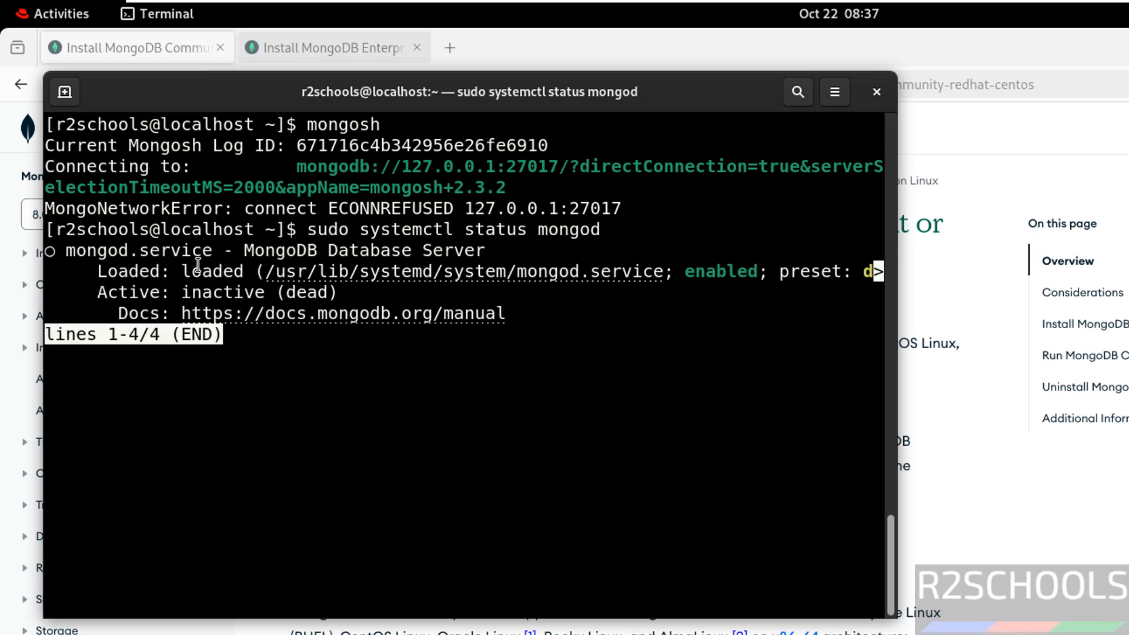
{"action": "mouse_move", "coordinate": [684, 297]}
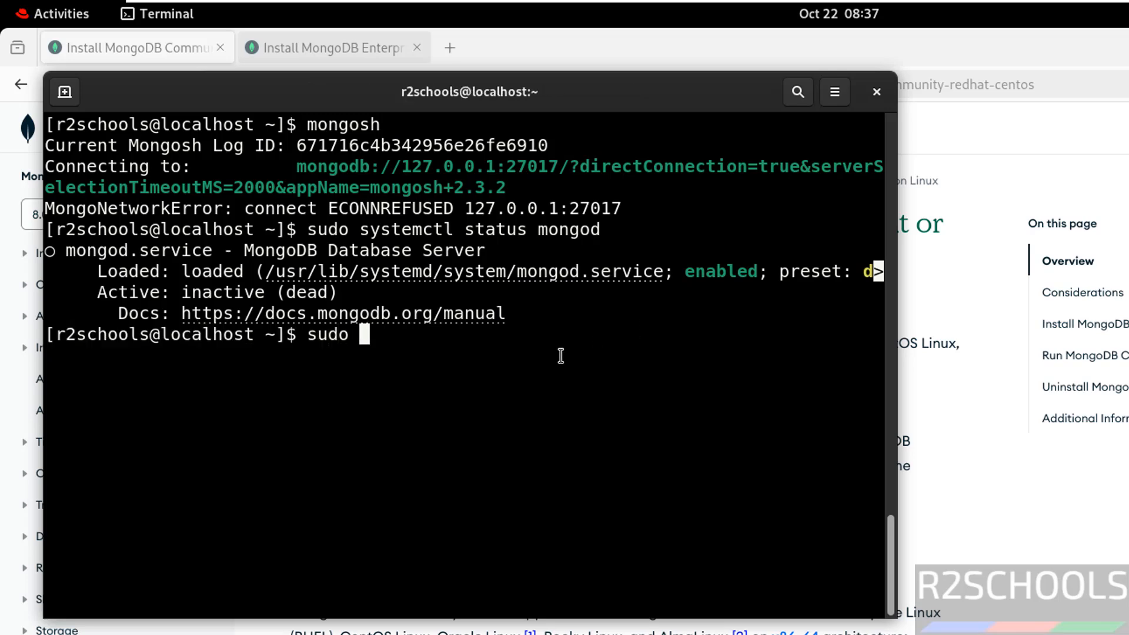
Run sudo systemctl start mongod and clear the terminal
{"action": "type", "text": "systemctl start"}
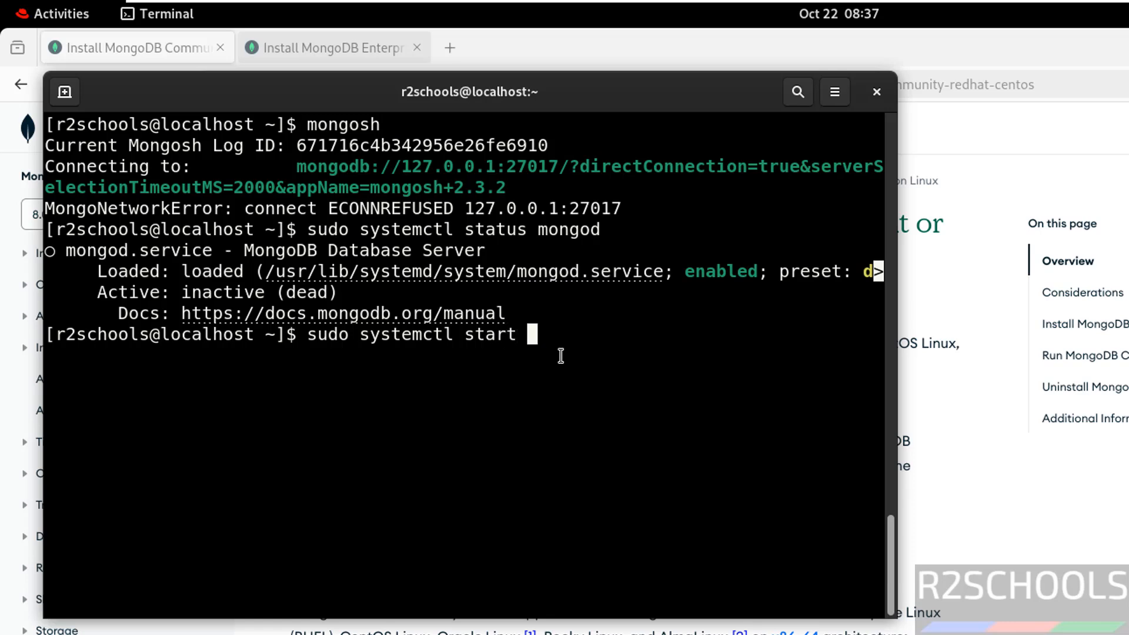
{"action": "type", "text": "mongod"}
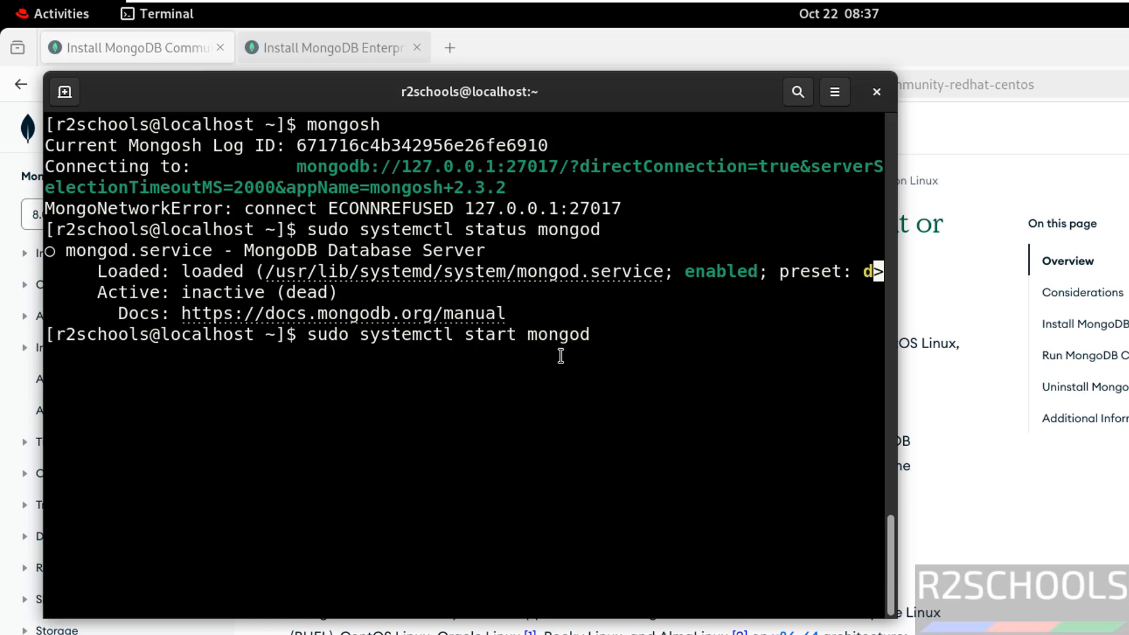
{"action": "key", "text": "Return"}
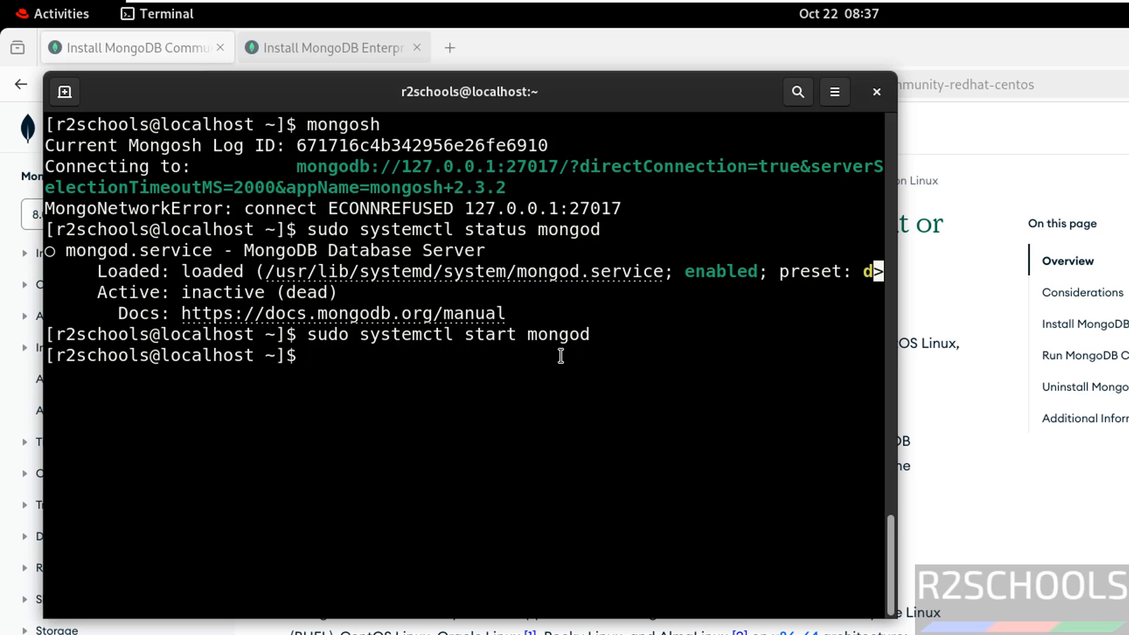
{"action": "key", "text": "Return"}
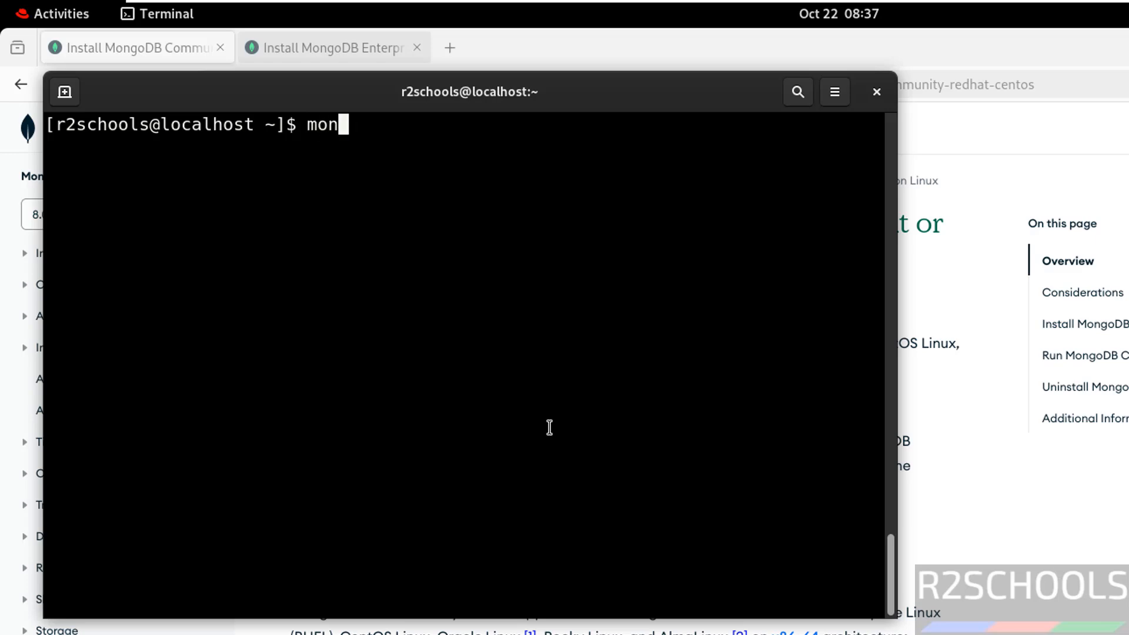
Connect with mongosh and list the admin, config and local databases
{"action": "type", "text": "gosh"}
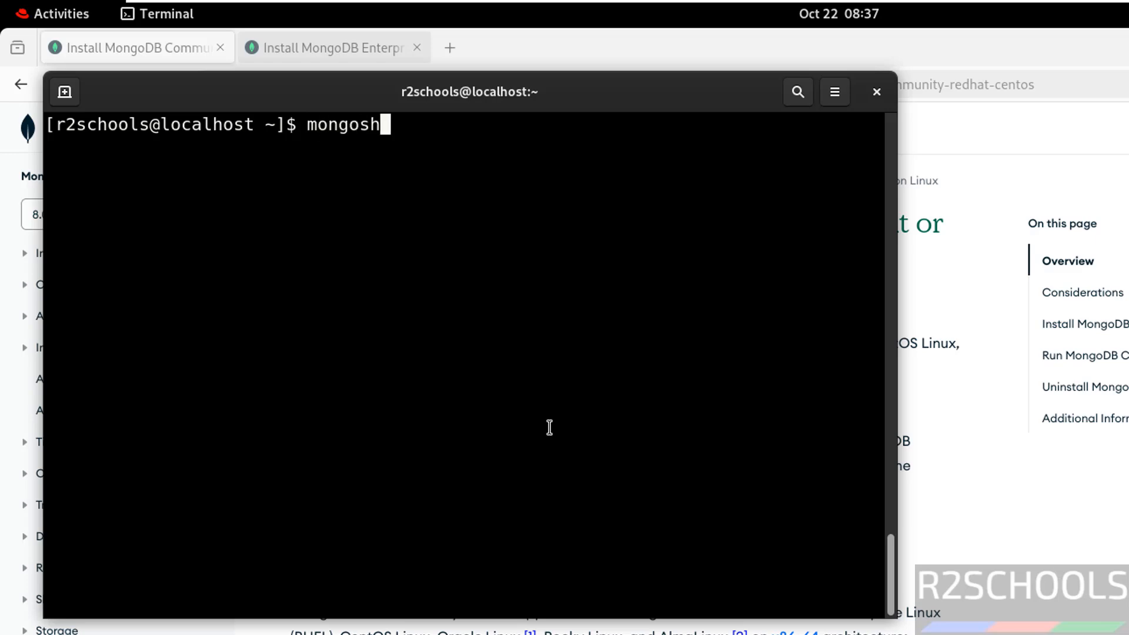
{"action": "key", "text": "Return"}
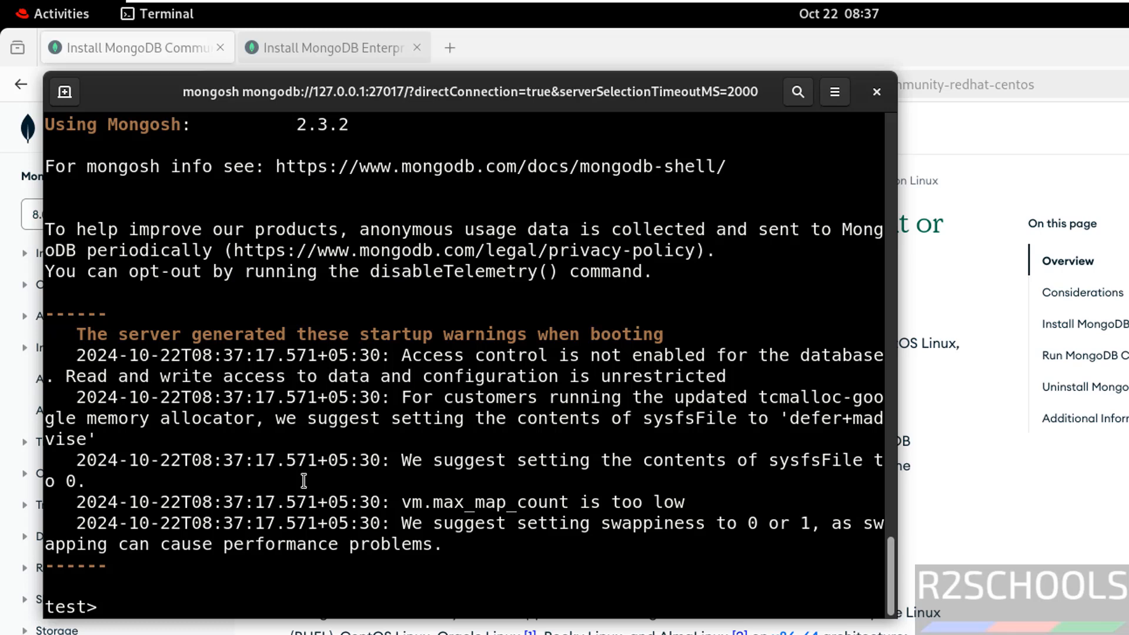
{"action": "type", "text": "show d"}
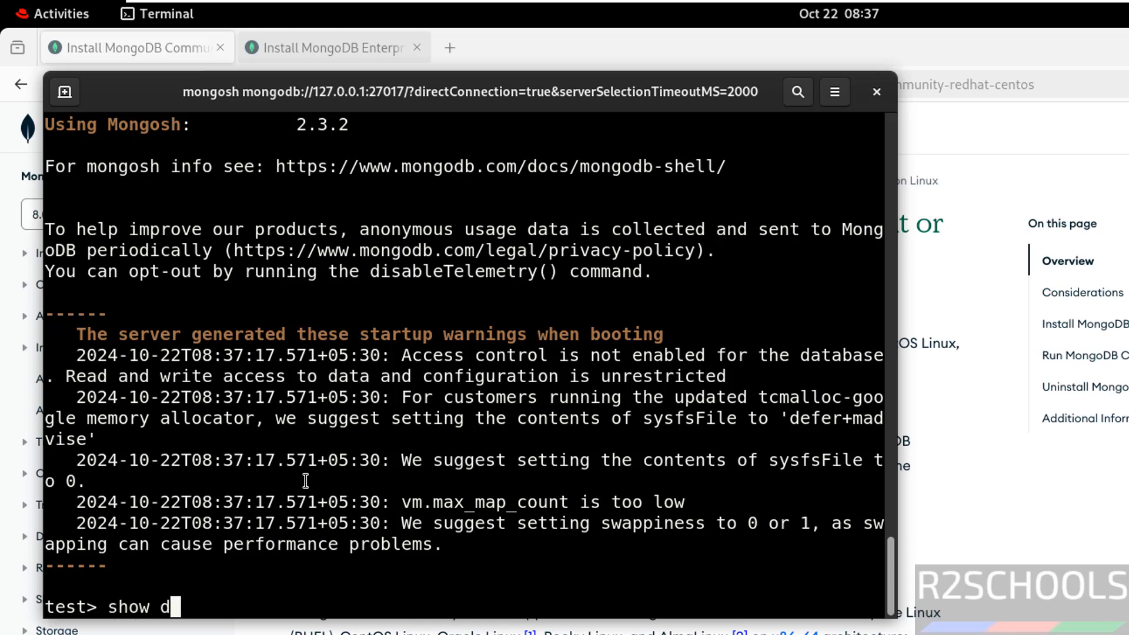
{"action": "type", "text": "bs;"}
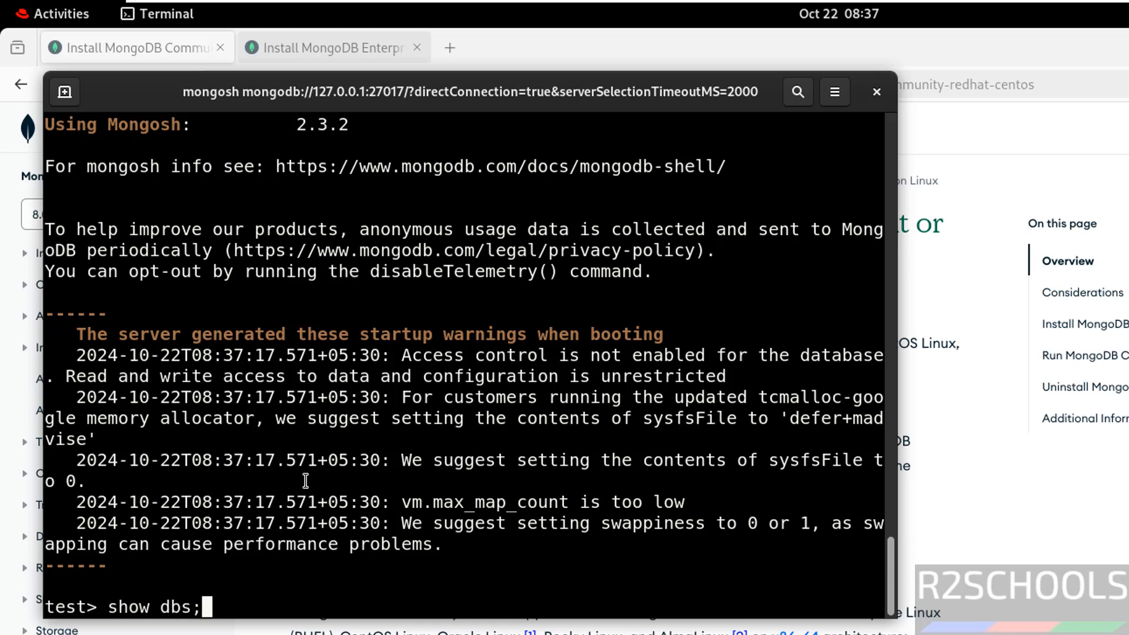
{"action": "key", "text": "Return"}
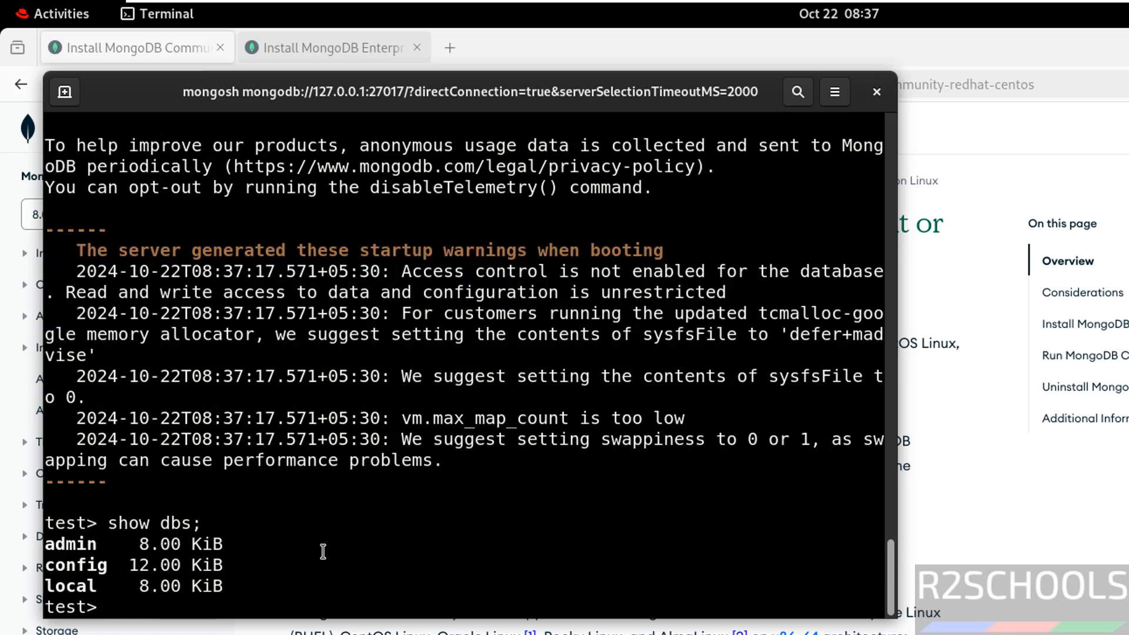
{"action": "mouse_move", "coordinate": [360, 544]}
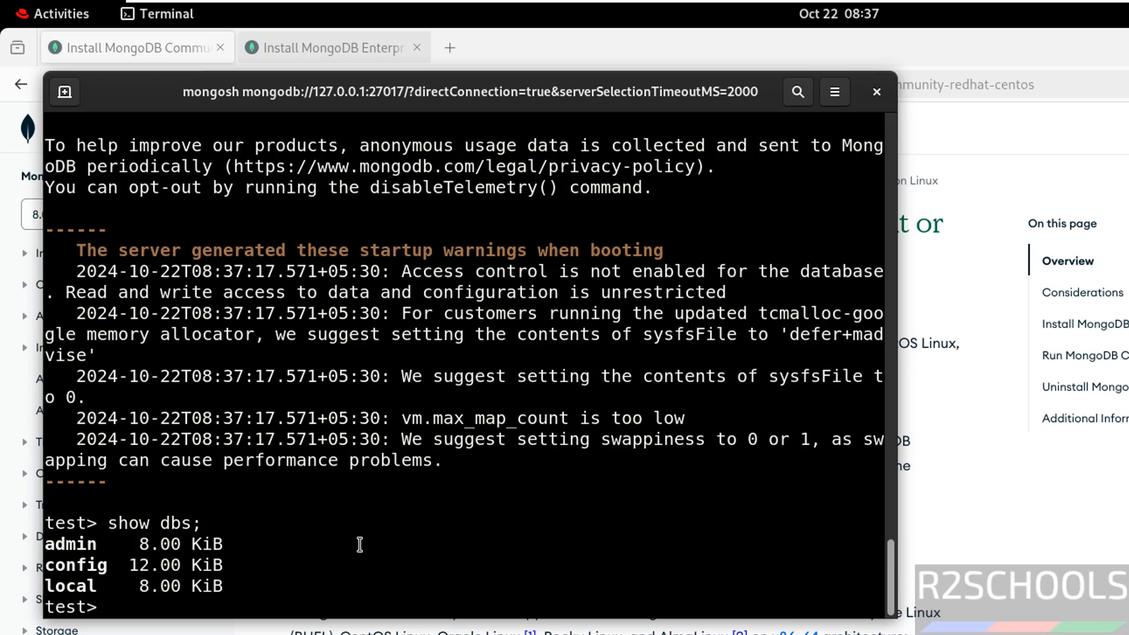
Switch to the r2schools database and list the databases again
{"action": "type", "text": "use"}
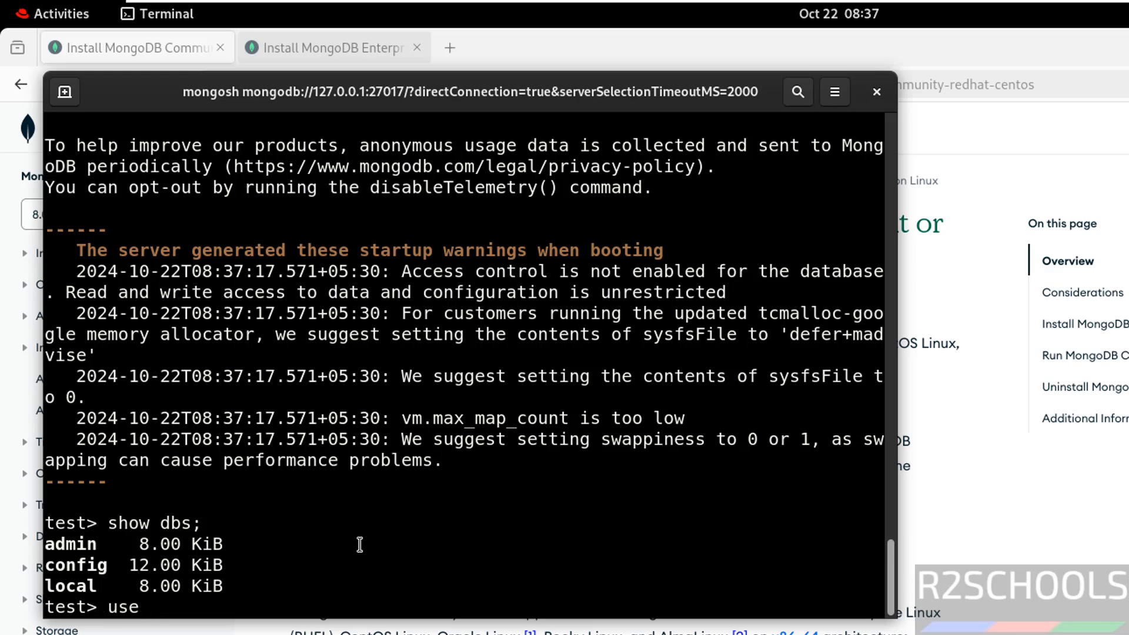
{"action": "type", "text": "r2schools"}
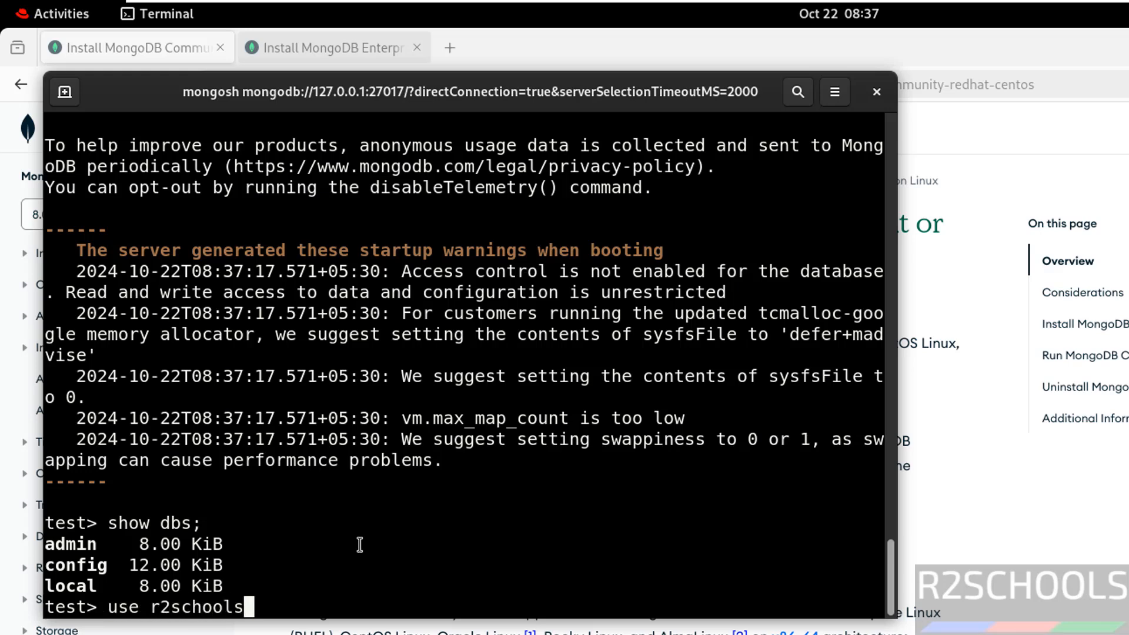
{"action": "key", "text": "Return"}
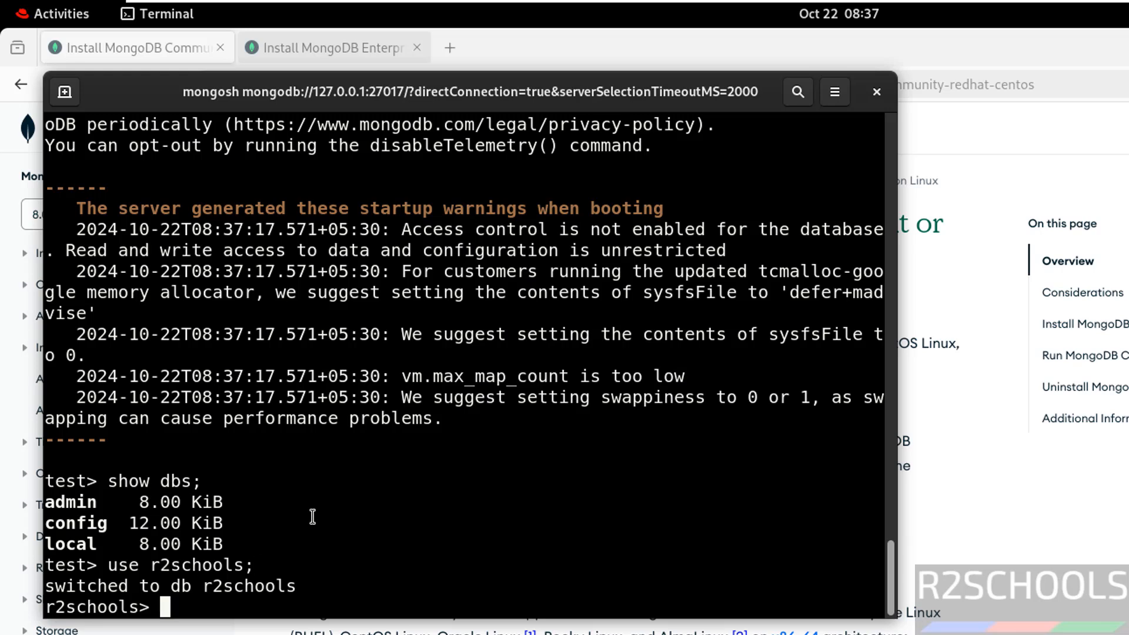
{"action": "mouse_move", "coordinate": [309, 548]}
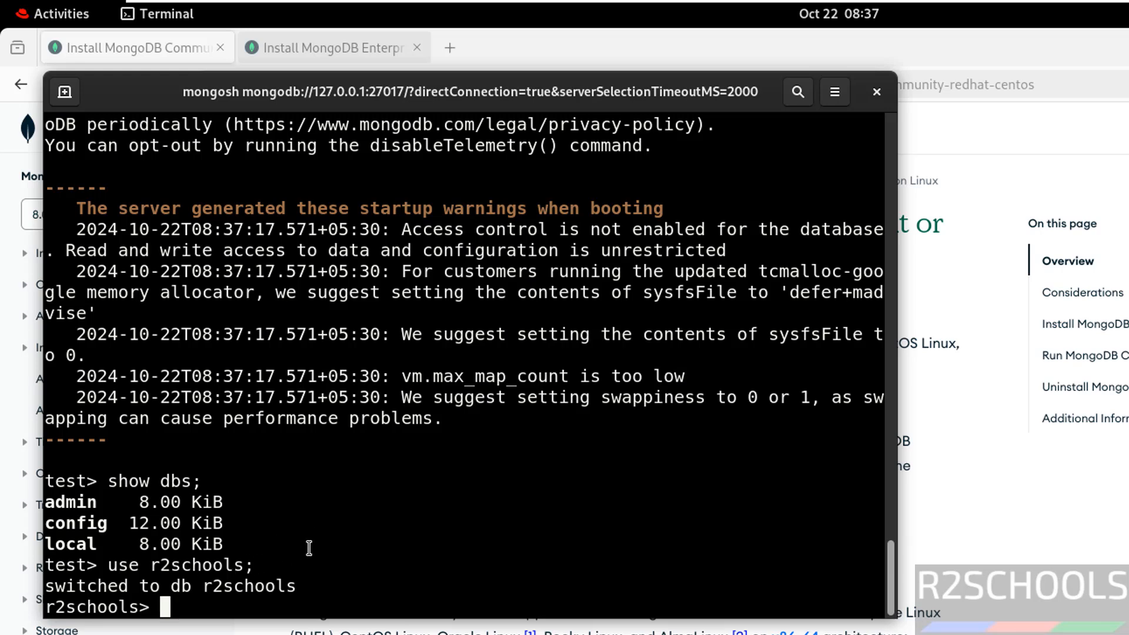
{"action": "type", "text": "show dbs"}
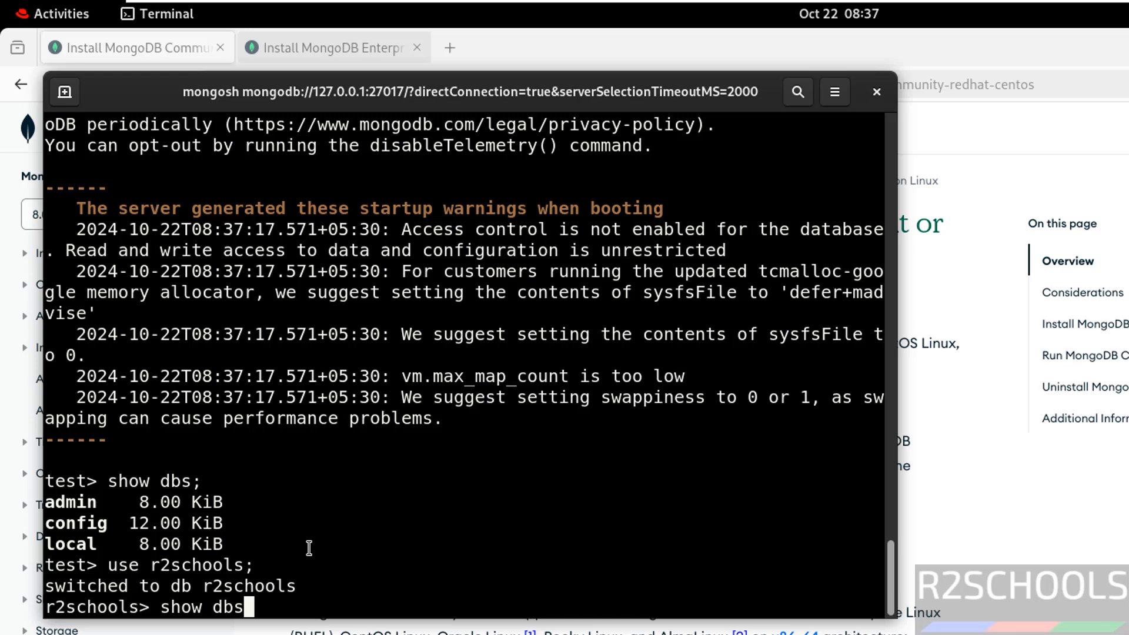
{"action": "key", "text": "Return"}
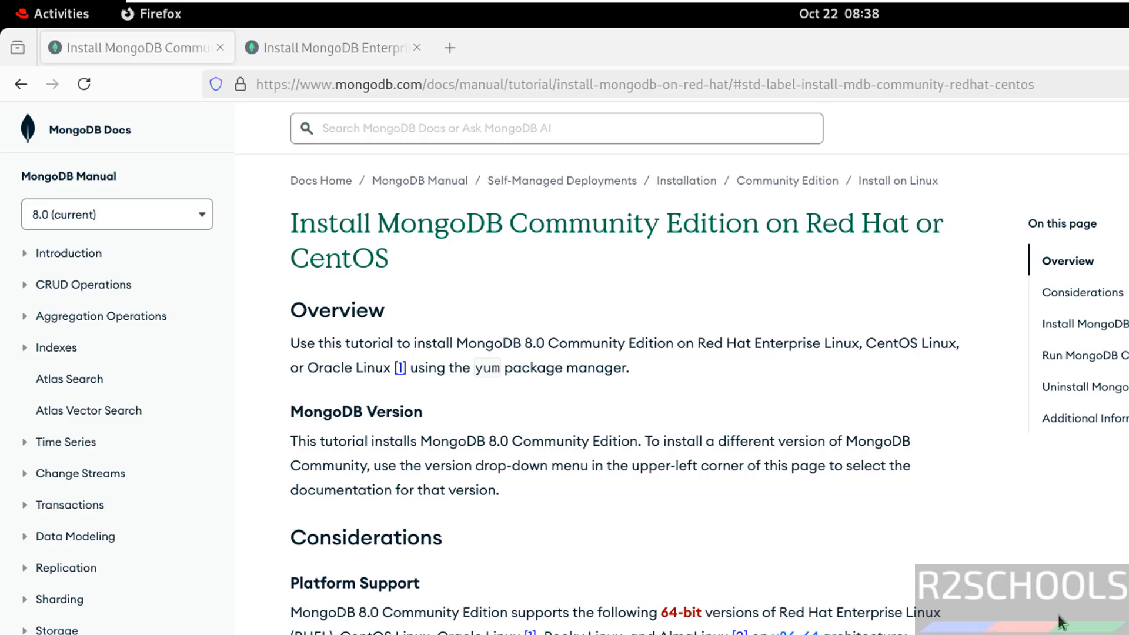
{"action": "mouse_move", "coordinate": [84, 284]}
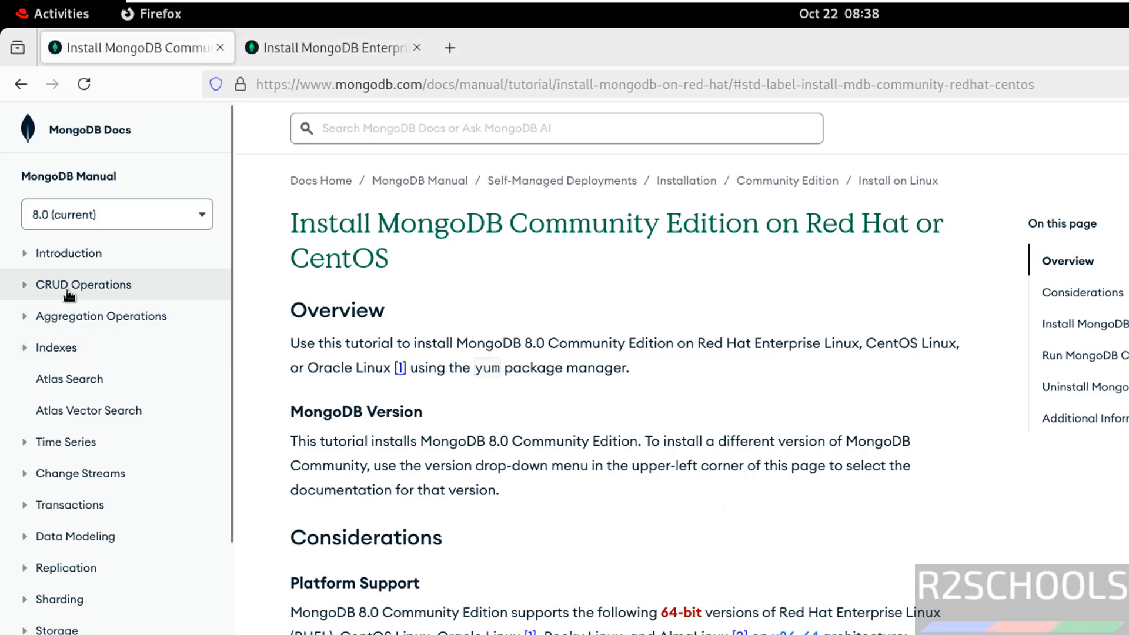
Navigate the docs sidebar through CRUD Operations and Insert to the Insert Documents page
{"action": "left_click", "coordinate": [83, 284]}
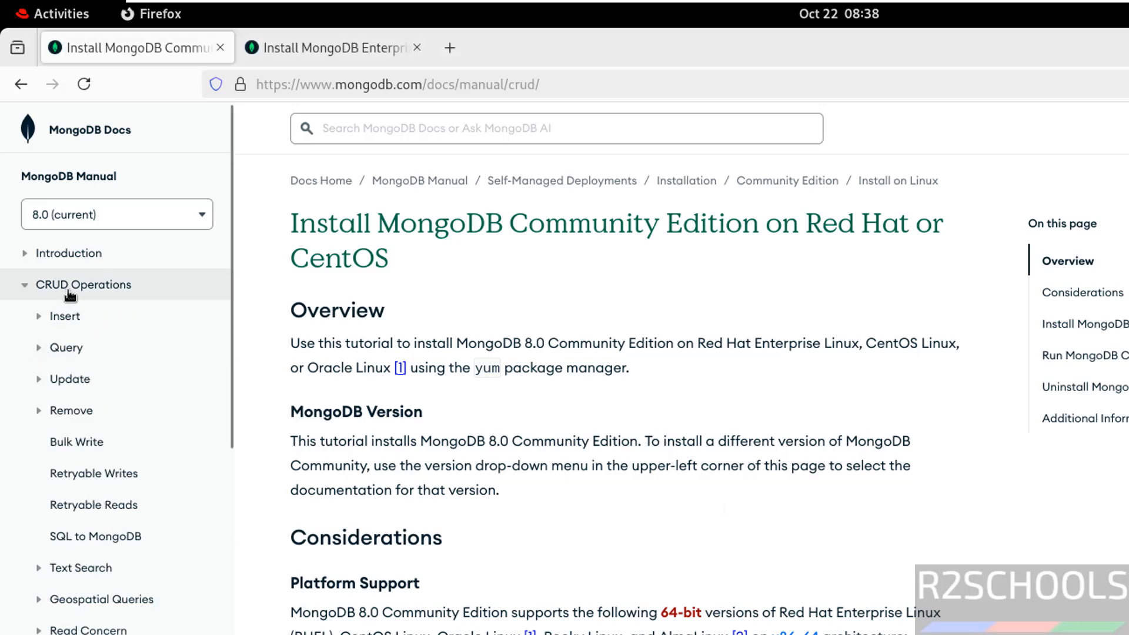
{"action": "left_click", "coordinate": [83, 283]}
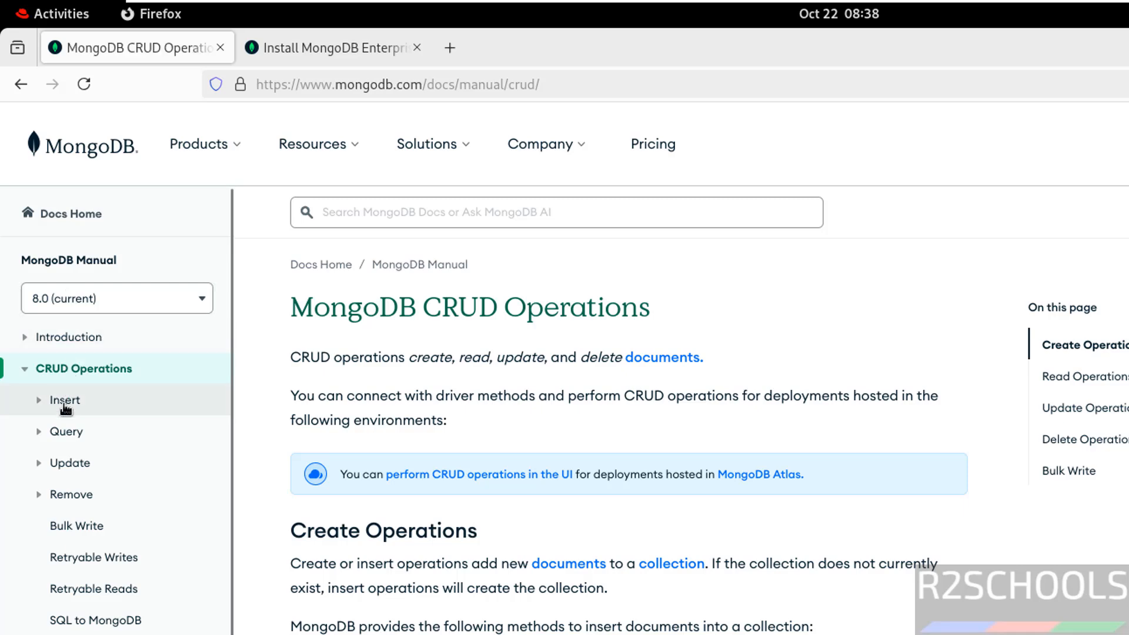
{"action": "left_click", "coordinate": [63, 400]}
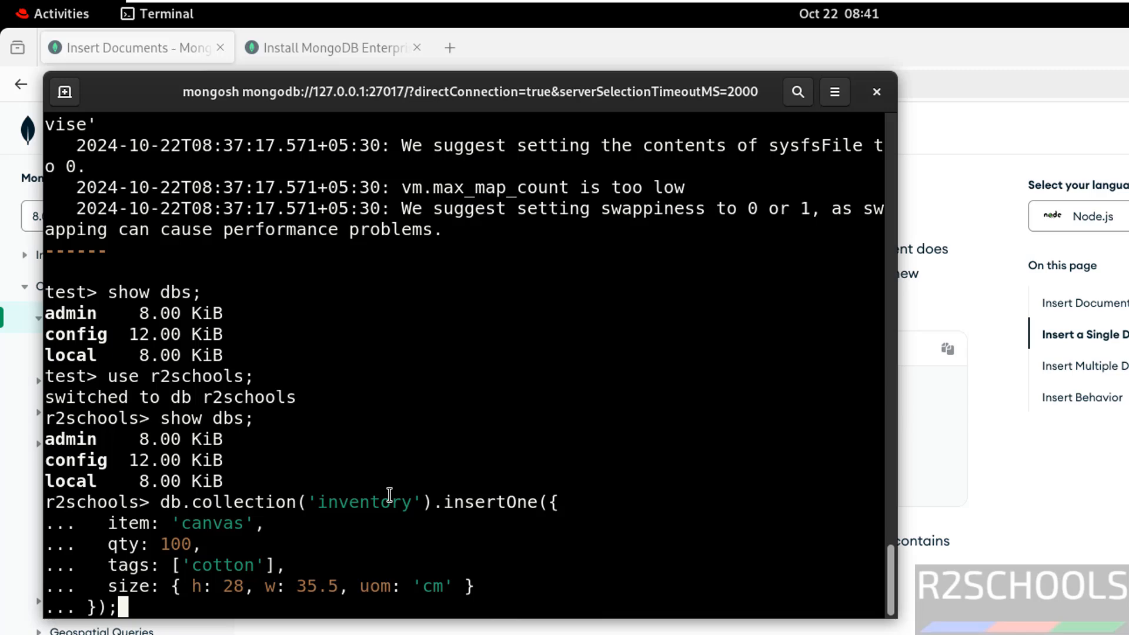
{"action": "mouse_move", "coordinate": [248, 552]}
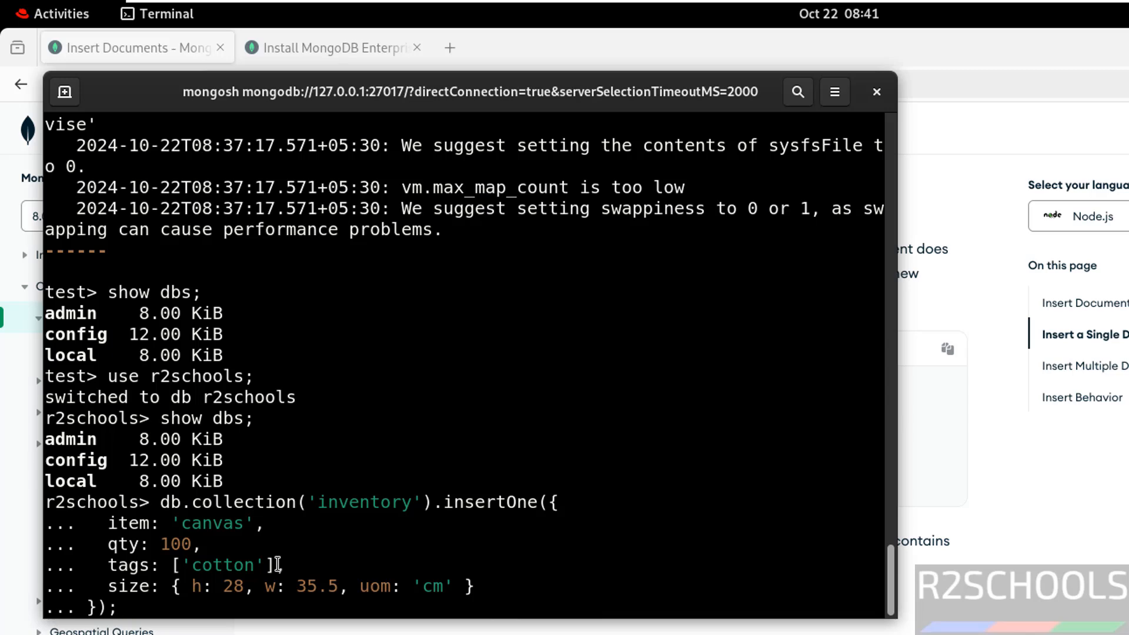
{"action": "mouse_move", "coordinate": [430, 553]}
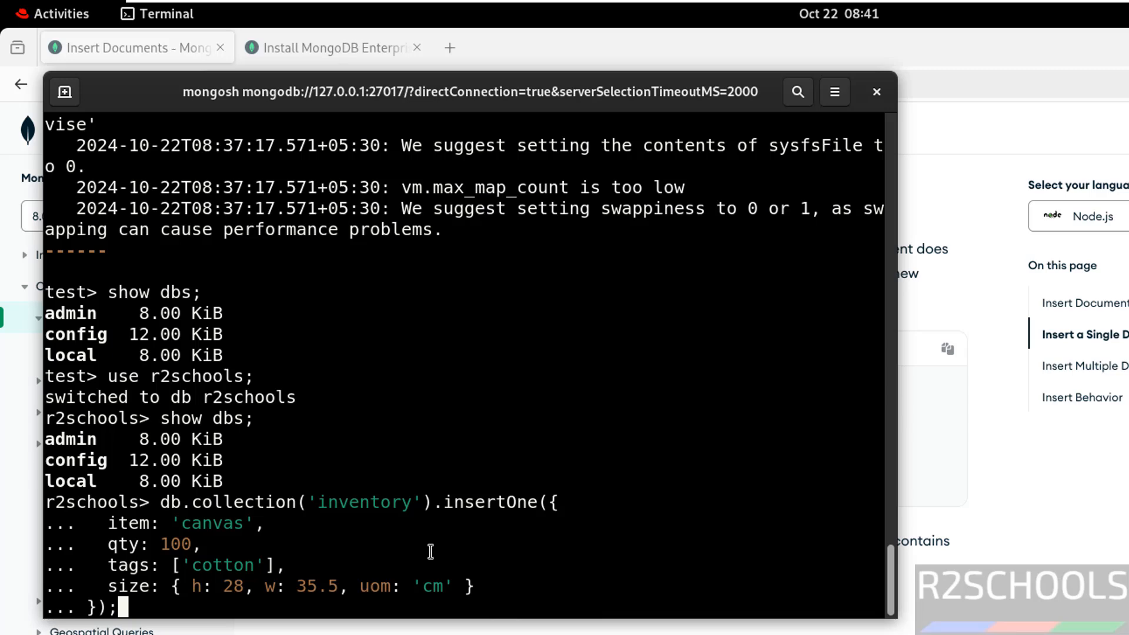
Begin a fresh db.inventory command in the cleared mongosh screen
{"action": "type", "text": "db."}
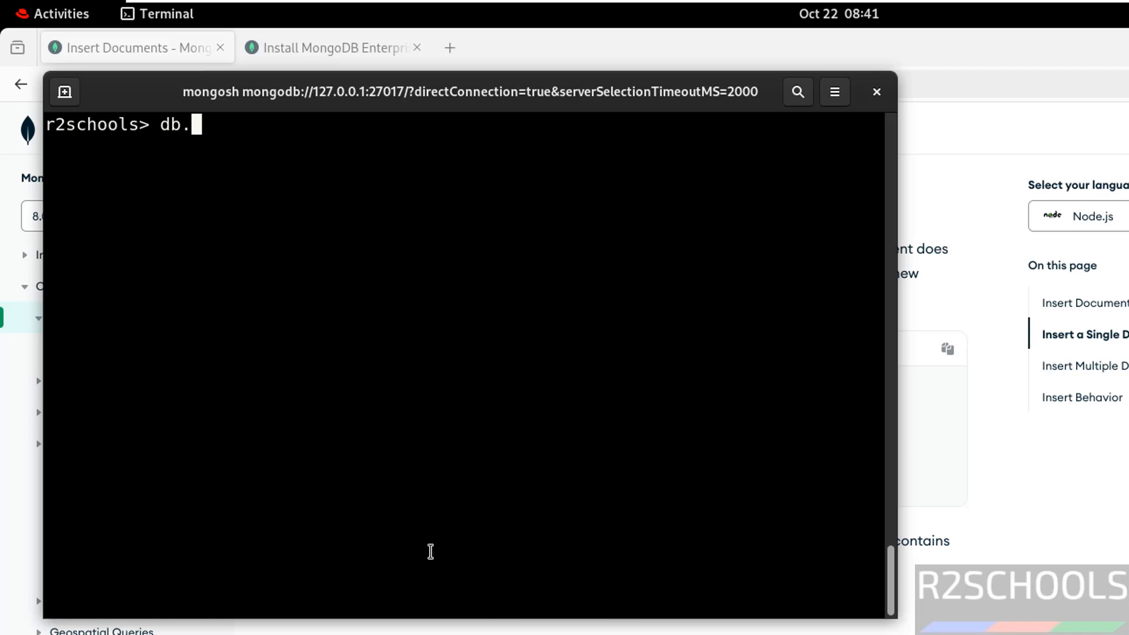
{"action": "type", "text": "invent"}
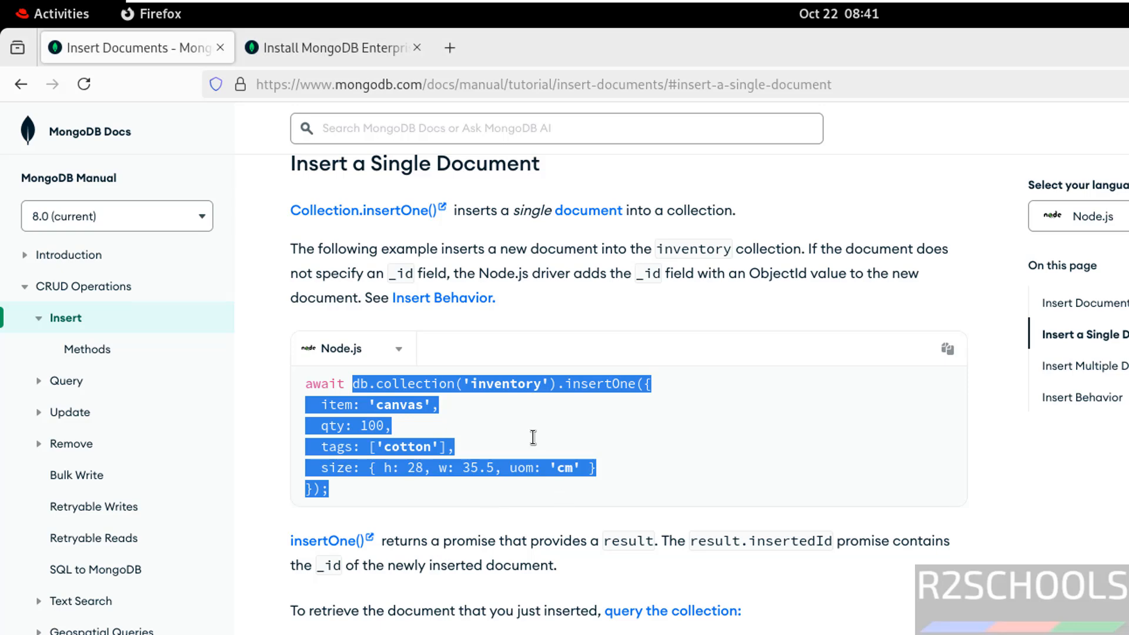
Select the insertOne example code block in the Insert a Single Document section
{"action": "left_click", "coordinate": [565, 383]}
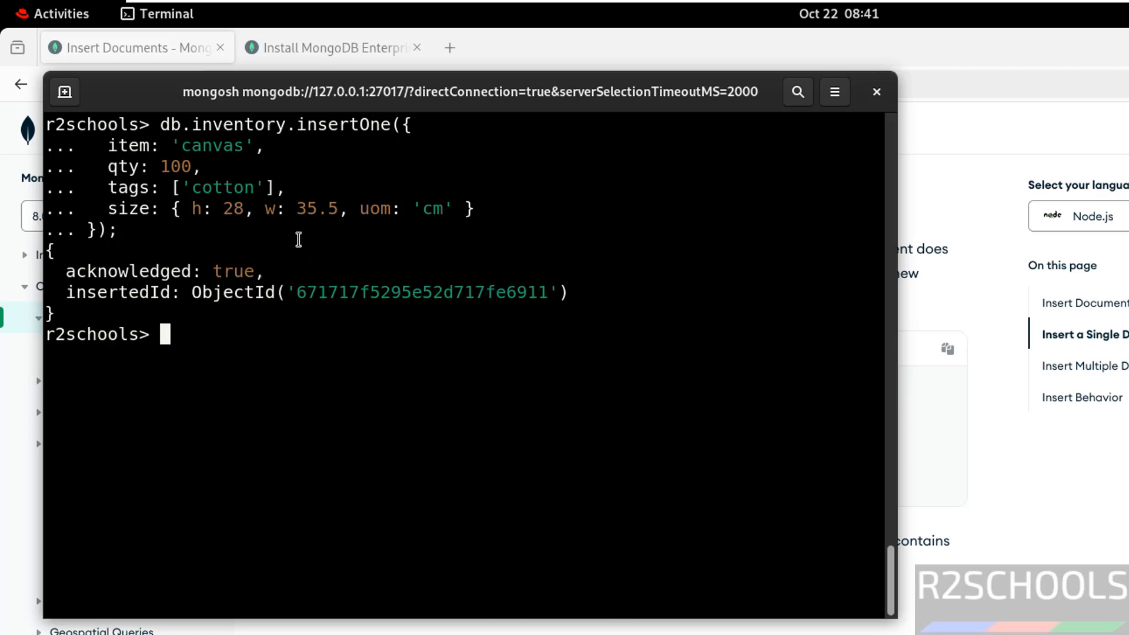
Run show dbs and show collections to confirm r2schools and its inventory collection exist, then move to the Query docs
{"action": "type", "text": "show"}
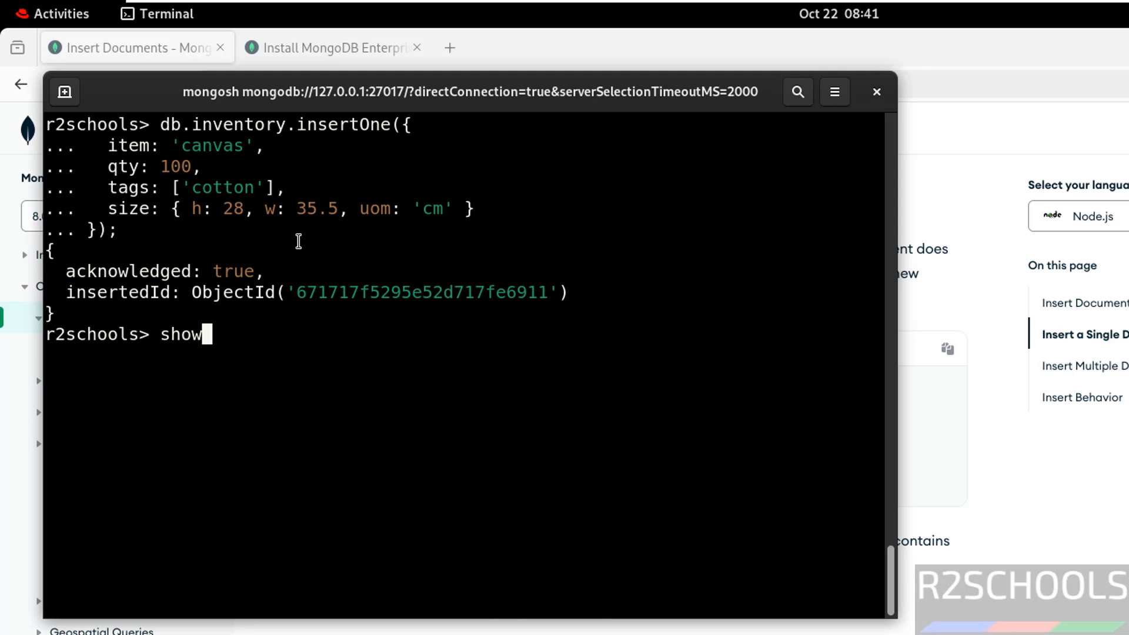
{"action": "key", "text": "Return"}
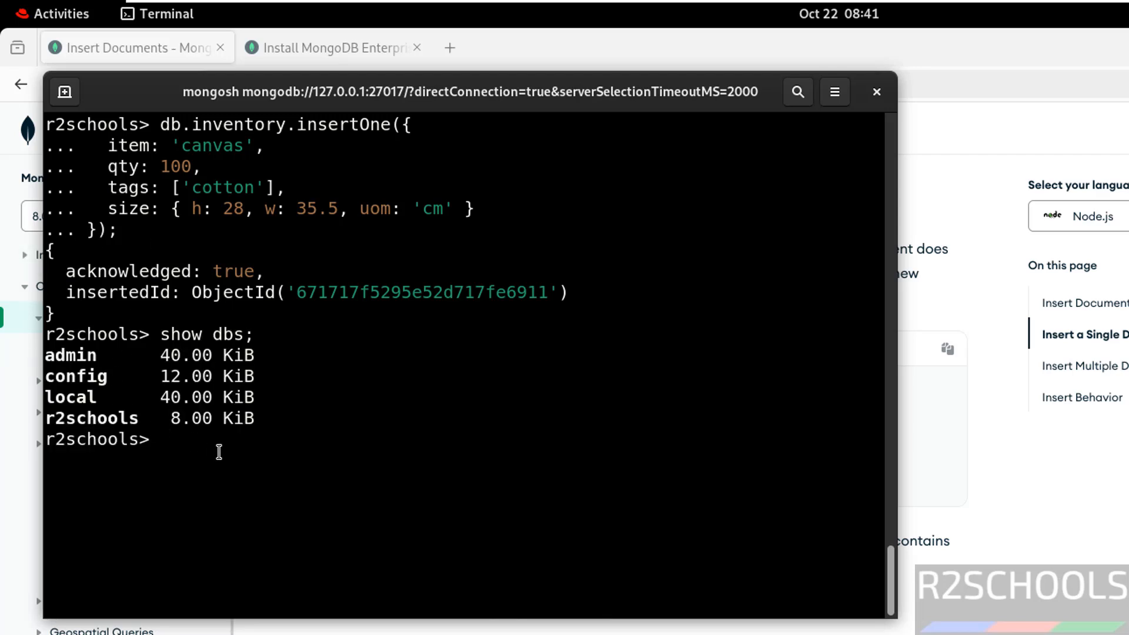
{"action": "type", "text": "show tables;"}
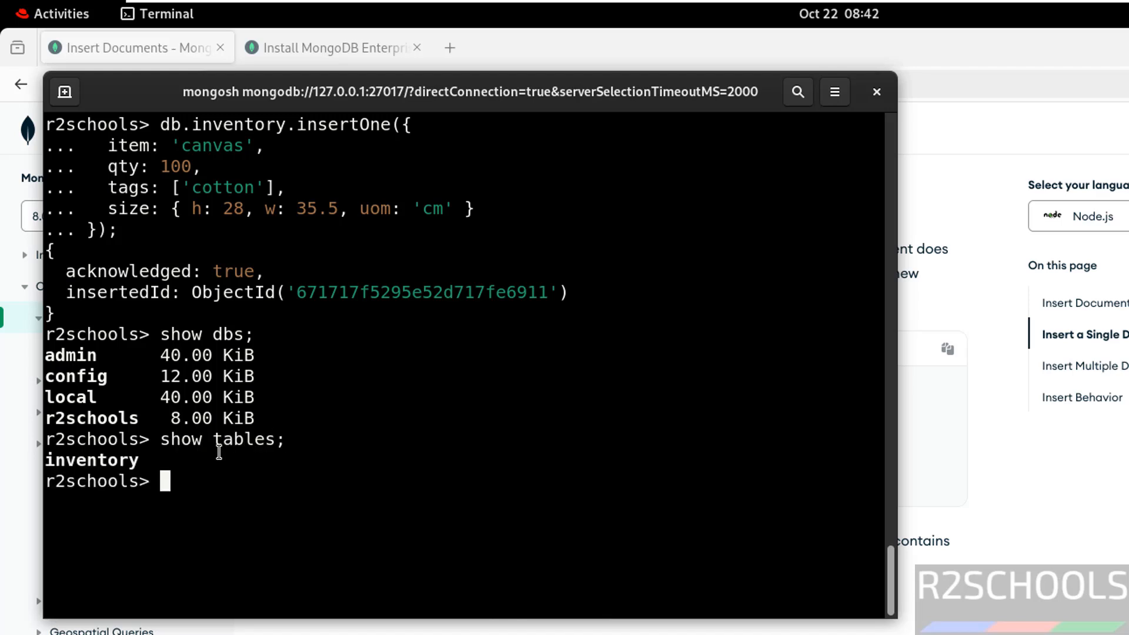
{"action": "type", "text": "show collectio"}
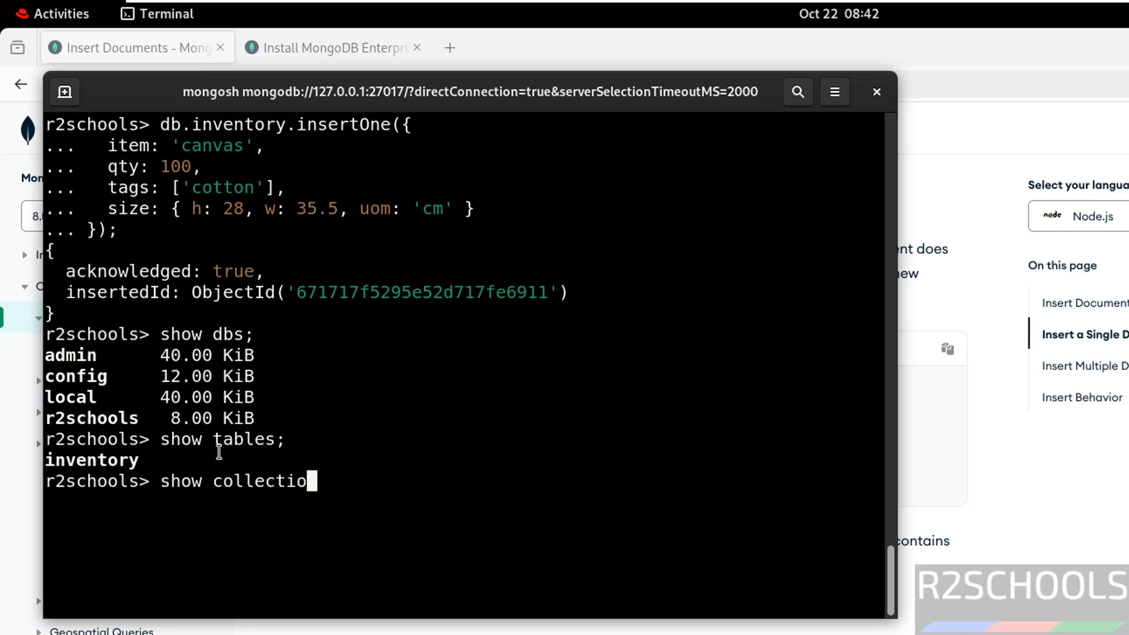
{"action": "key", "text": "Return"}
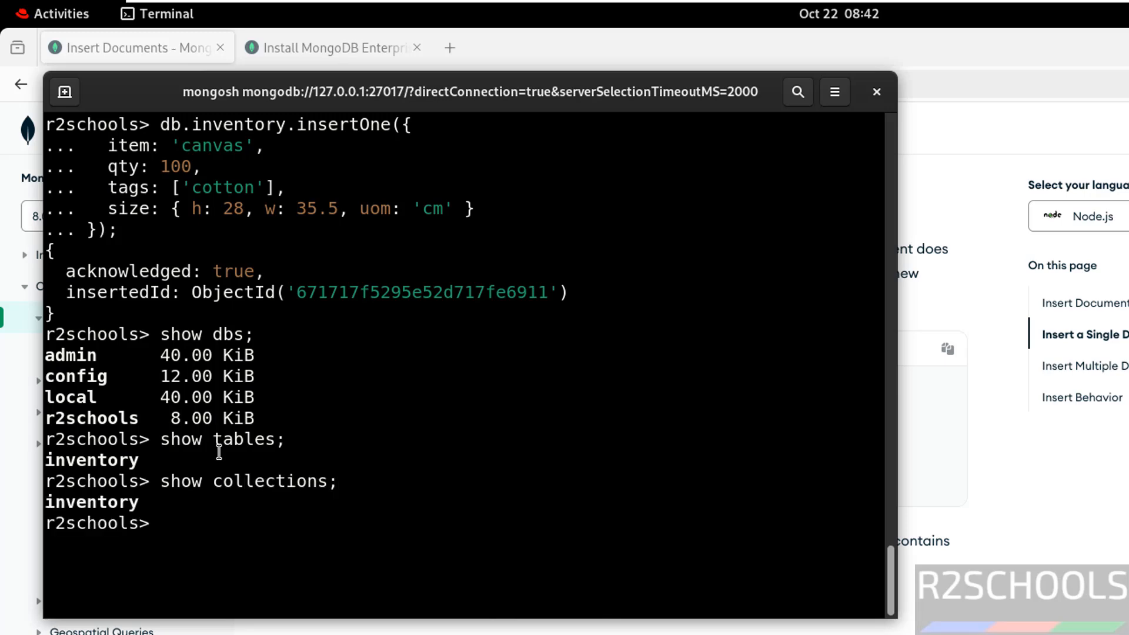
{"action": "mouse_move", "coordinate": [208, 552]}
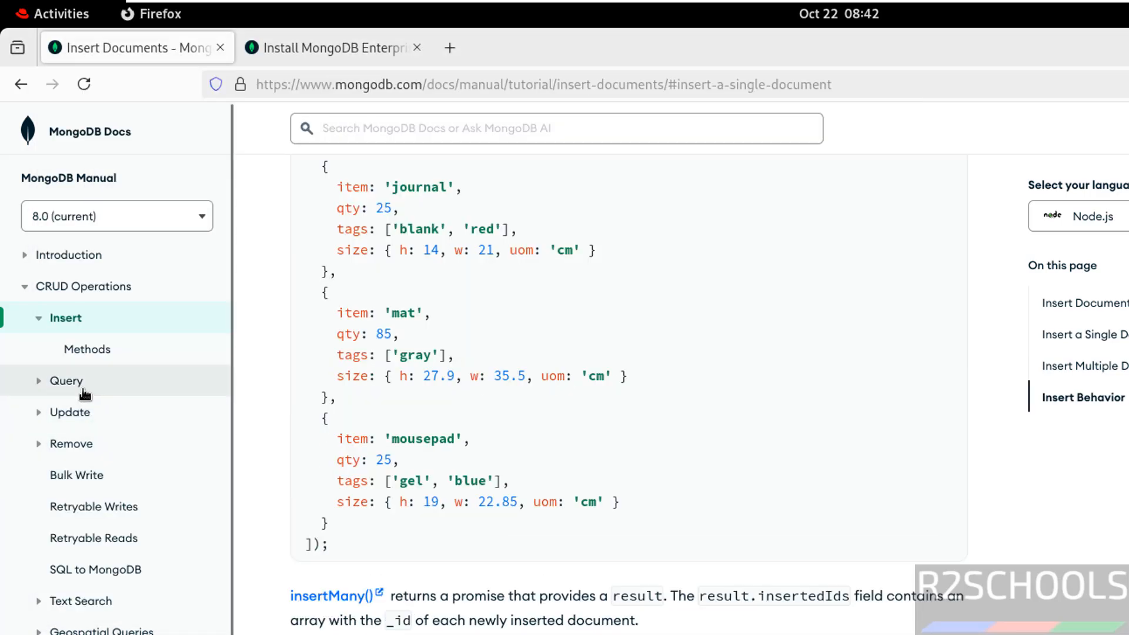
{"action": "left_click", "coordinate": [66, 380]}
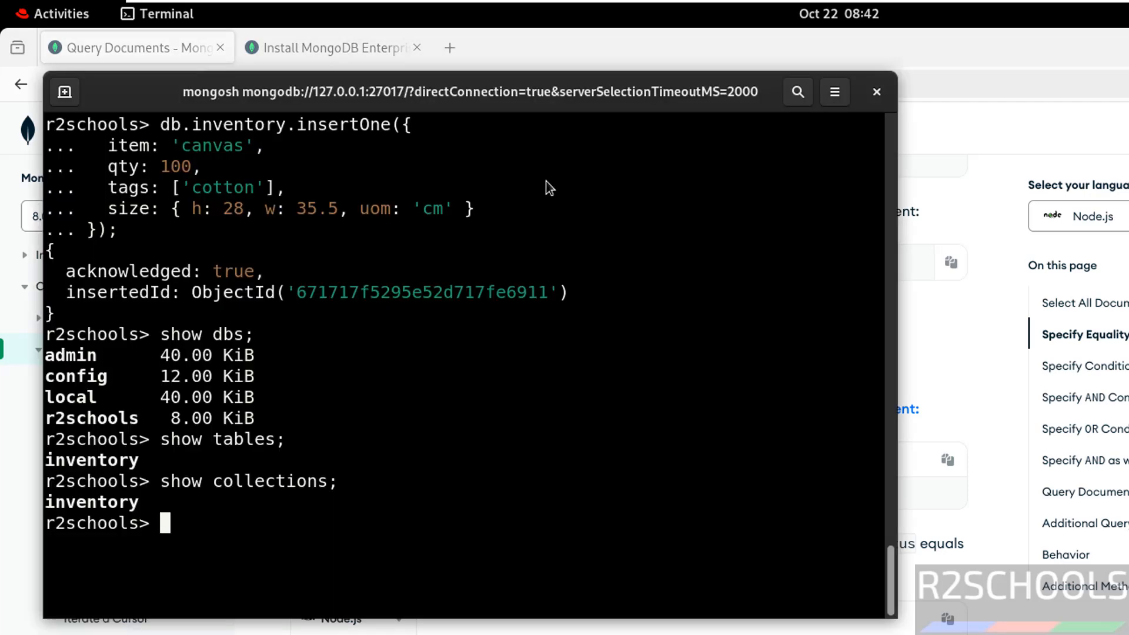
Run db.inventory.find({}) to return every inventory document, including the canvas record
{"action": "type", "text": "db"}
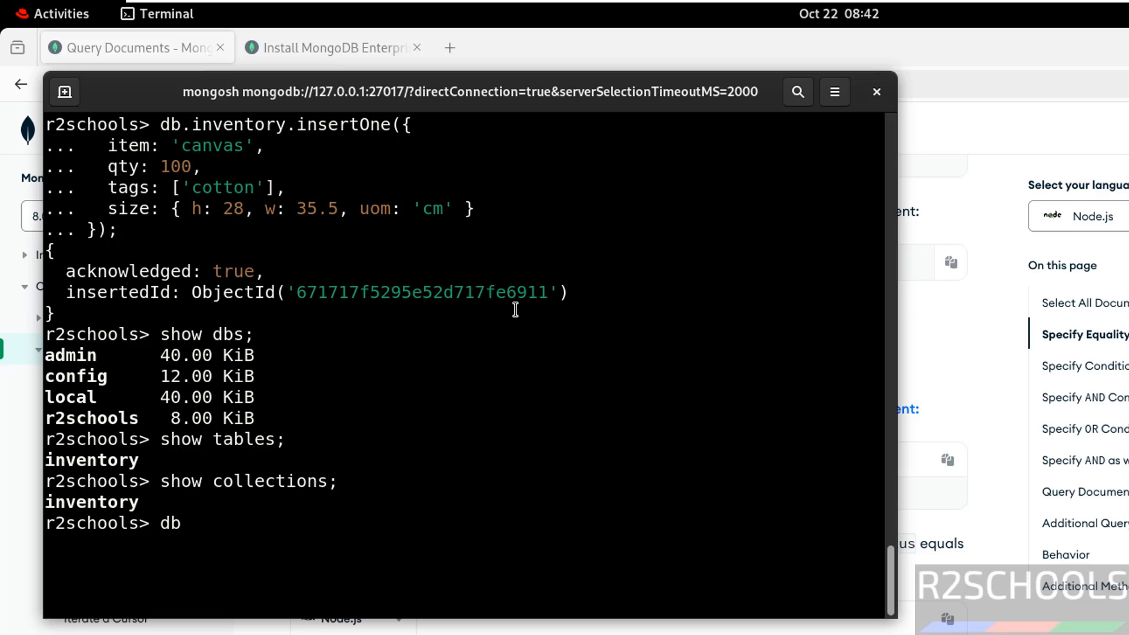
{"action": "type", "text": ".inver"}
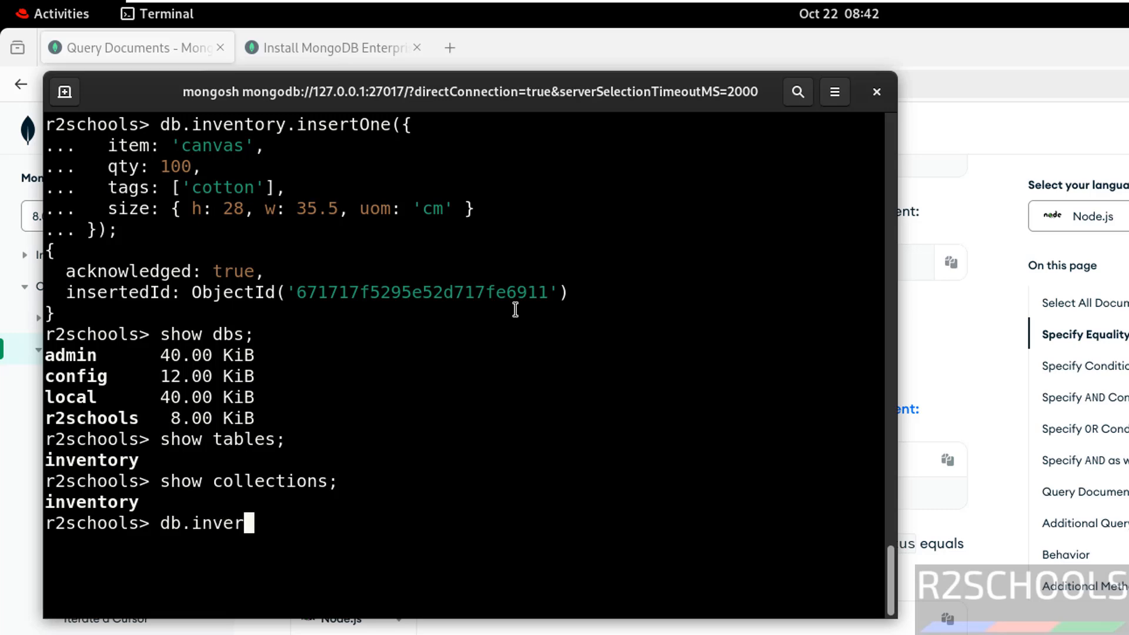
{"action": "key", "text": "BackSpace"}
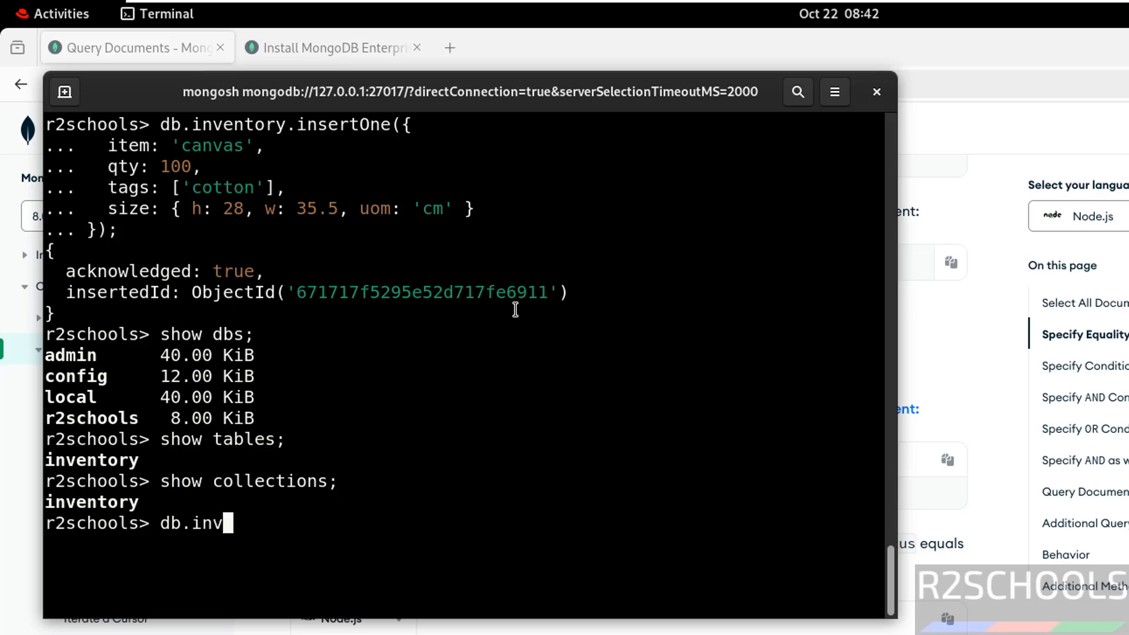
{"action": "type", "text": "en"}
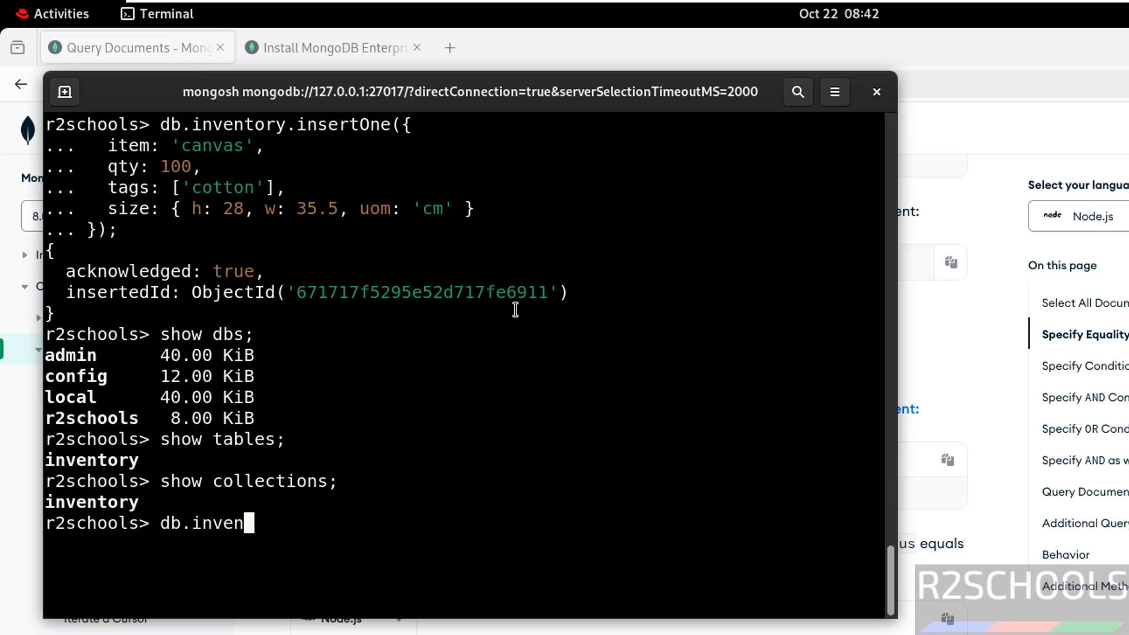
{"action": "type", "text": "tory"}
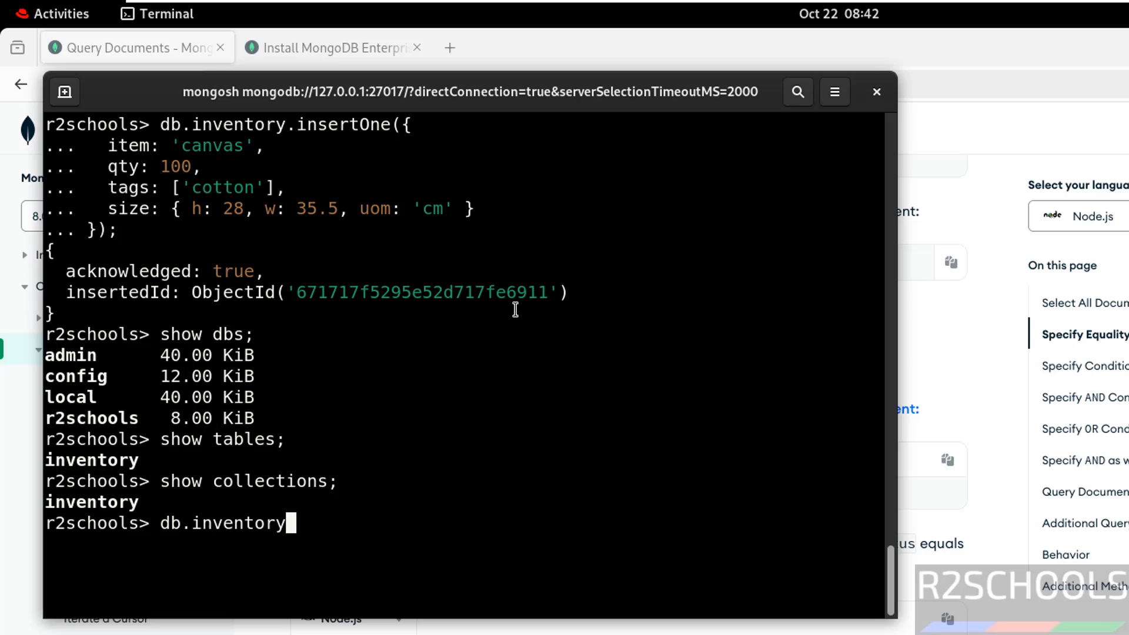
{"action": "type", "text": ".find("}
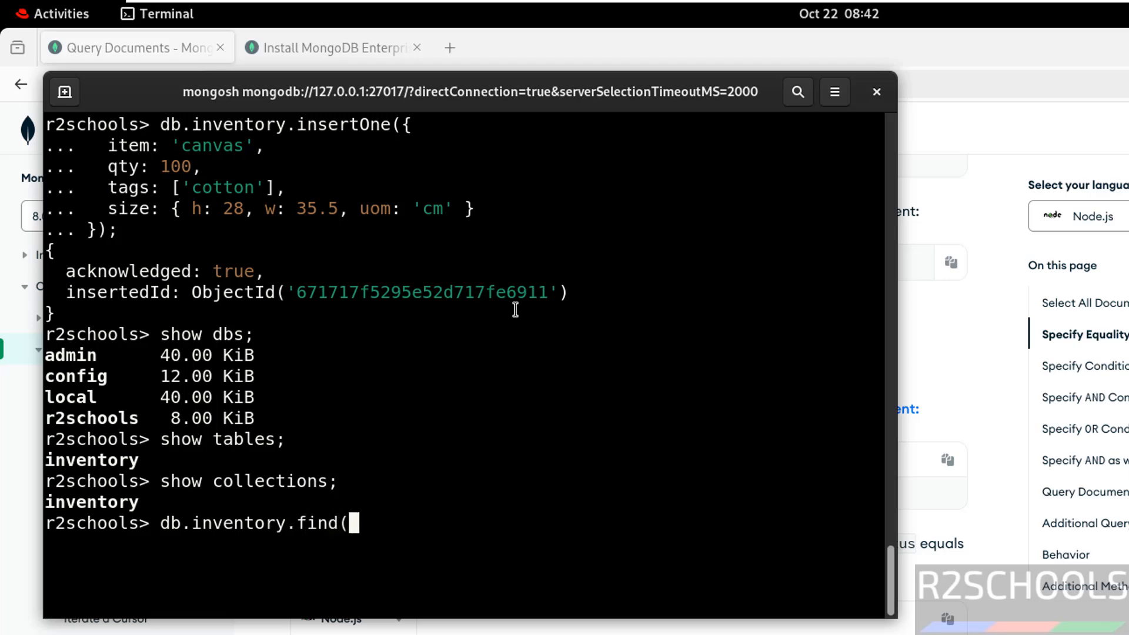
{"action": "key", "text": "Return"}
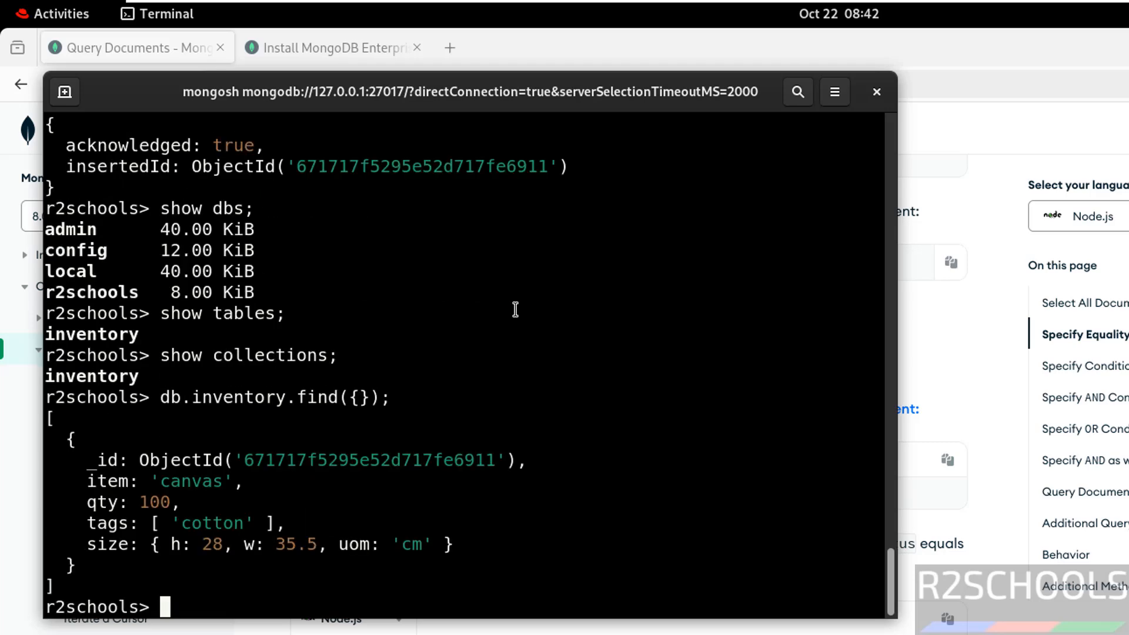
{"action": "mouse_move", "coordinate": [311, 494]}
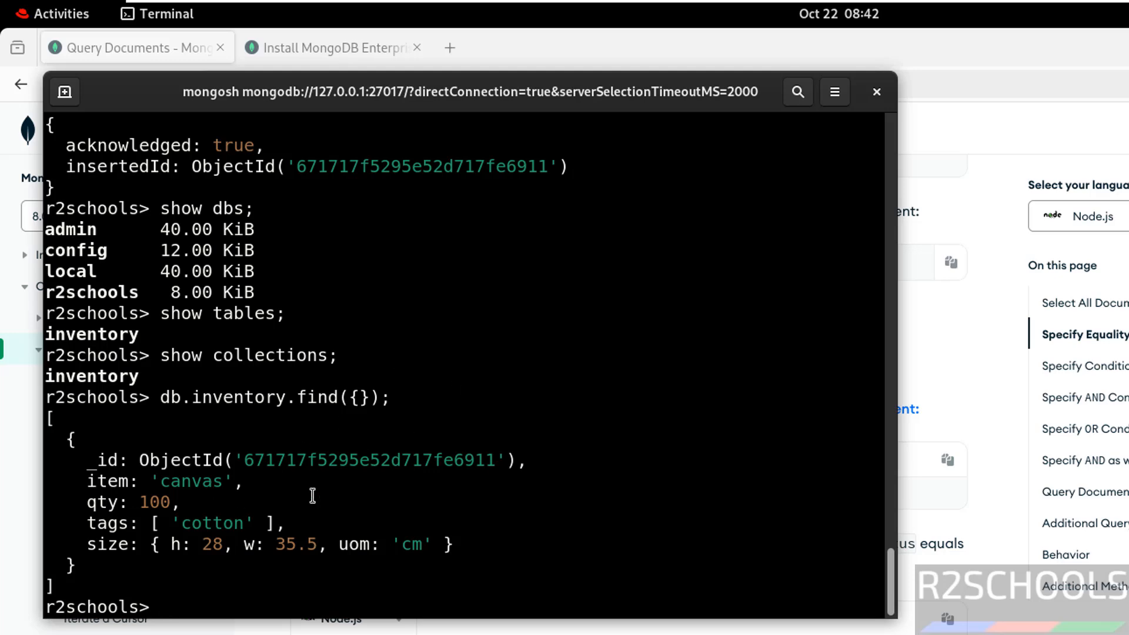
{"action": "mouse_move", "coordinate": [425, 511]}
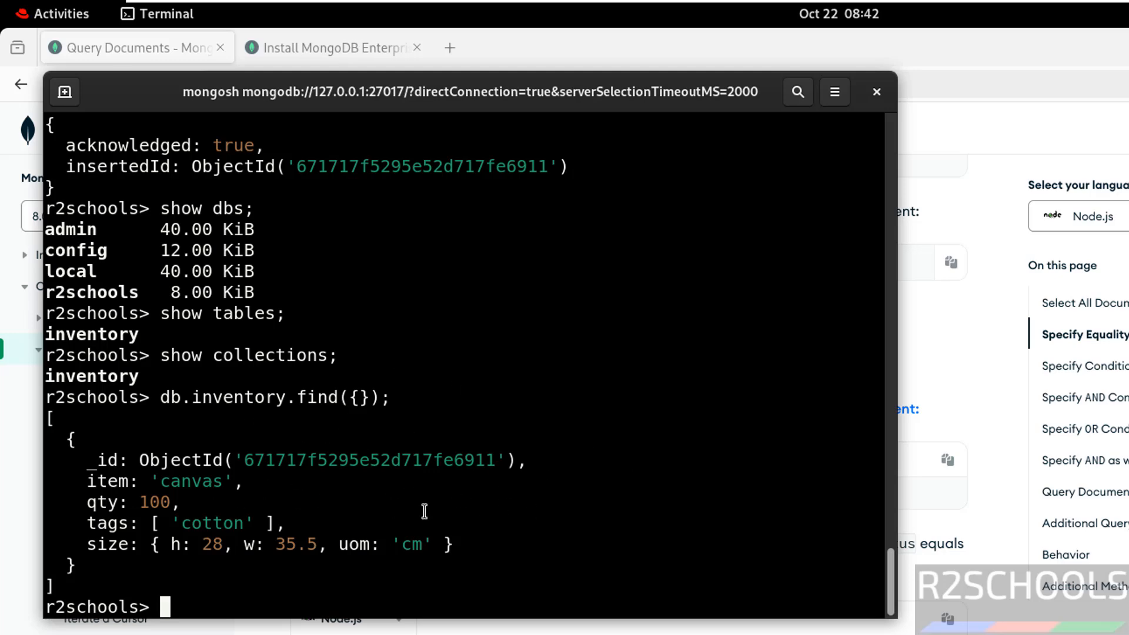
Exit mongosh back to the regular shell prompt
{"action": "type", "text": "exit"}
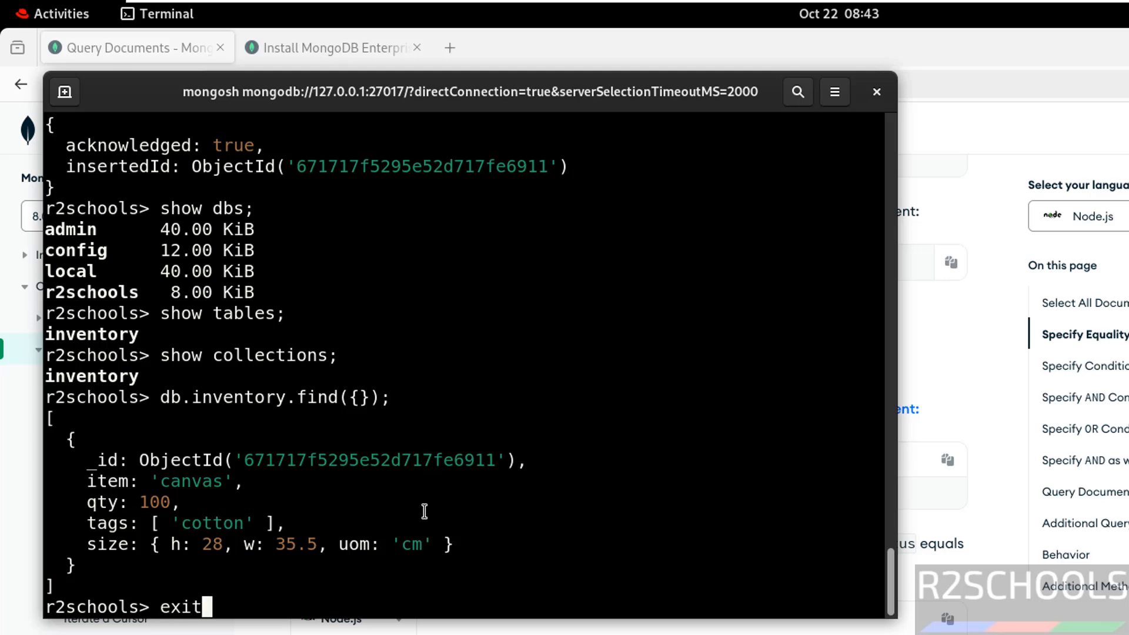
{"action": "key", "text": "Return"}
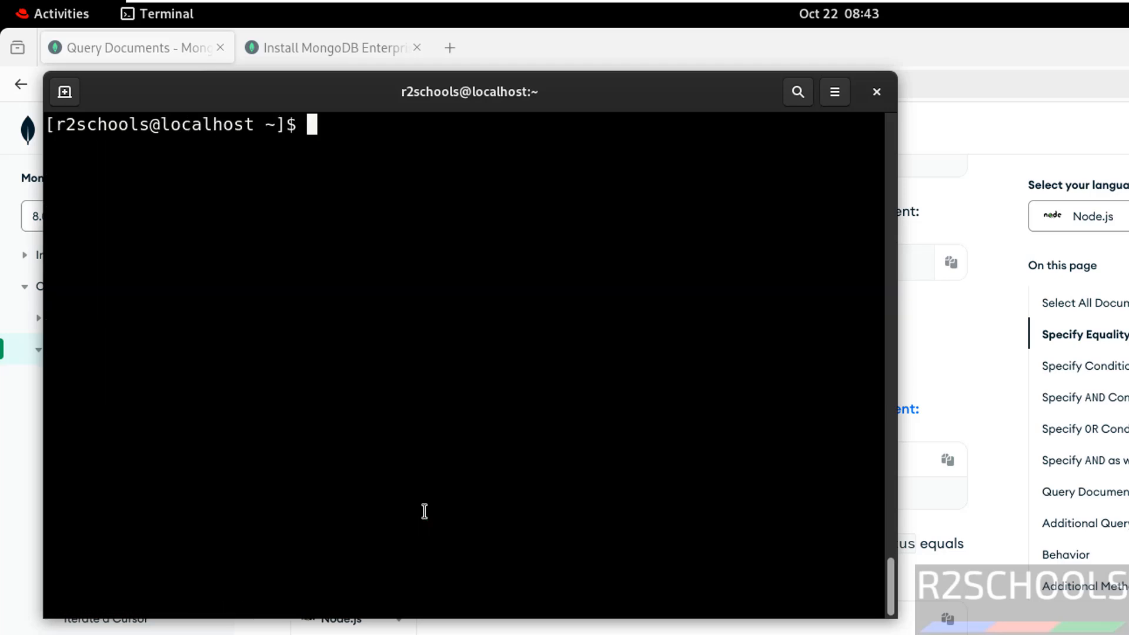
Stop the mongod service with sudo systemctl stop mongod
{"action": "type", "text": "su"}
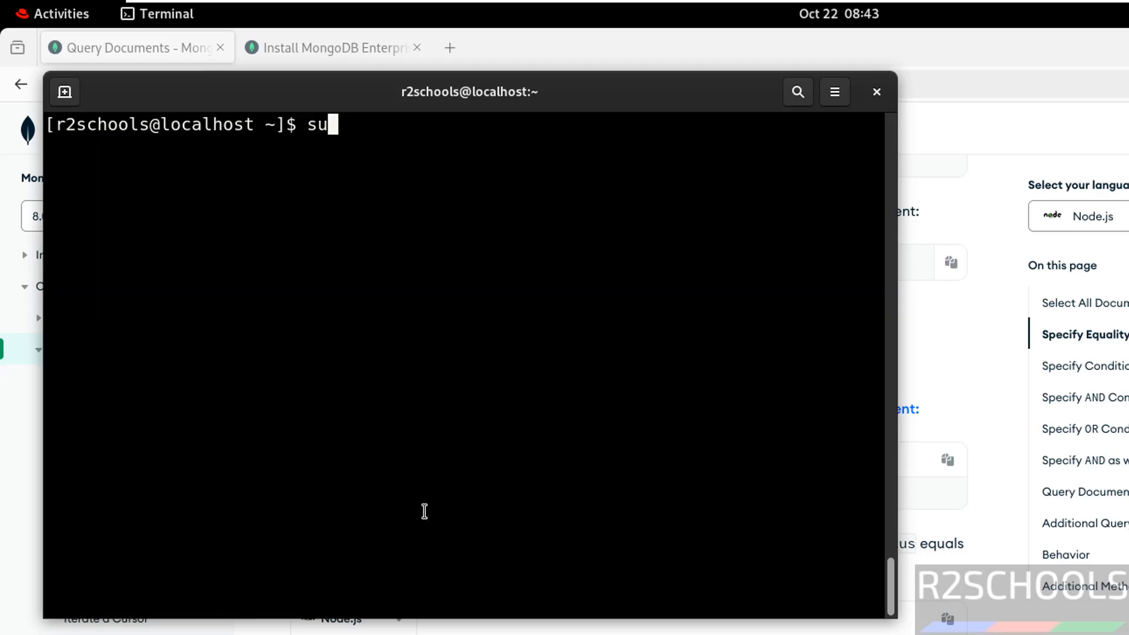
{"action": "type", "text": "do systewmctl"}
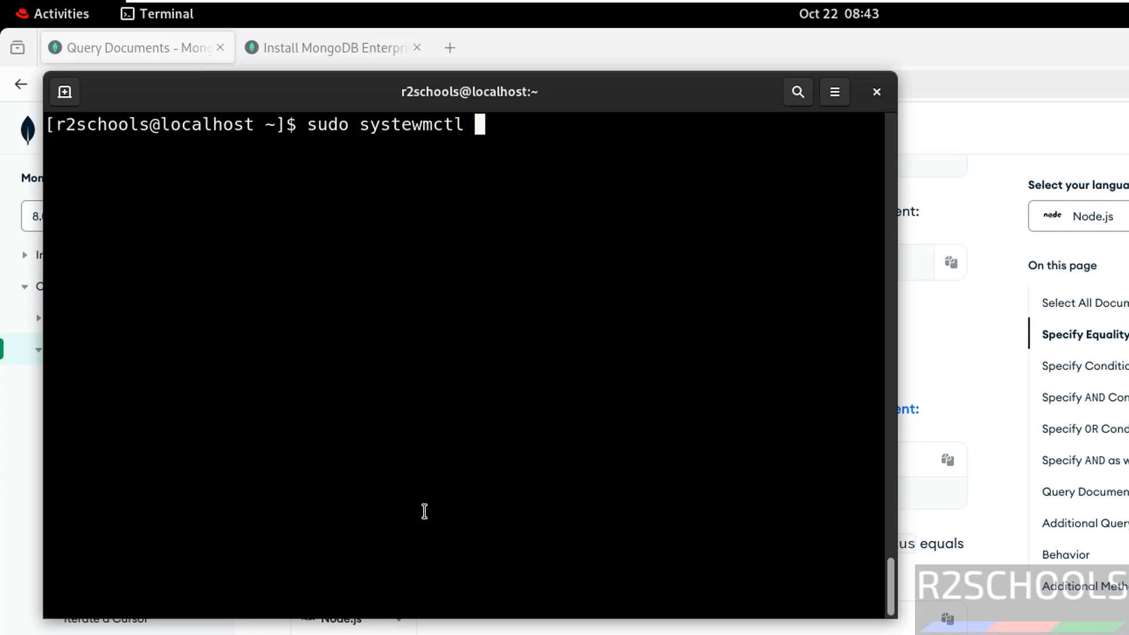
{"action": "key", "text": "BackSpace"}
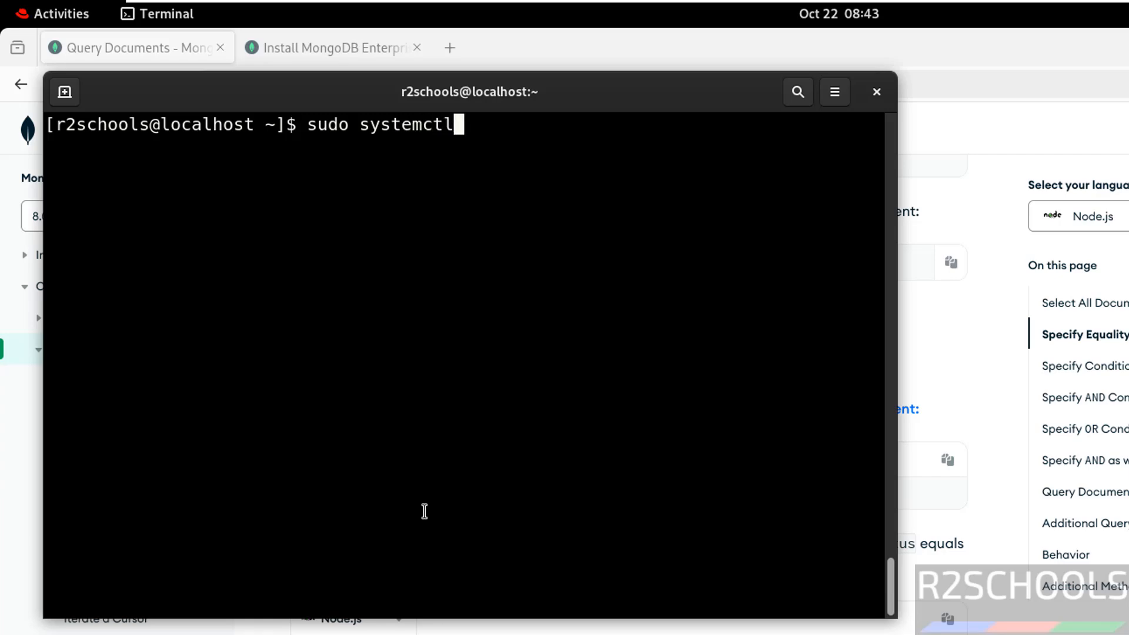
{"action": "type", "text": "st"}
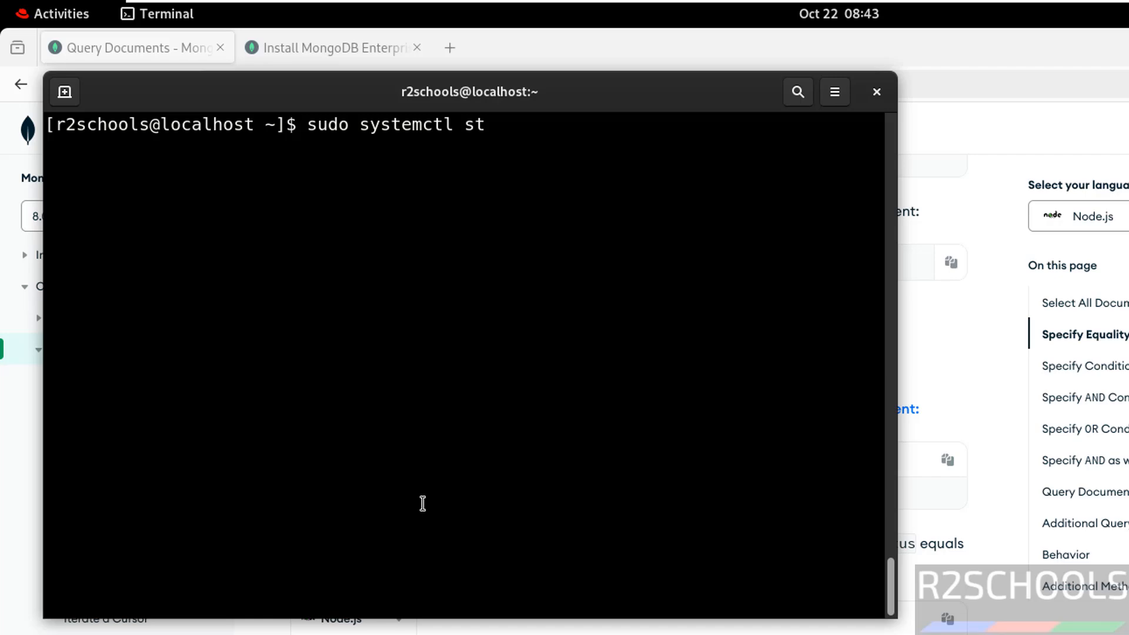
{"action": "type", "text": "op mon"}
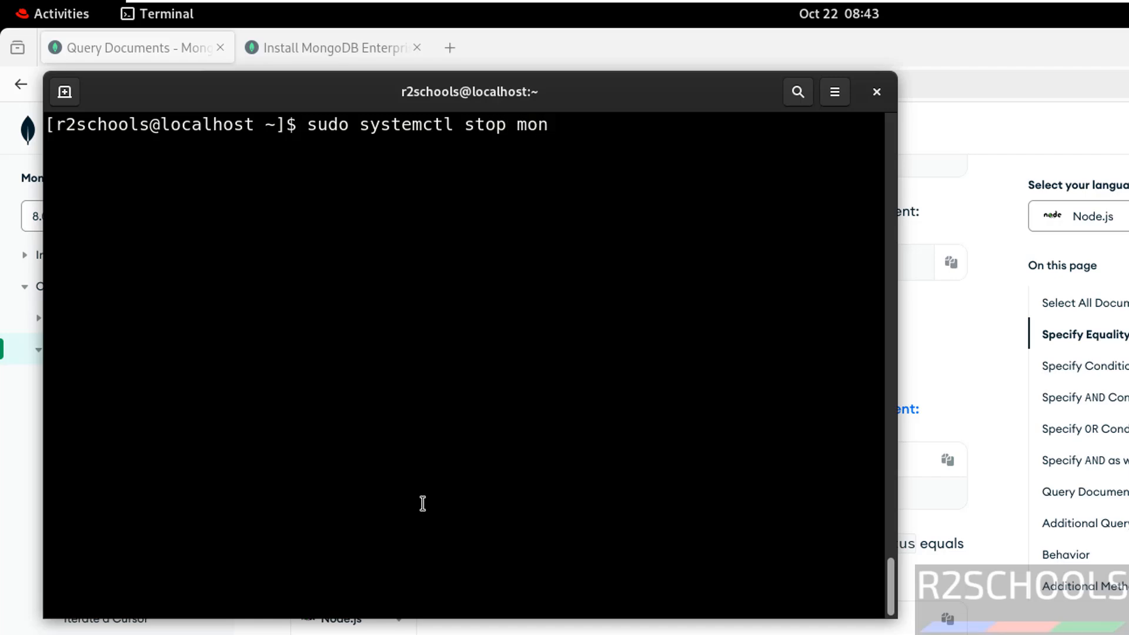
{"action": "key", "text": "Return"}
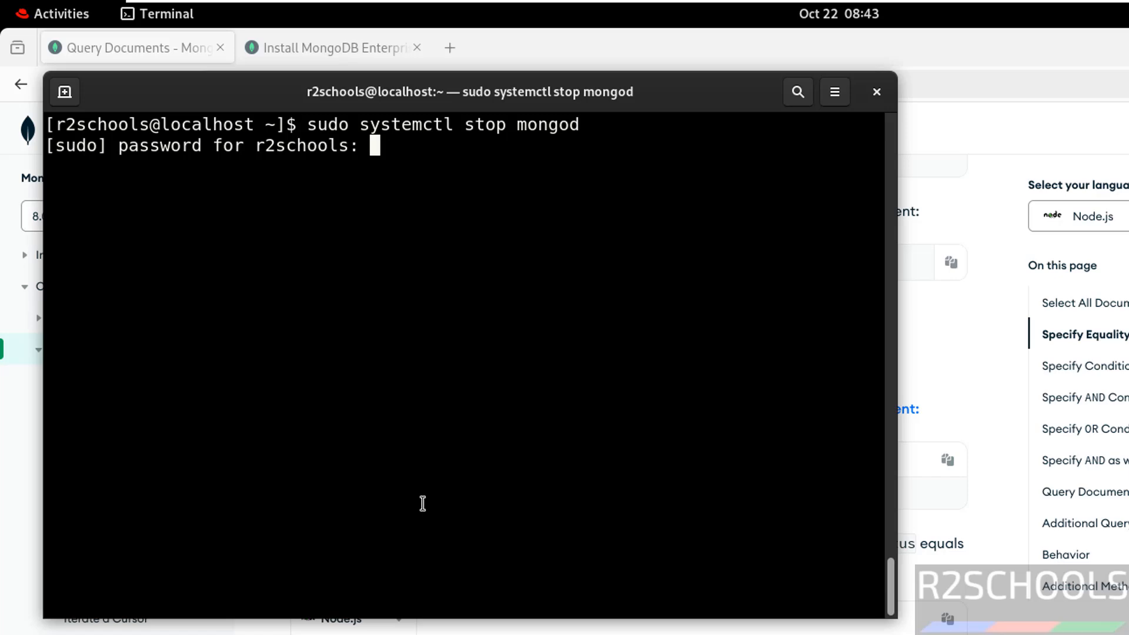
Confirm mongosh's connection is refused and systemctl status reports mongod inactive (dead)
{"action": "type", "text": "m"}
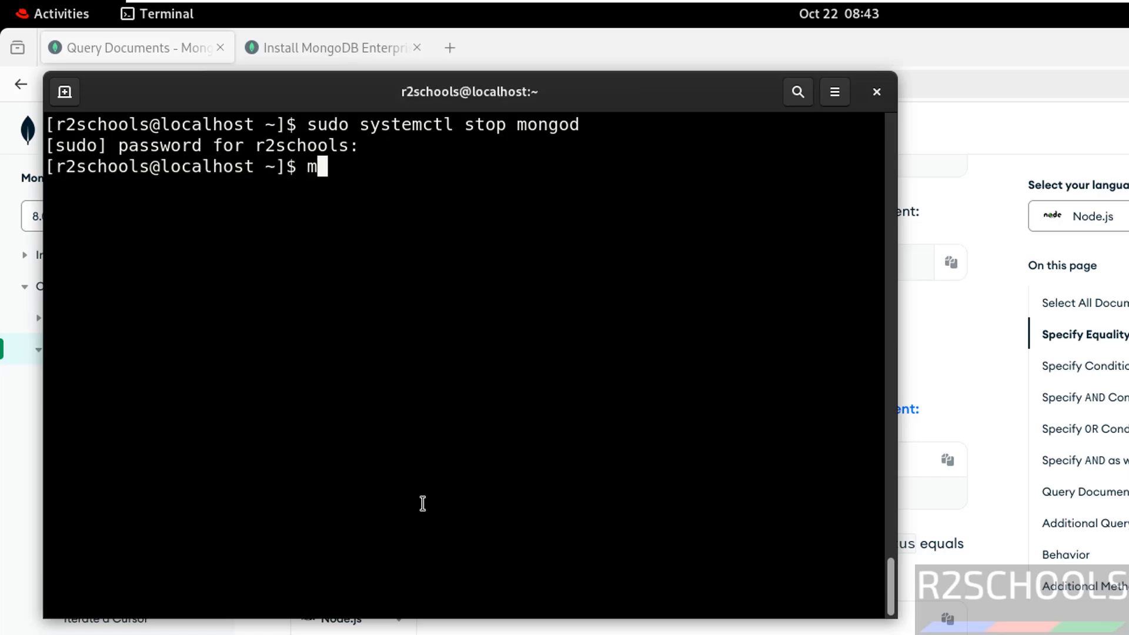
{"action": "type", "text": "ongos"}
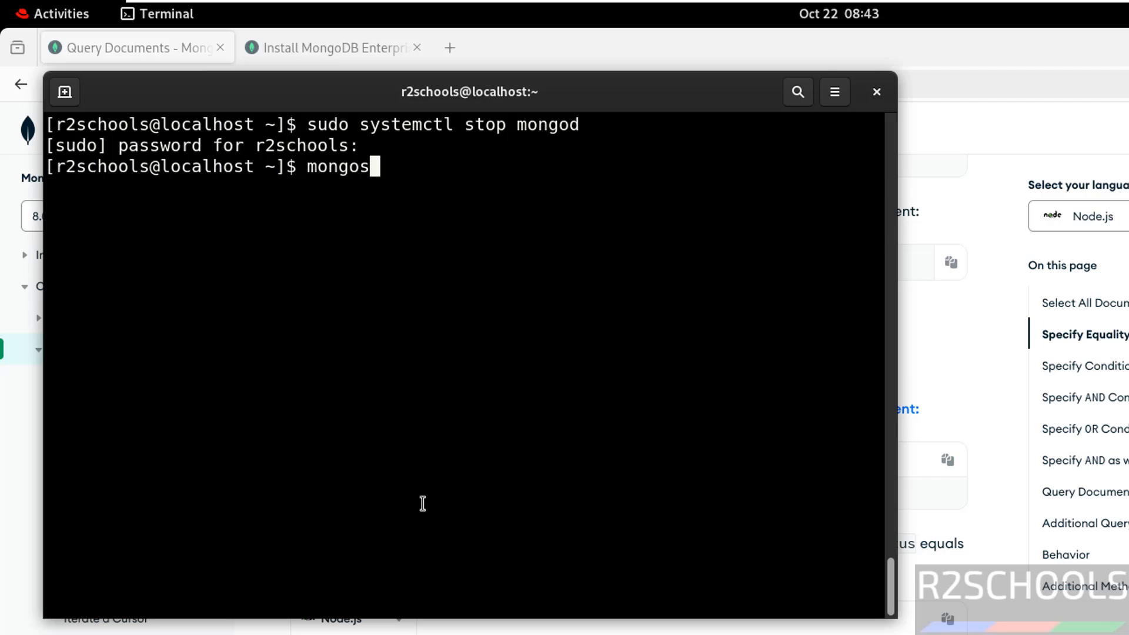
{"action": "key", "text": "Return"}
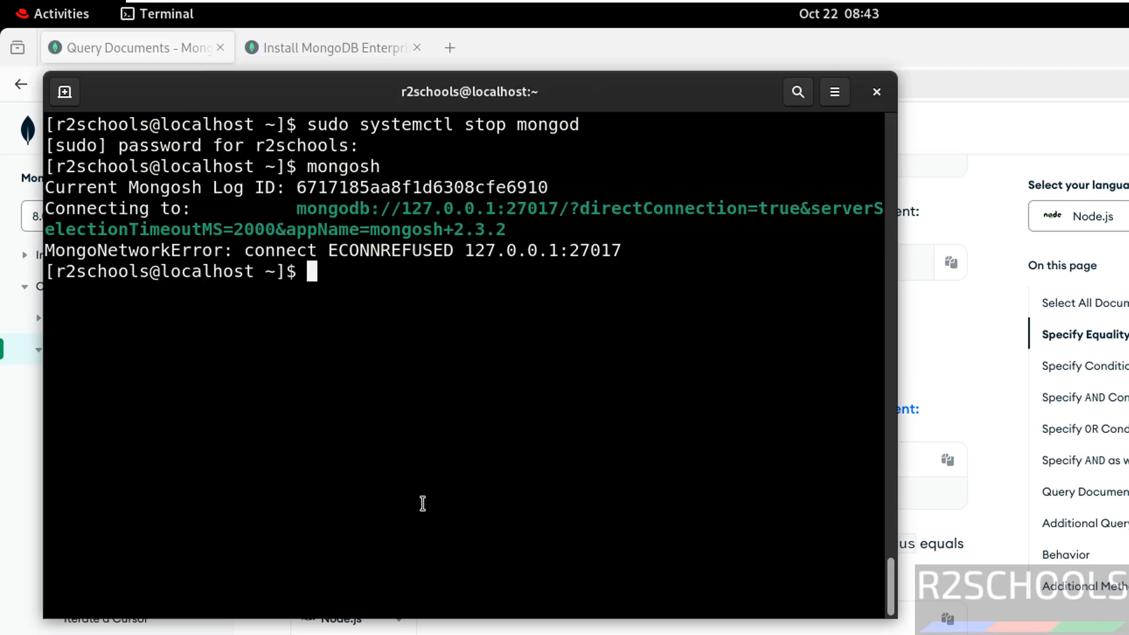
{"action": "type", "text": "sudo system"}
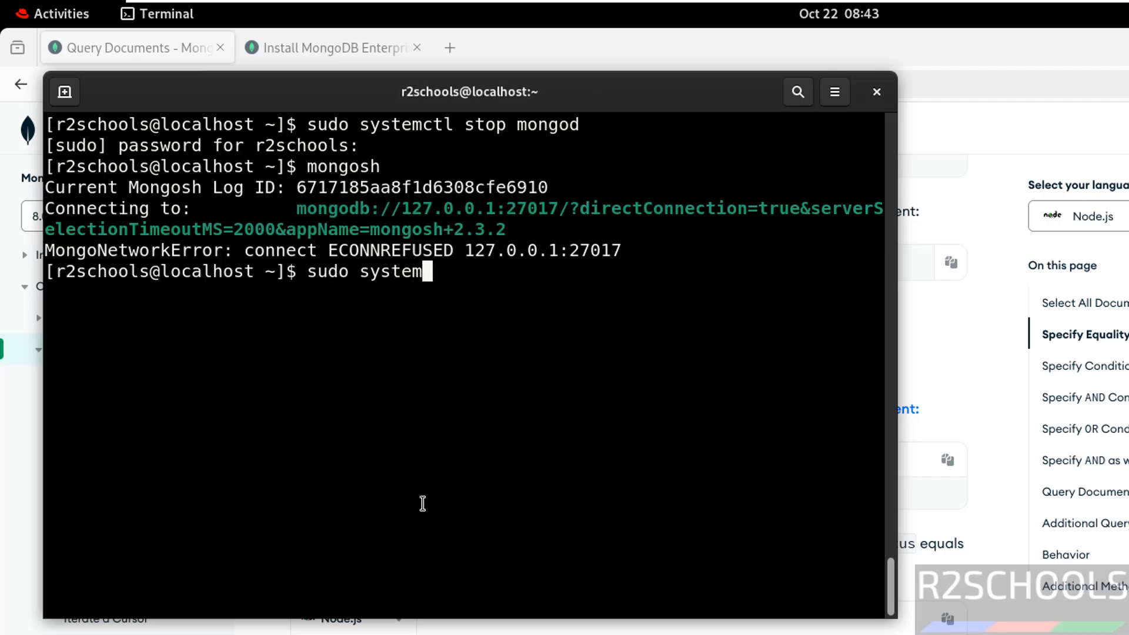
{"action": "type", "text": "ctl status mongod"}
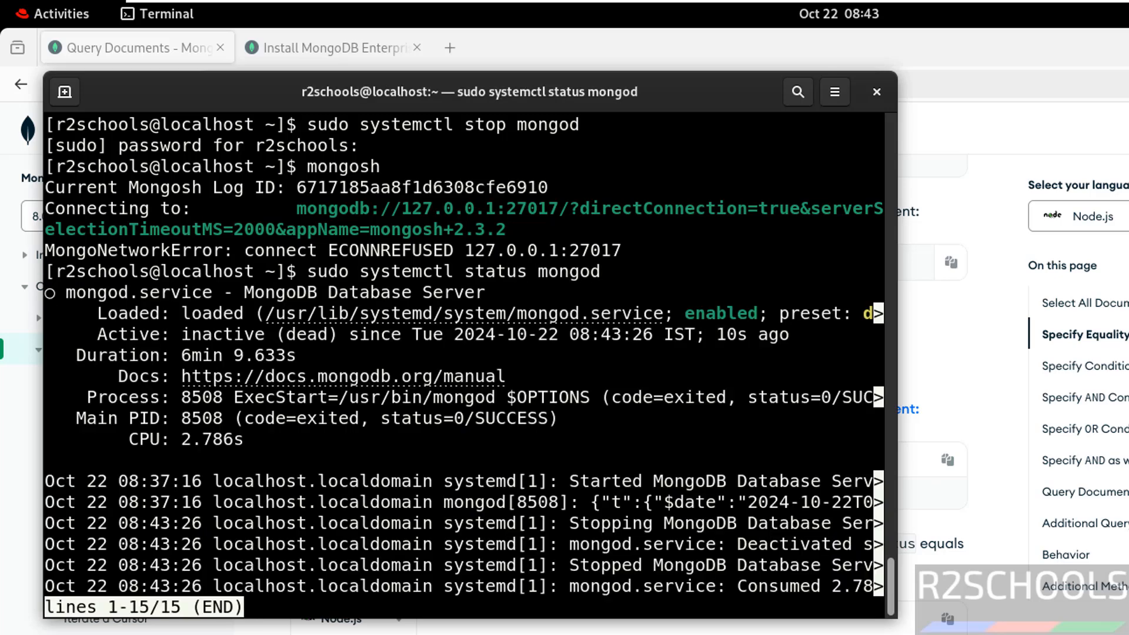
{"action": "key", "text": "q"}
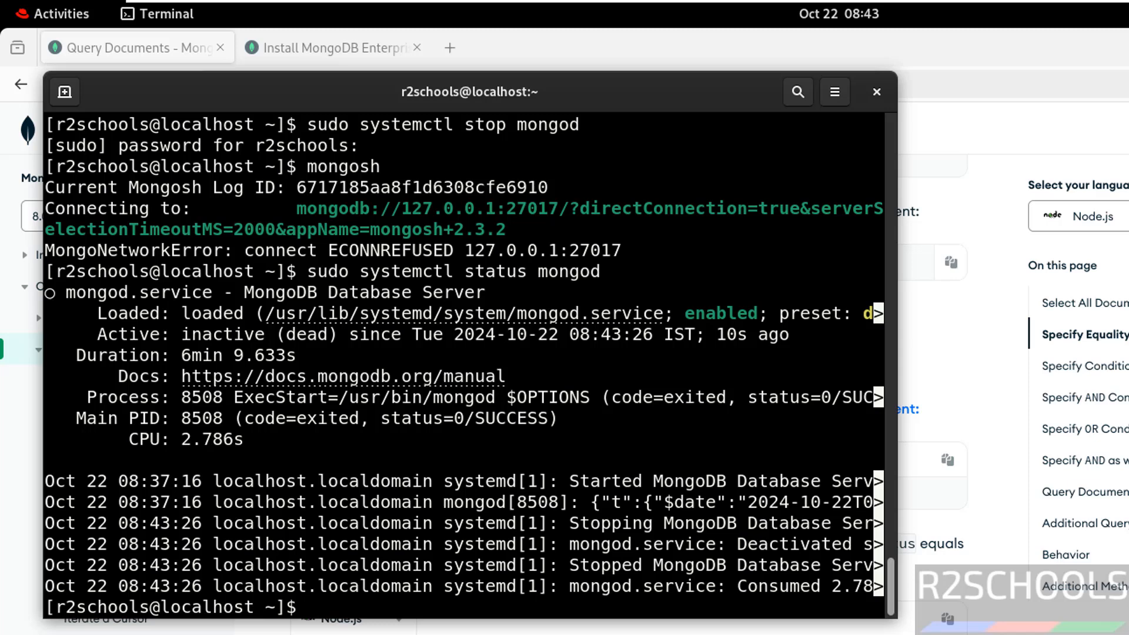
Start the mongod service again with sudo systemctl start mongod
{"action": "type", "text": "sudo sys"}
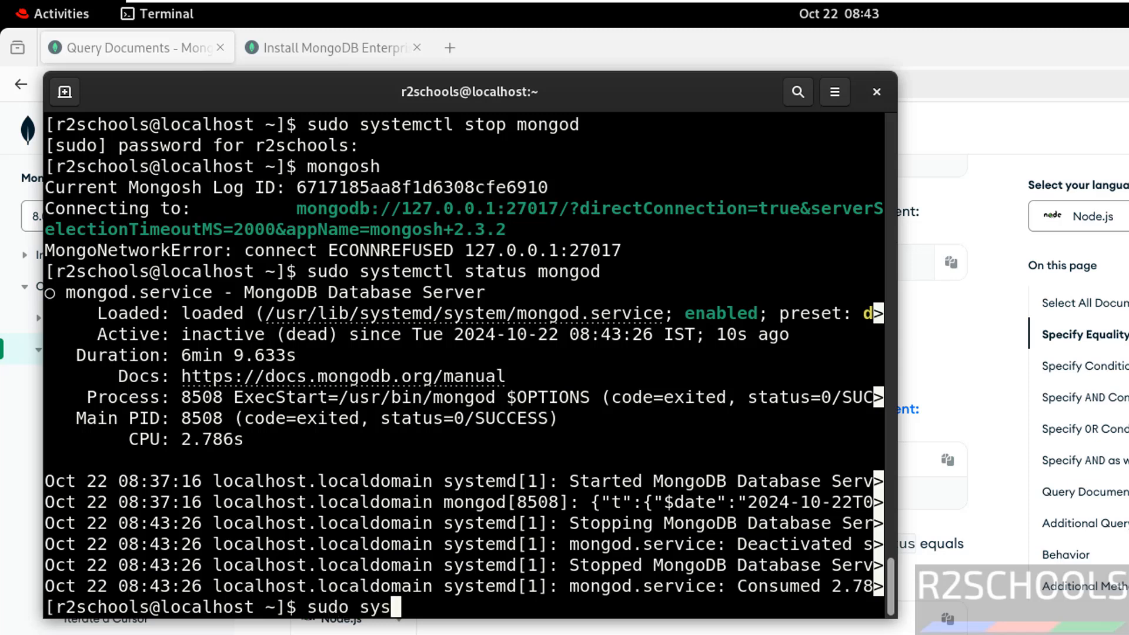
{"action": "type", "text": "temctl st"}
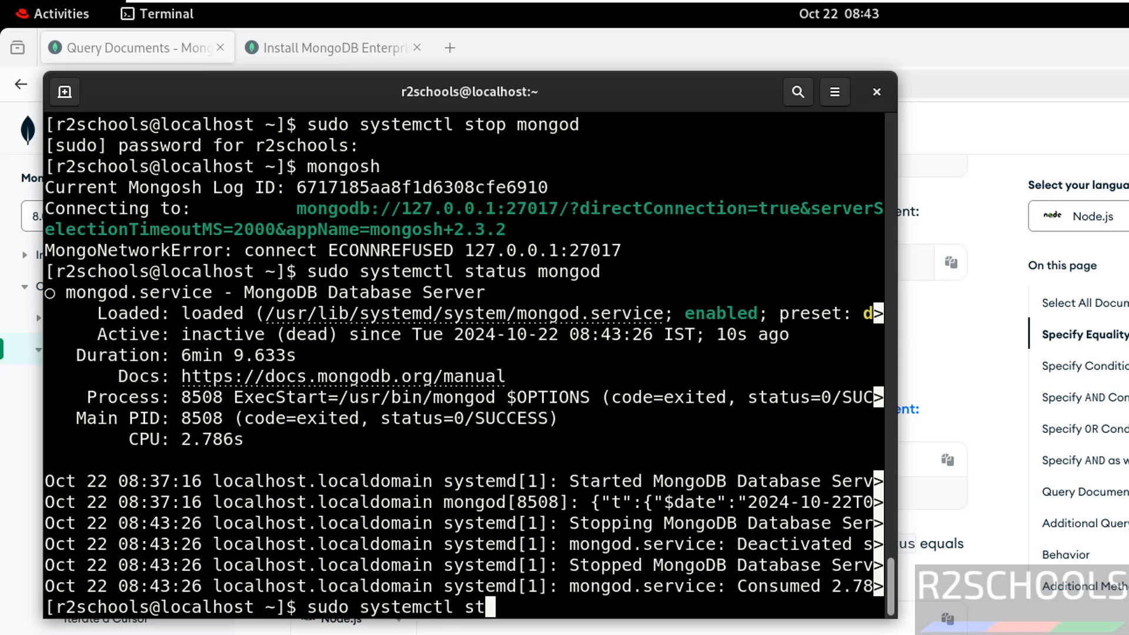
{"action": "type", "text": "art mongod"}
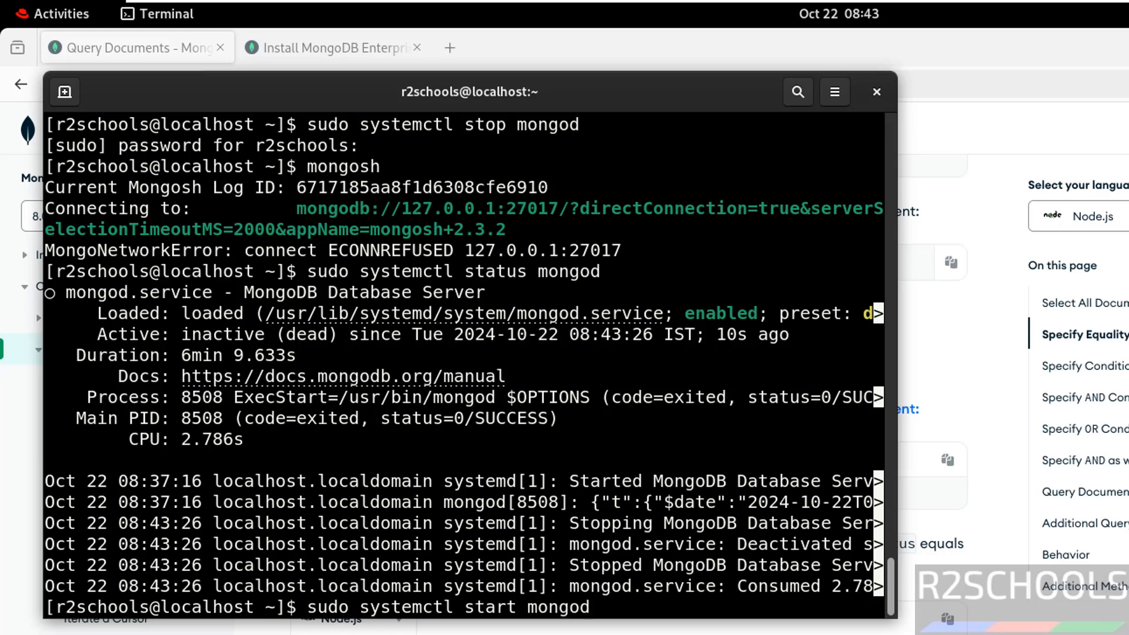
Reconnect with mongosh and run show dbs, listing r2schools alongside admin, config and local
{"action": "type", "text": "mon"}
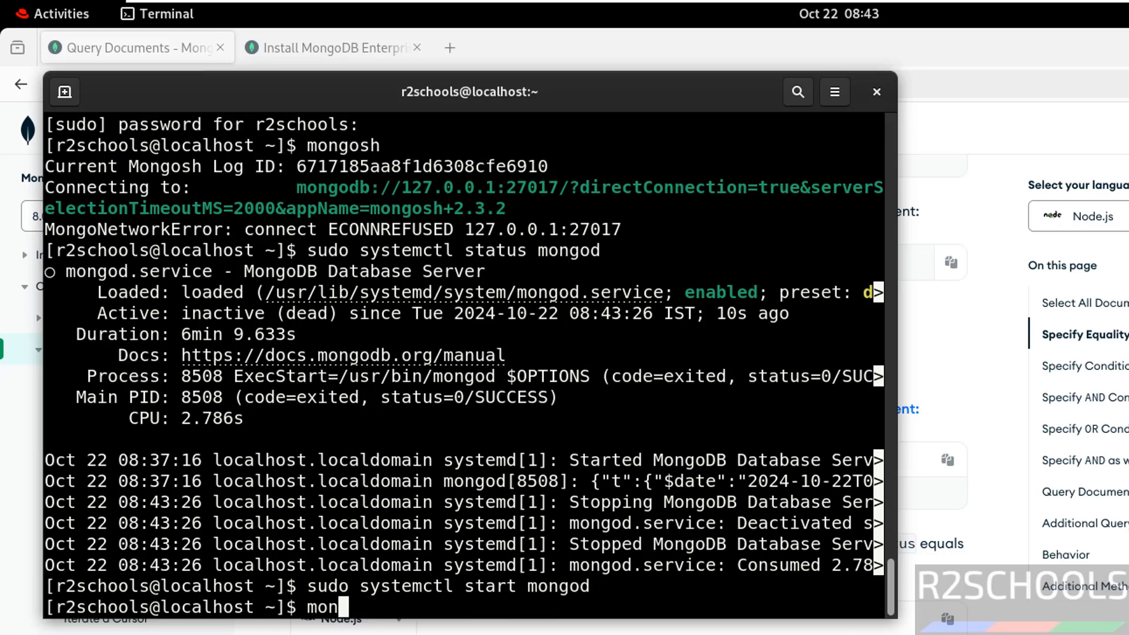
{"action": "key", "text": "Return"}
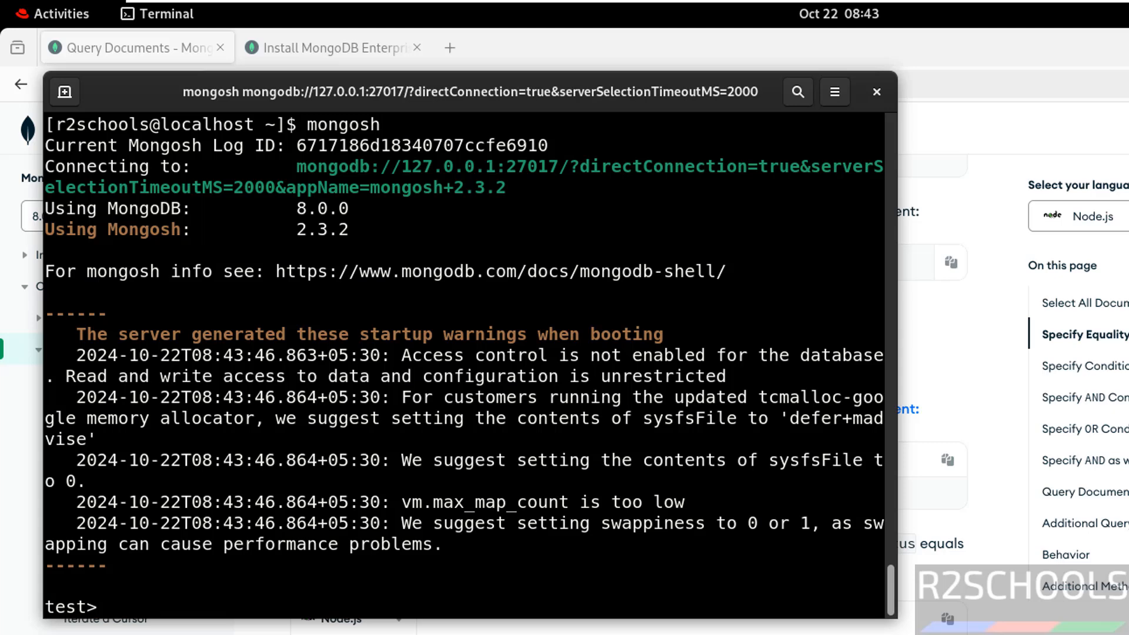
{"action": "type", "text": "sh"}
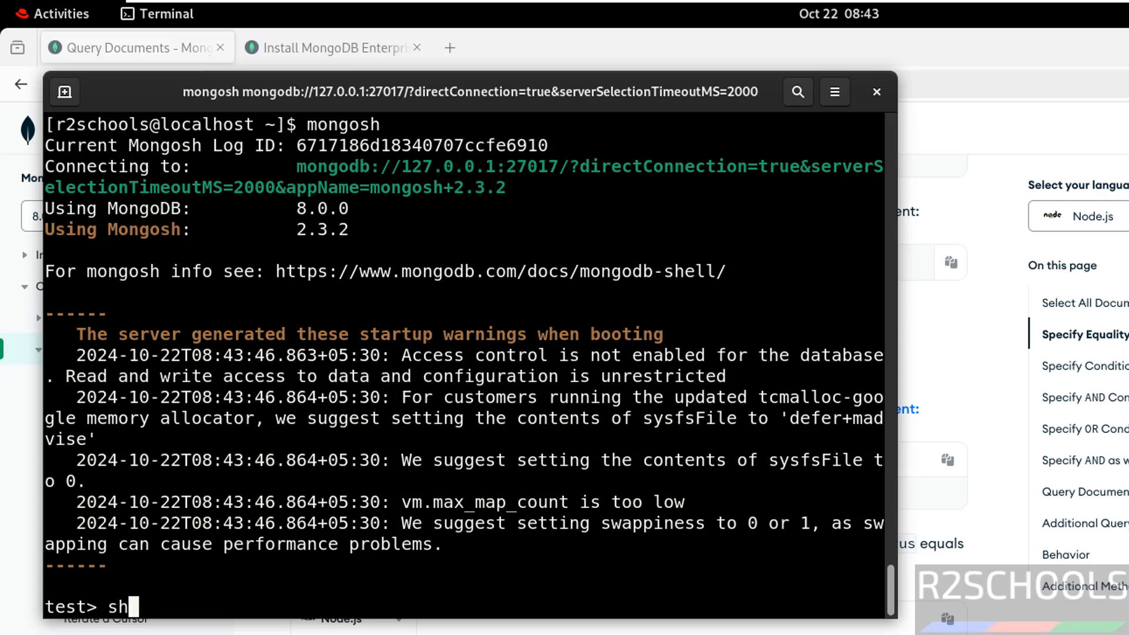
{"action": "key", "text": "Return"}
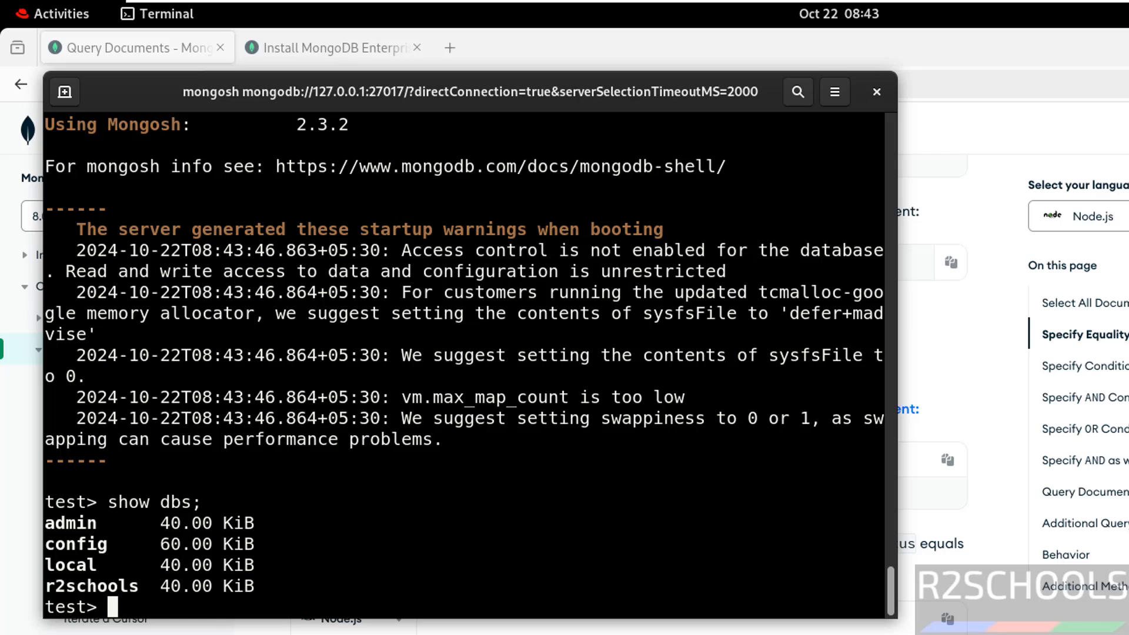
{"action": "type", "text": "exit"}
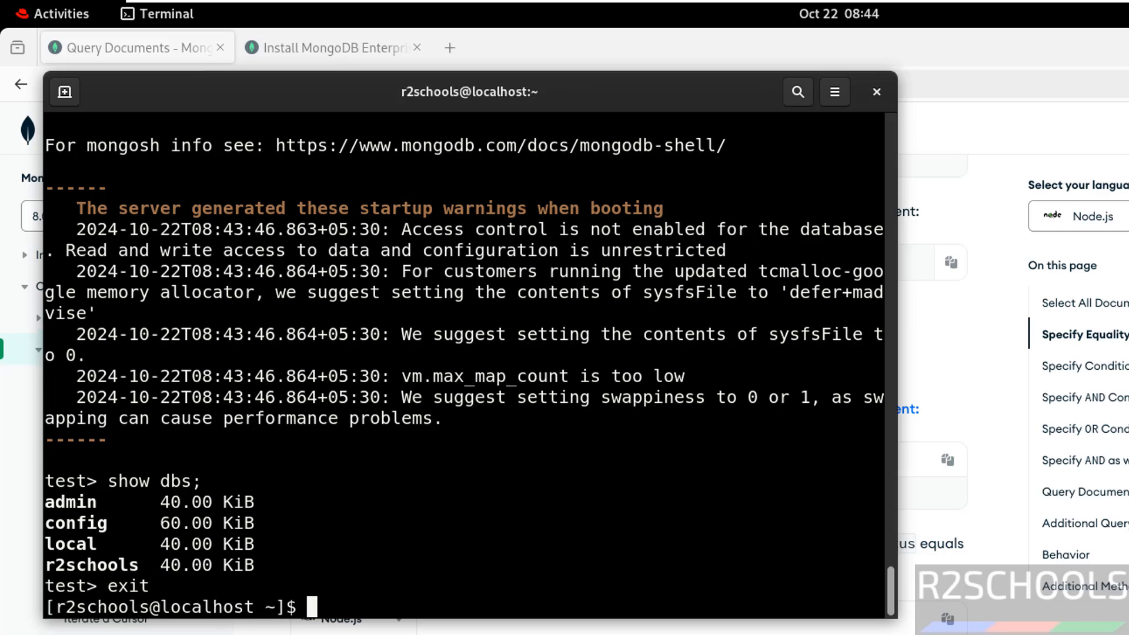
Restart the mongod service with sudo systemctl restart mongod
{"action": "type", "text": "sudo s"}
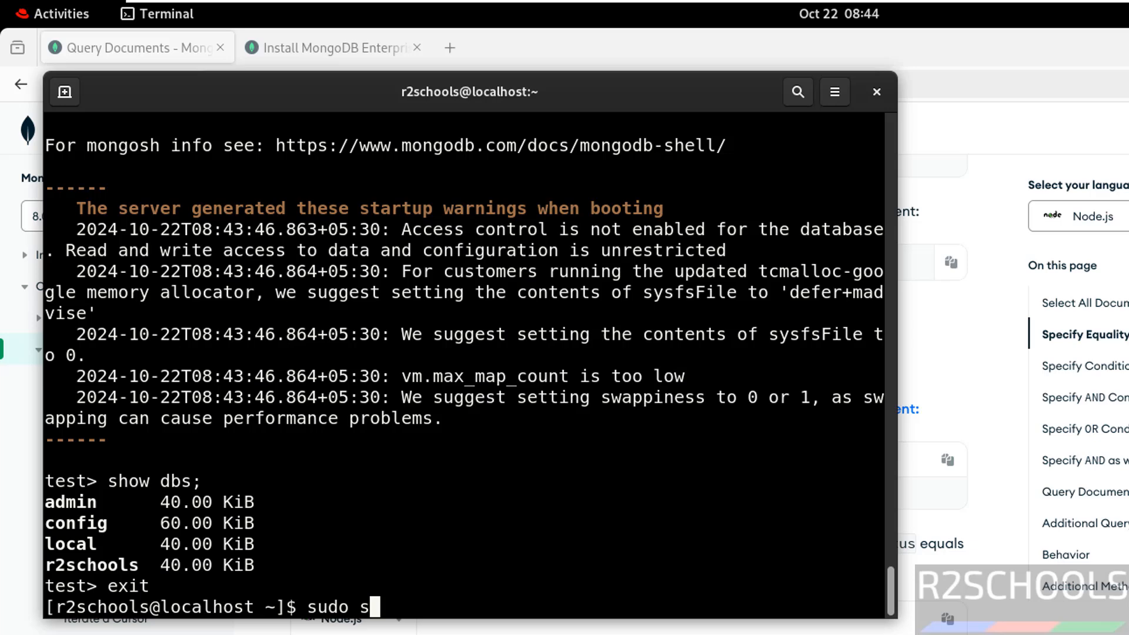
{"action": "type", "text": "ystemctl s"}
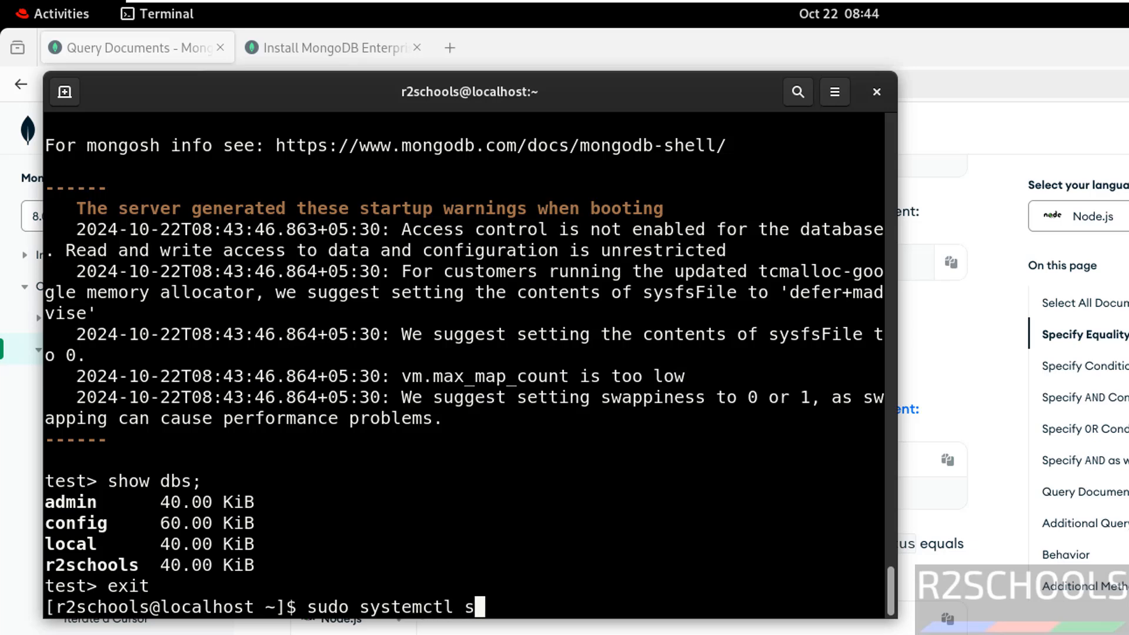
{"action": "type", "text": "restart"}
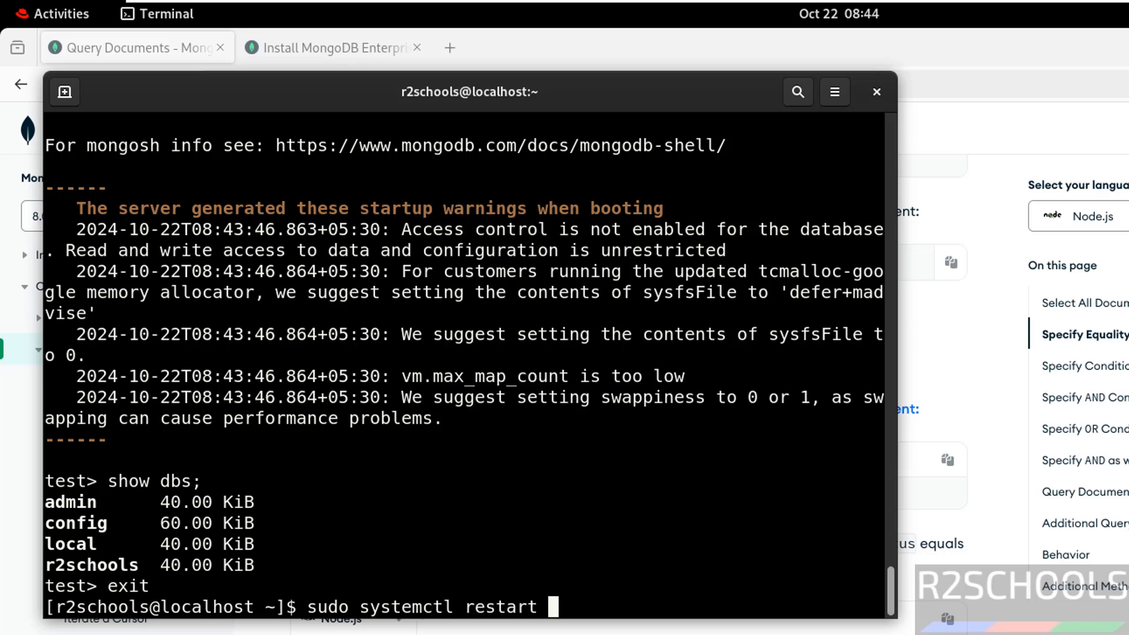
{"action": "type", "text": "mongo"}
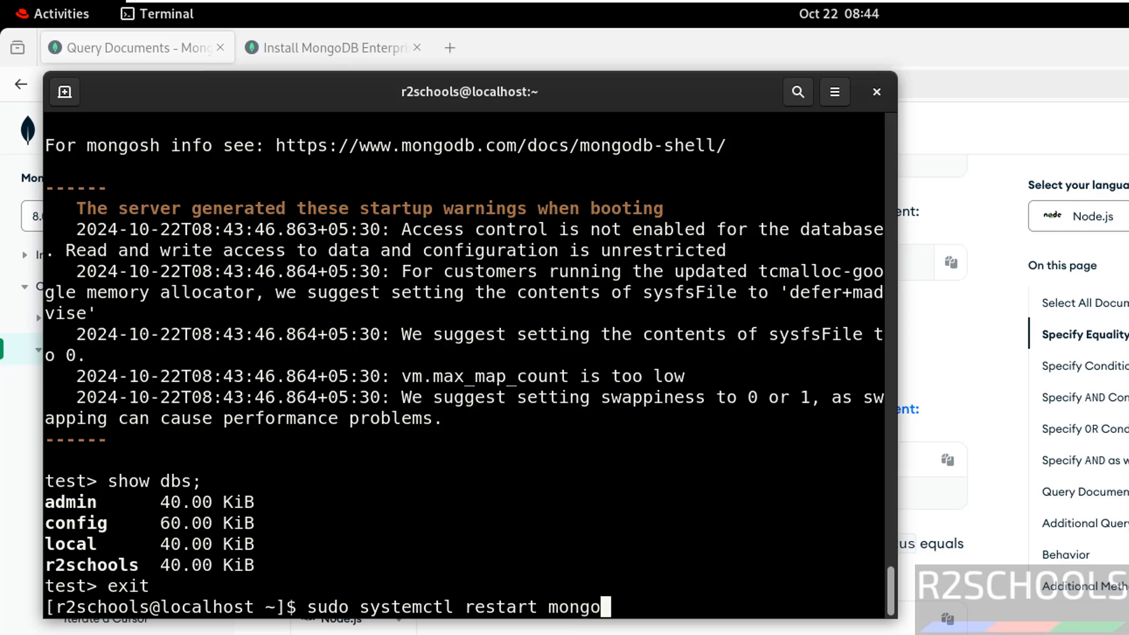
{"action": "key", "text": "Return"}
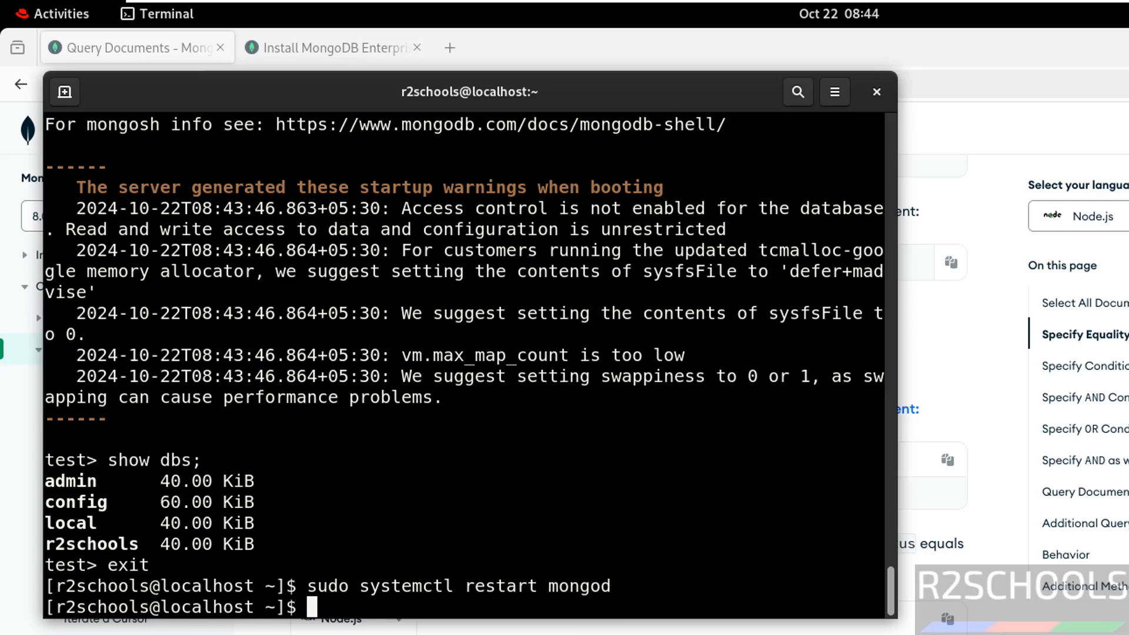
Check sudo systemctl status mongod reports the service active (running)
{"action": "type", "text": "sudo systemctl status mongod"}
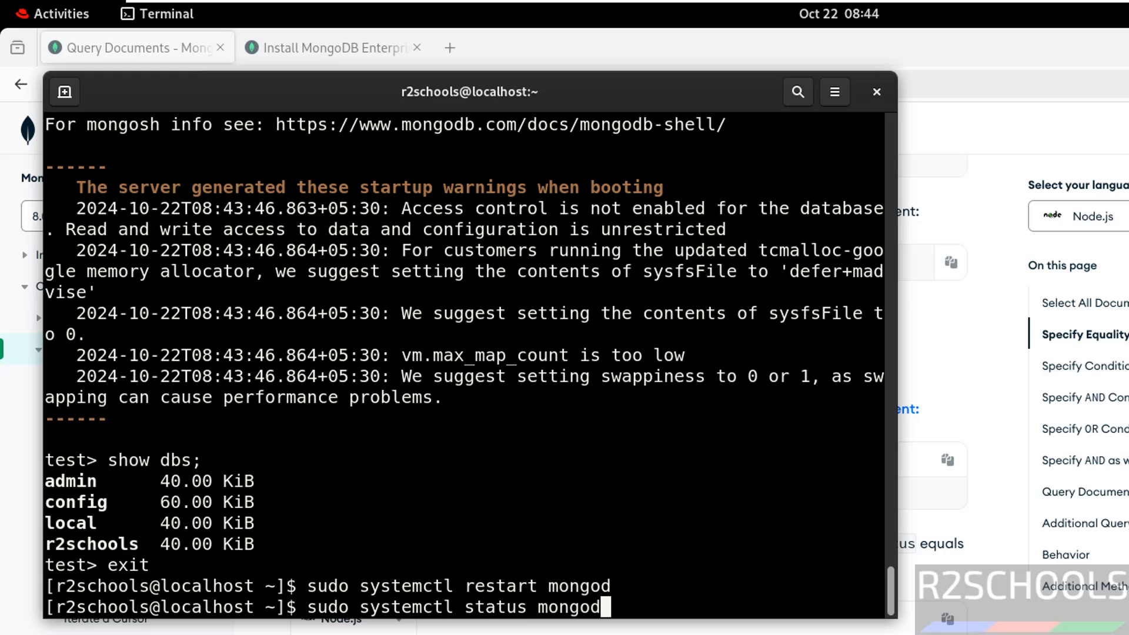
{"action": "key", "text": "Return"}
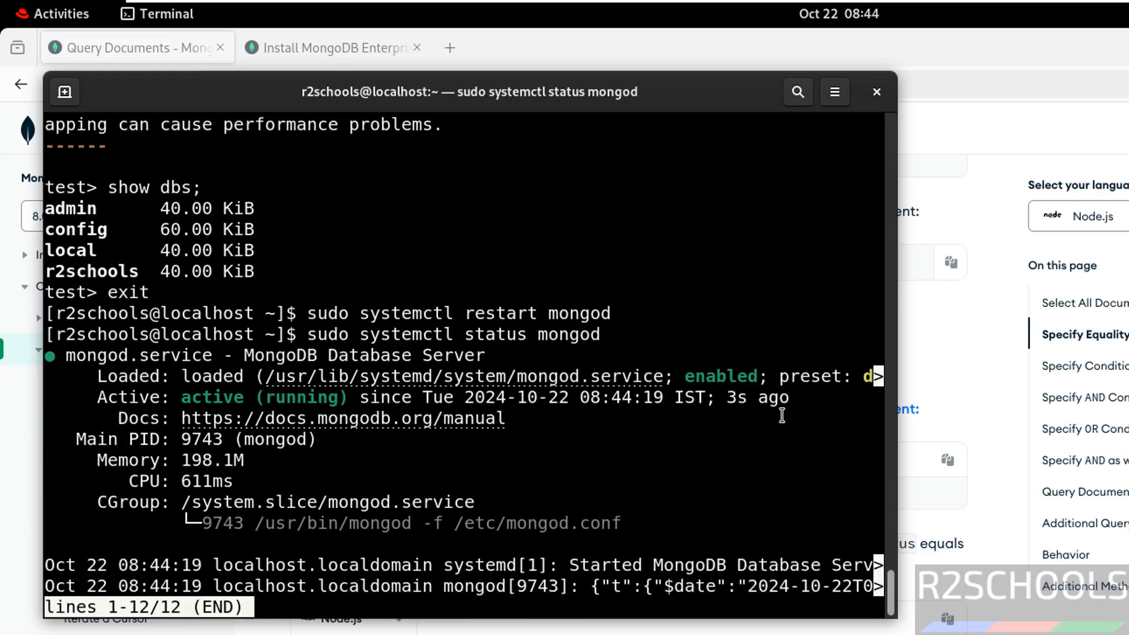
{"action": "key", "text": "q"}
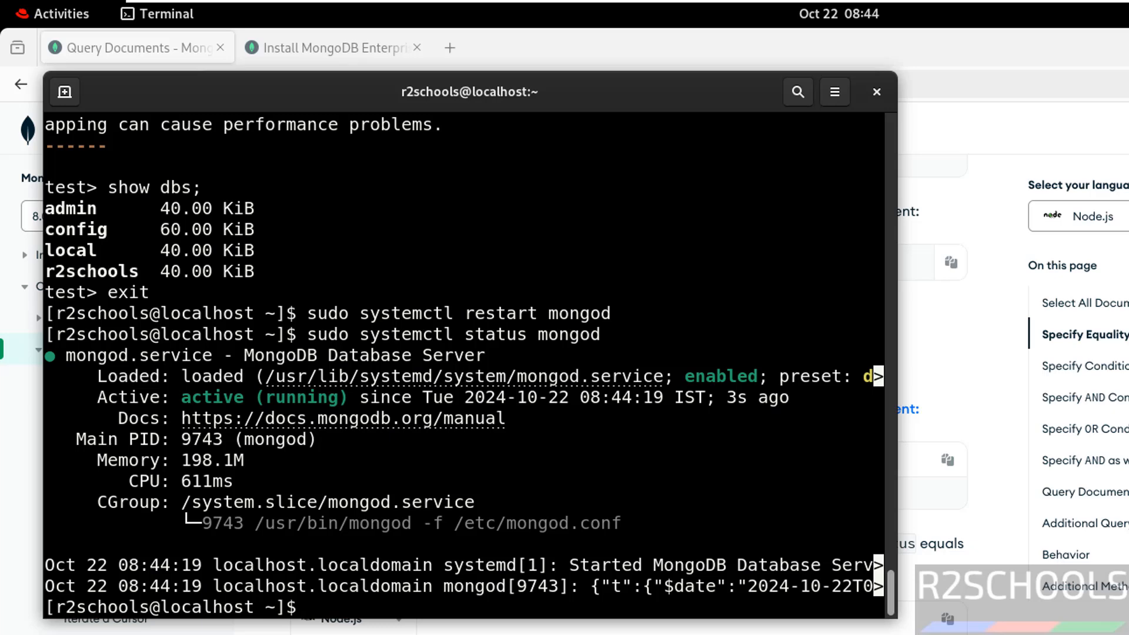
{"action": "mouse_move", "coordinate": [682, 299]}
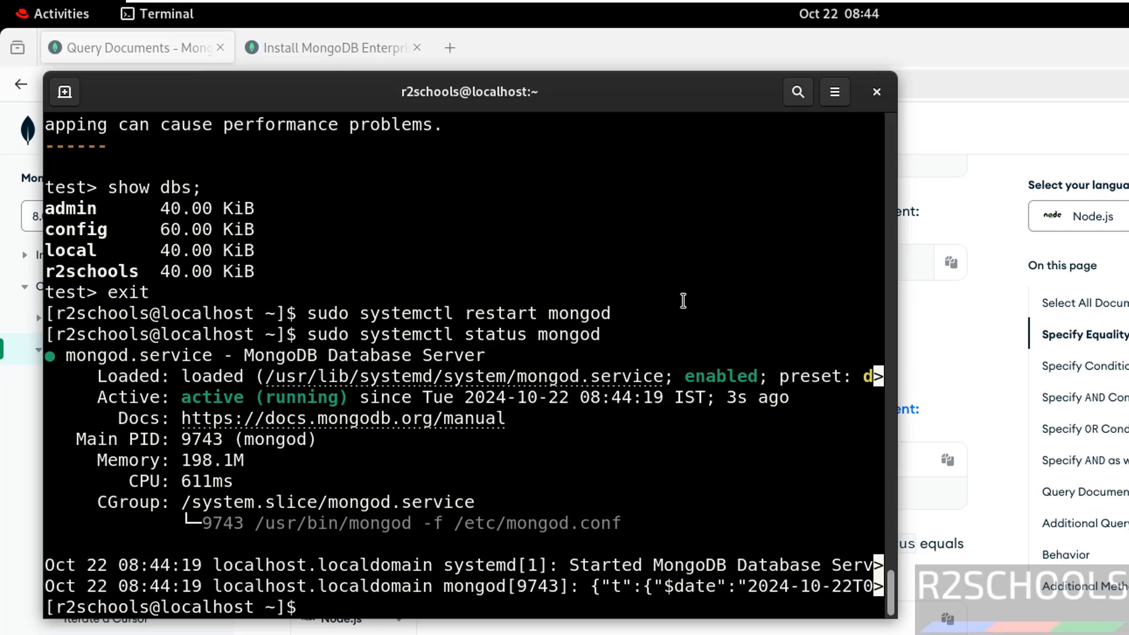